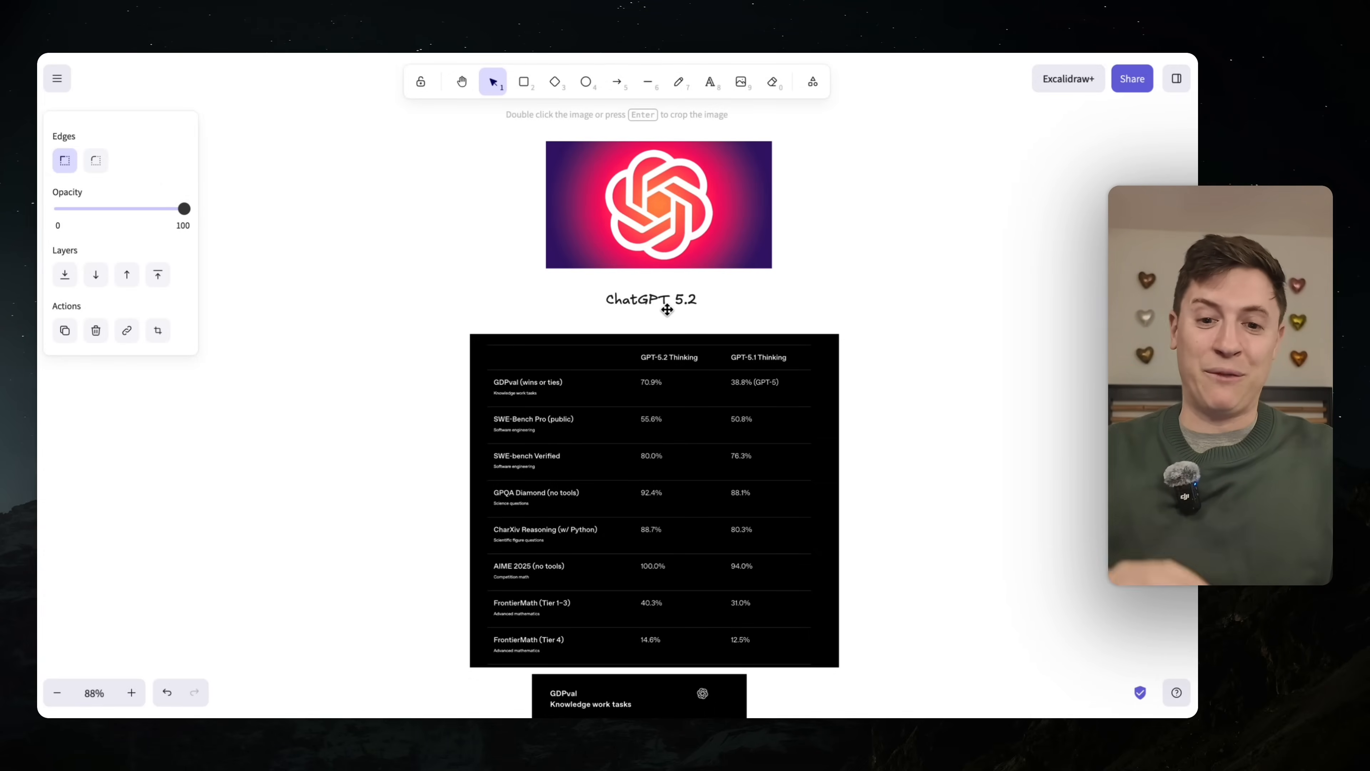
# - Scroll through the cofounder app-ideas prompt in the 5.2 Thinking chat to where the 8 shippable ideas reply begins
pyautogui.scroll(-3)
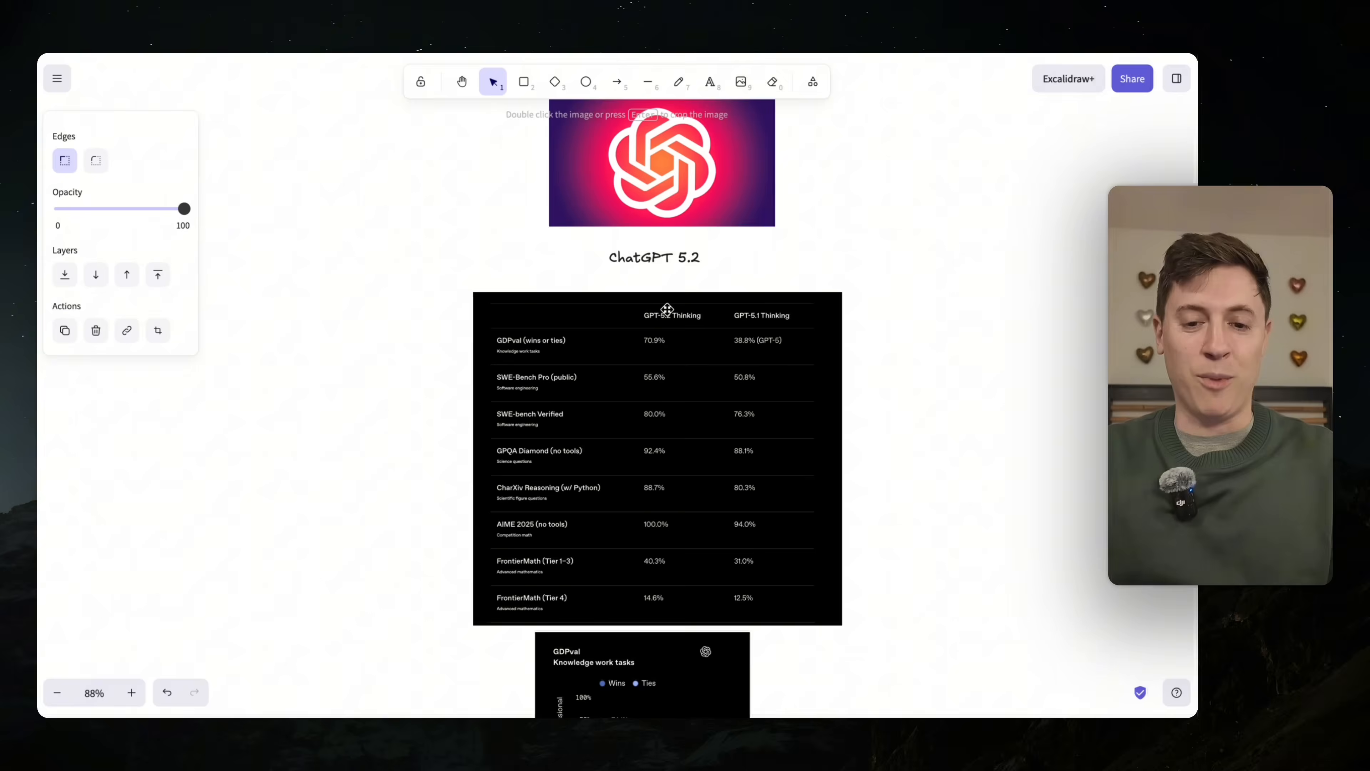
pyautogui.scroll(-3)
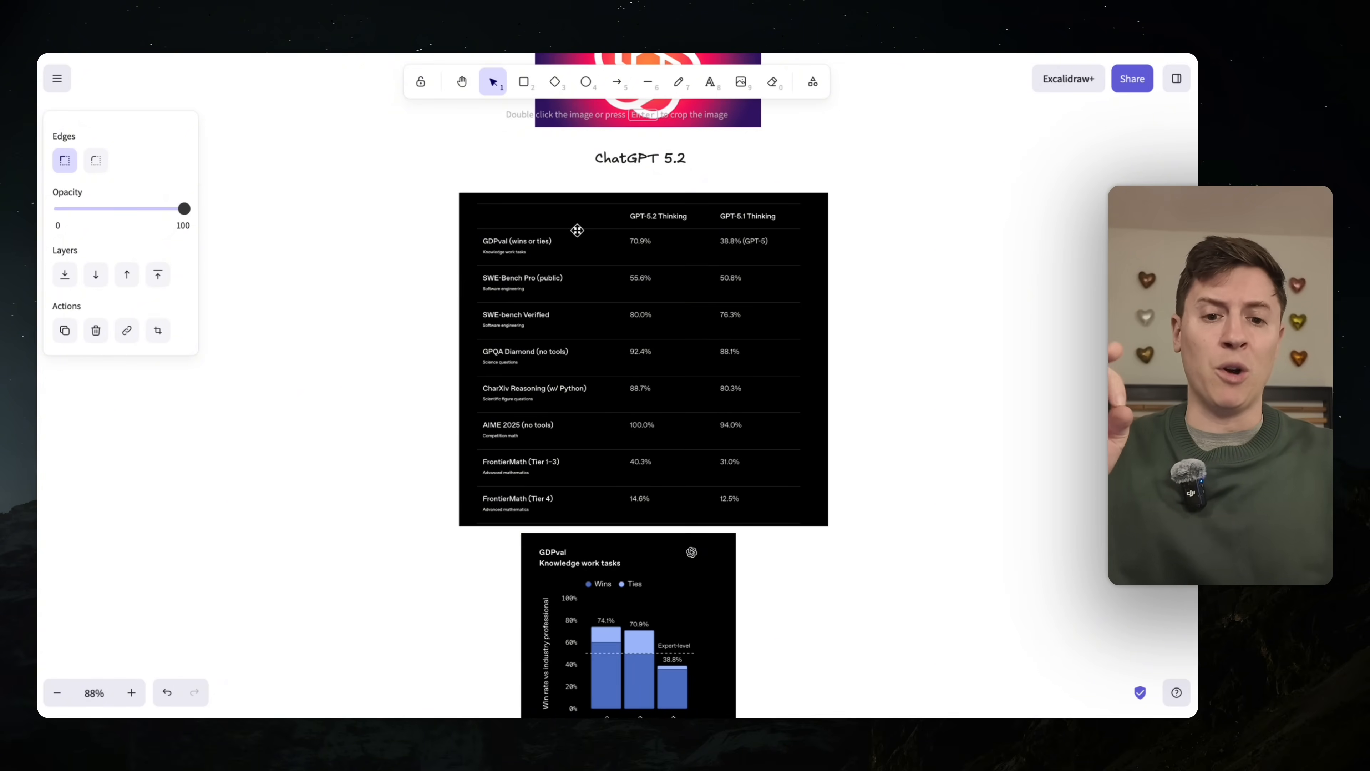
pyautogui.moveTo(603, 296)
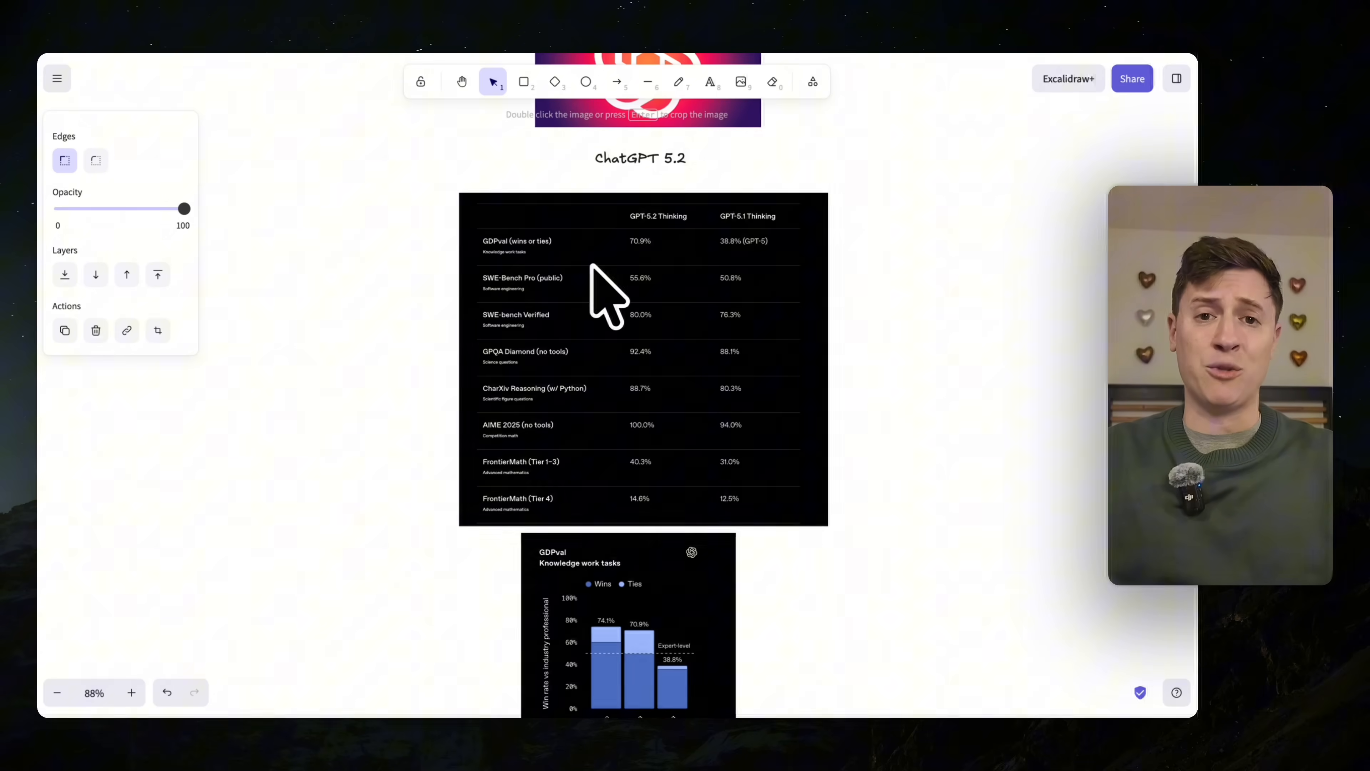
pyautogui.moveTo(594, 269)
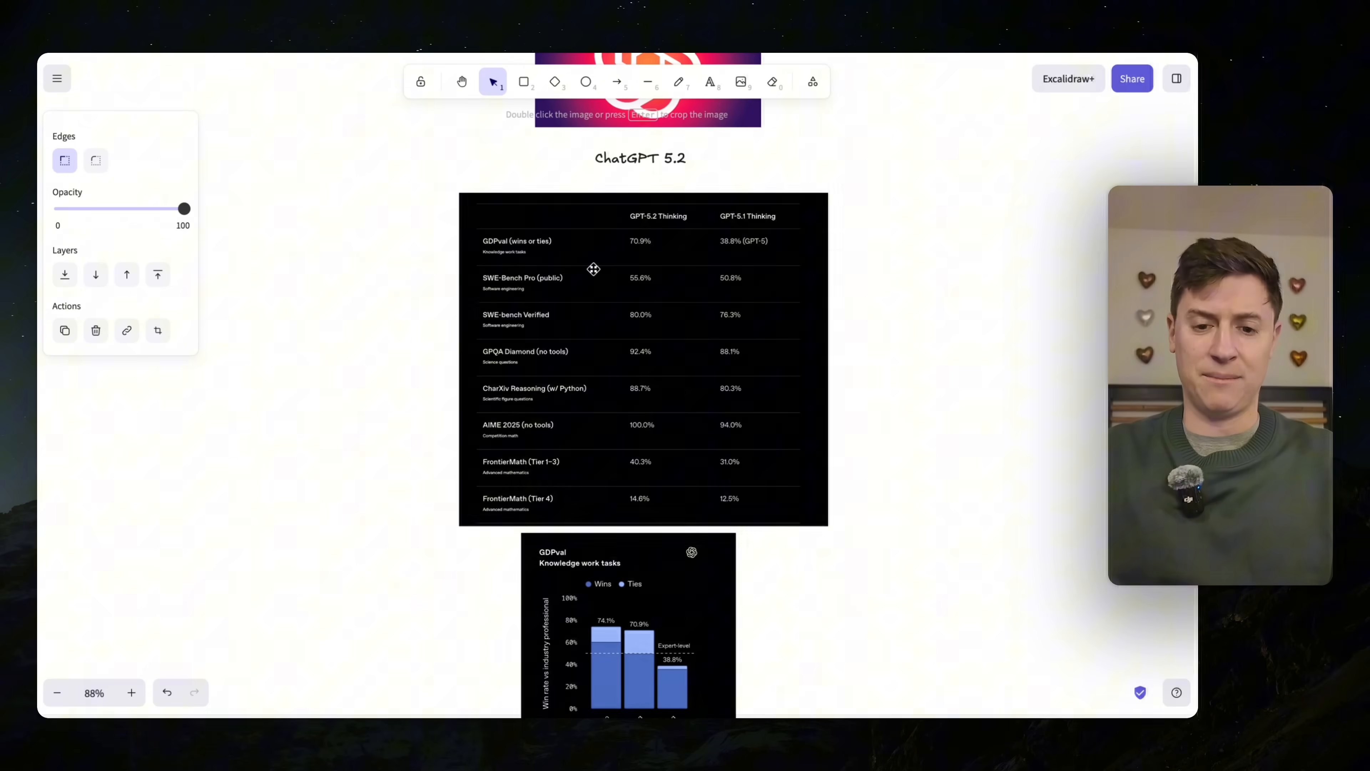
pyautogui.scroll(-3)
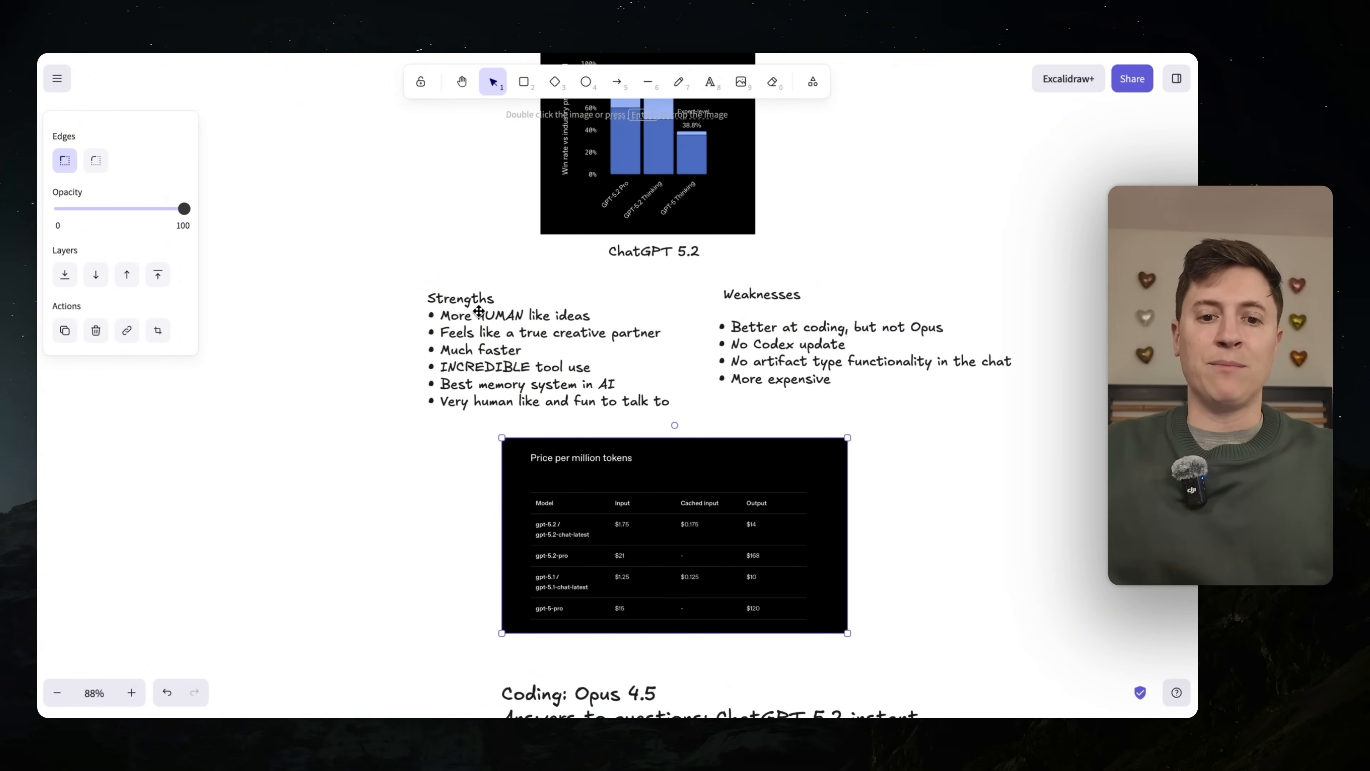
pyautogui.moveTo(615, 304)
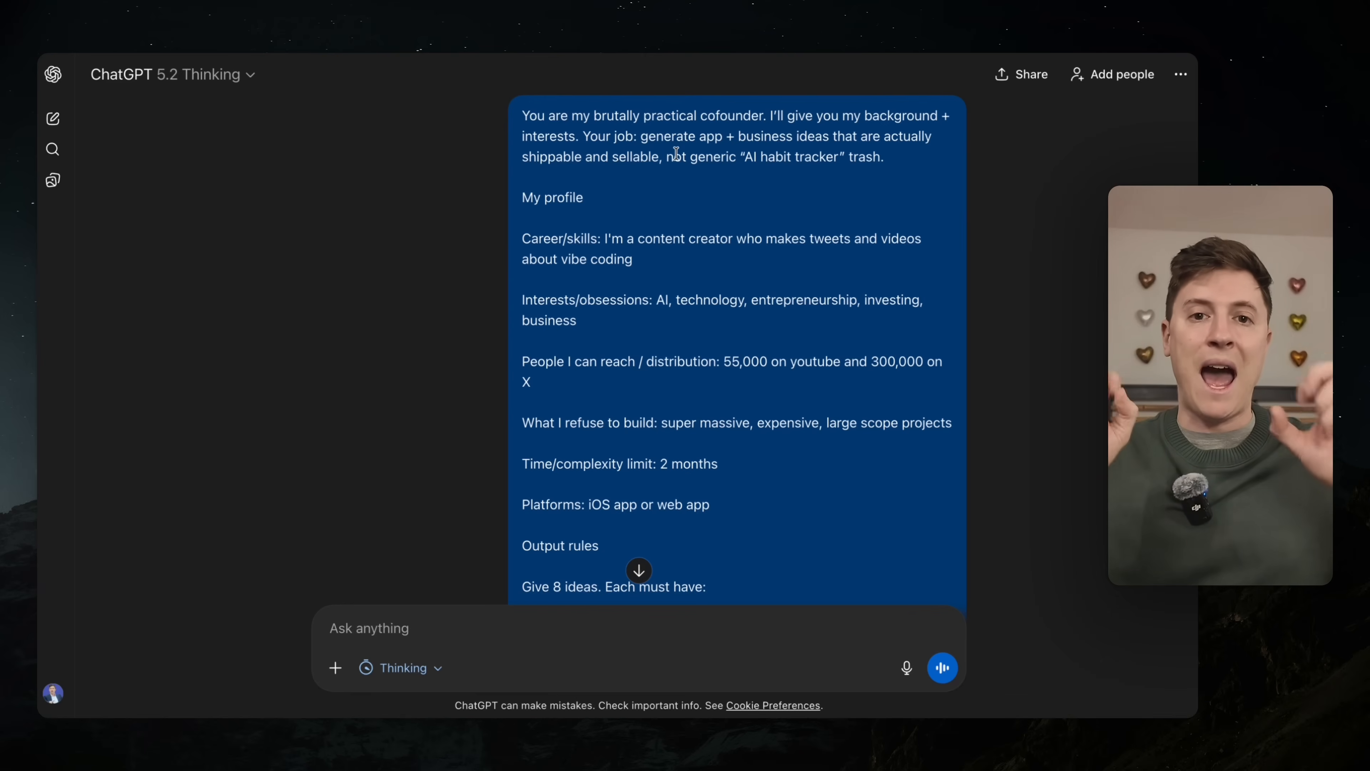
pyautogui.scroll(-3)
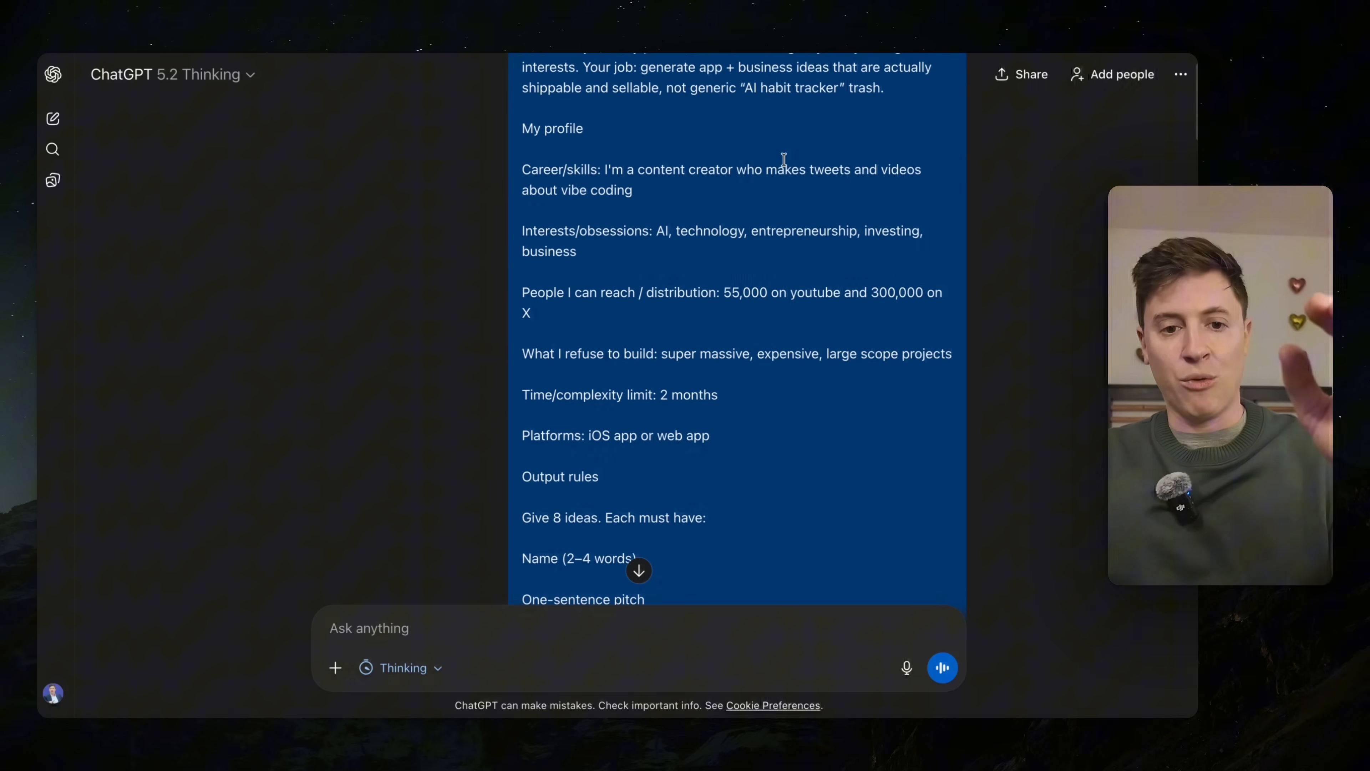
pyautogui.scroll(-3)
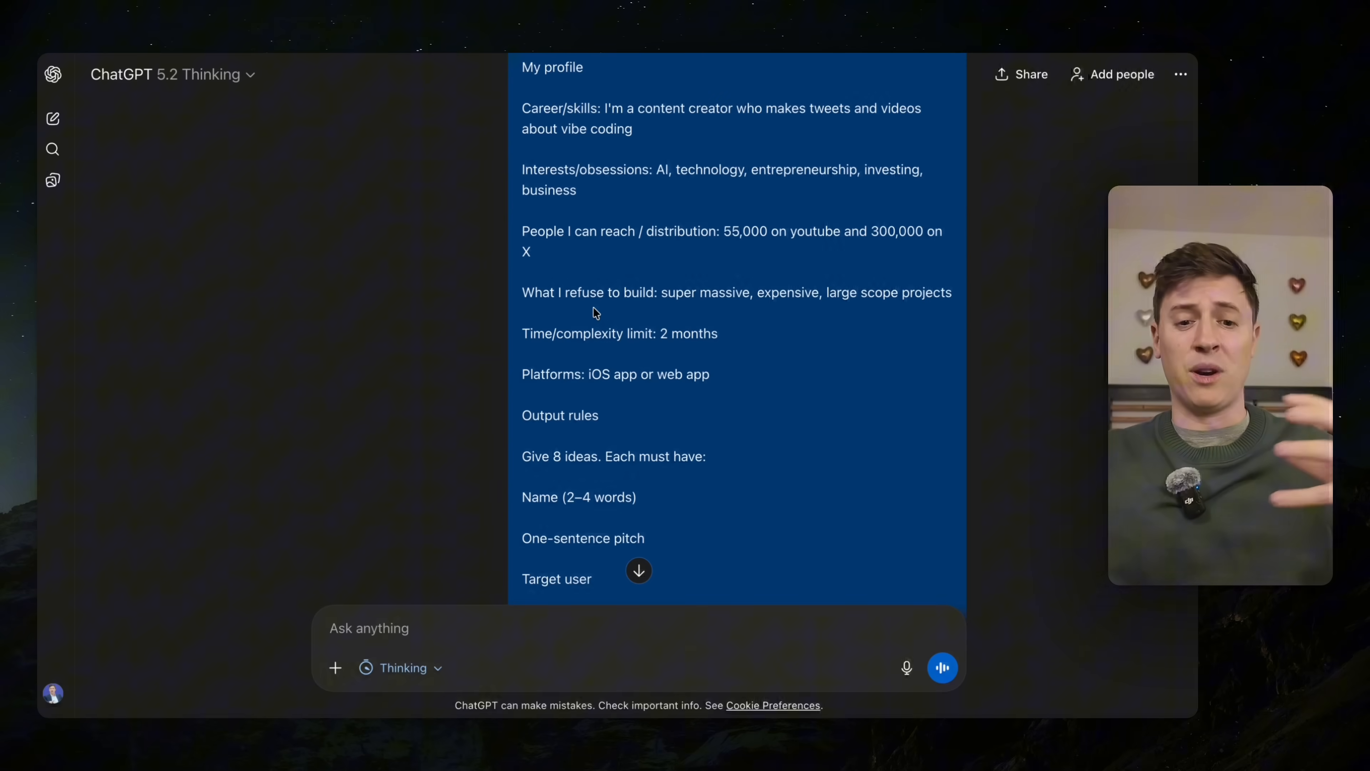
pyautogui.scroll(-3)
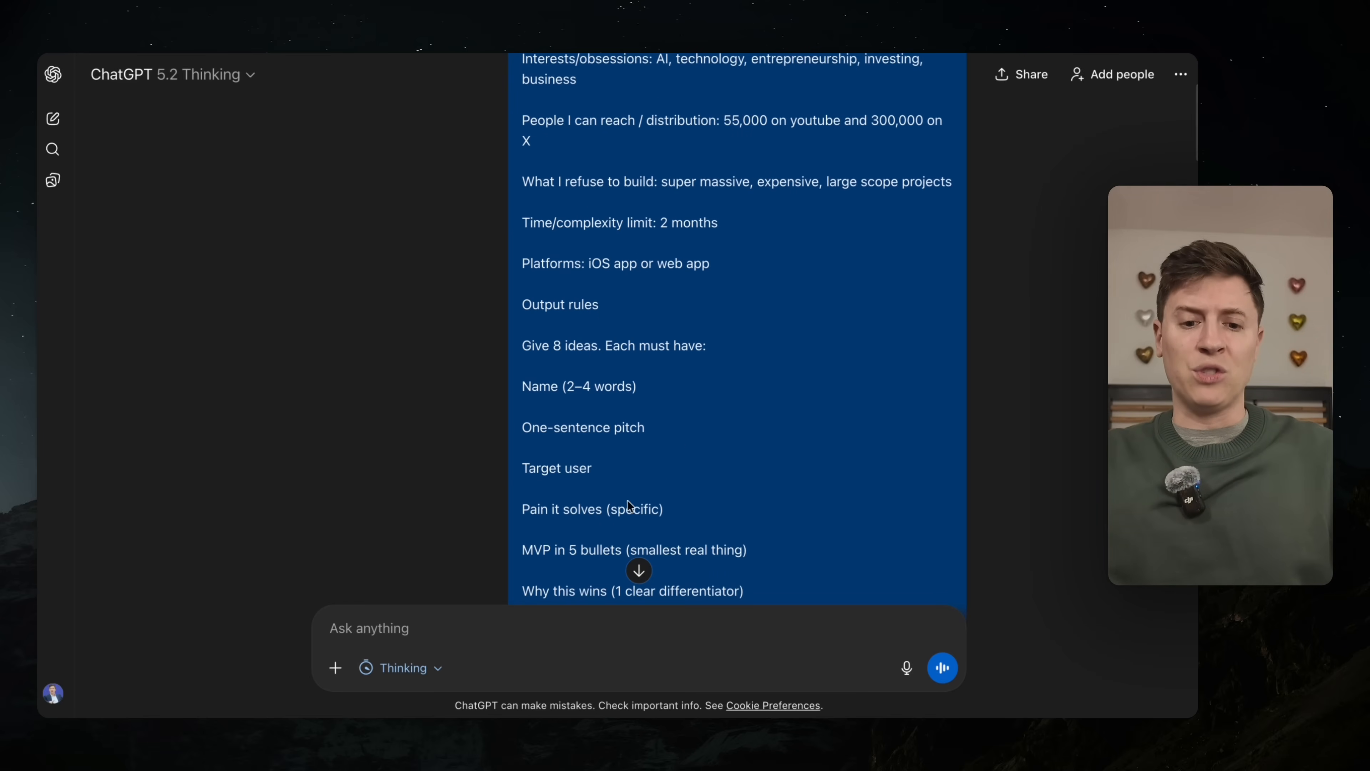
pyautogui.moveTo(620, 295)
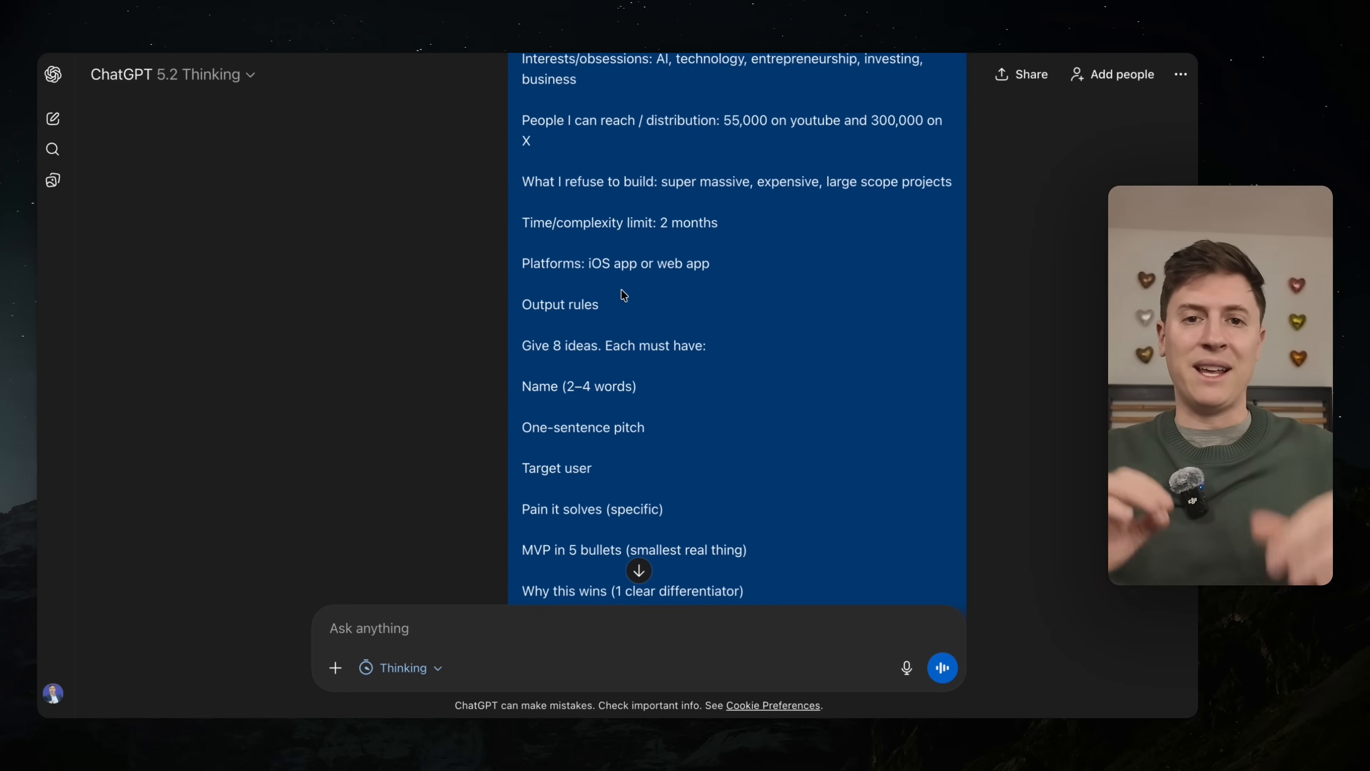
pyautogui.scroll(3)
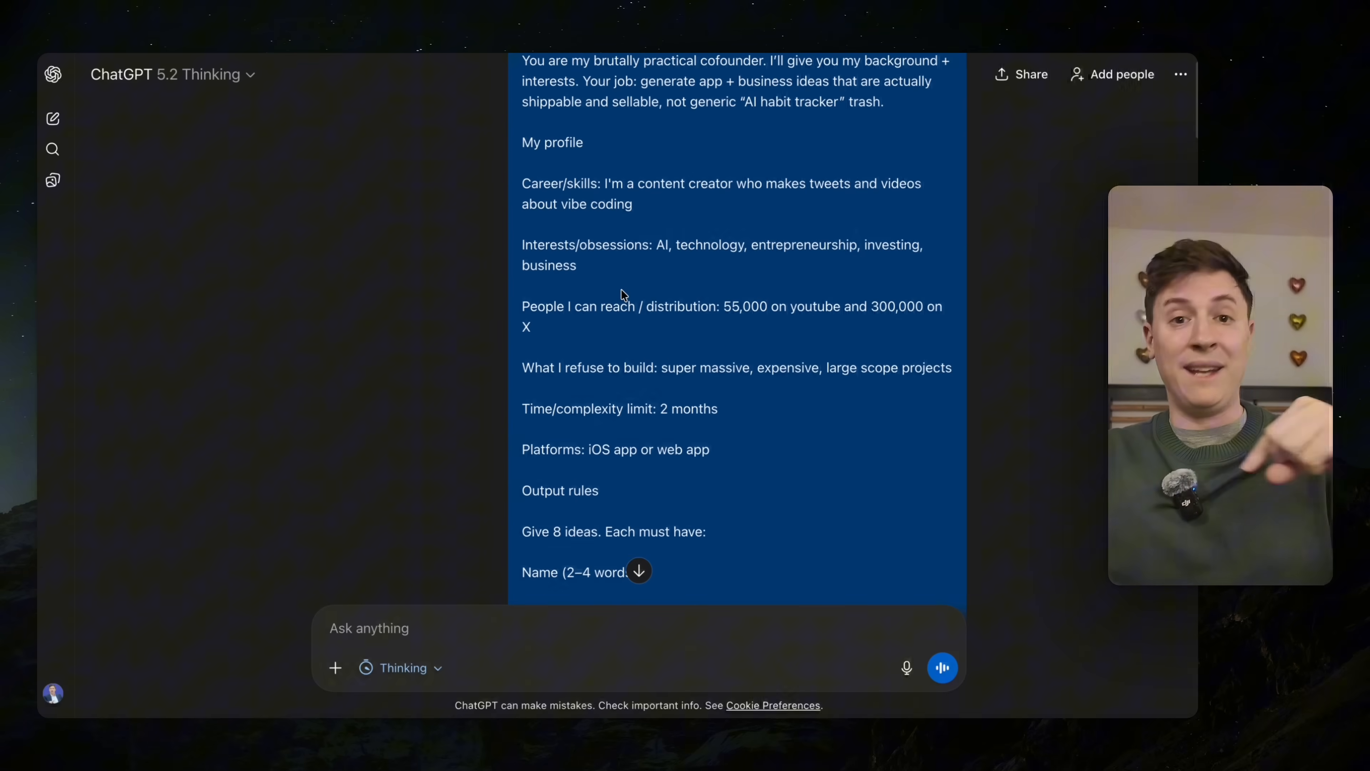
pyautogui.moveTo(675, 391)
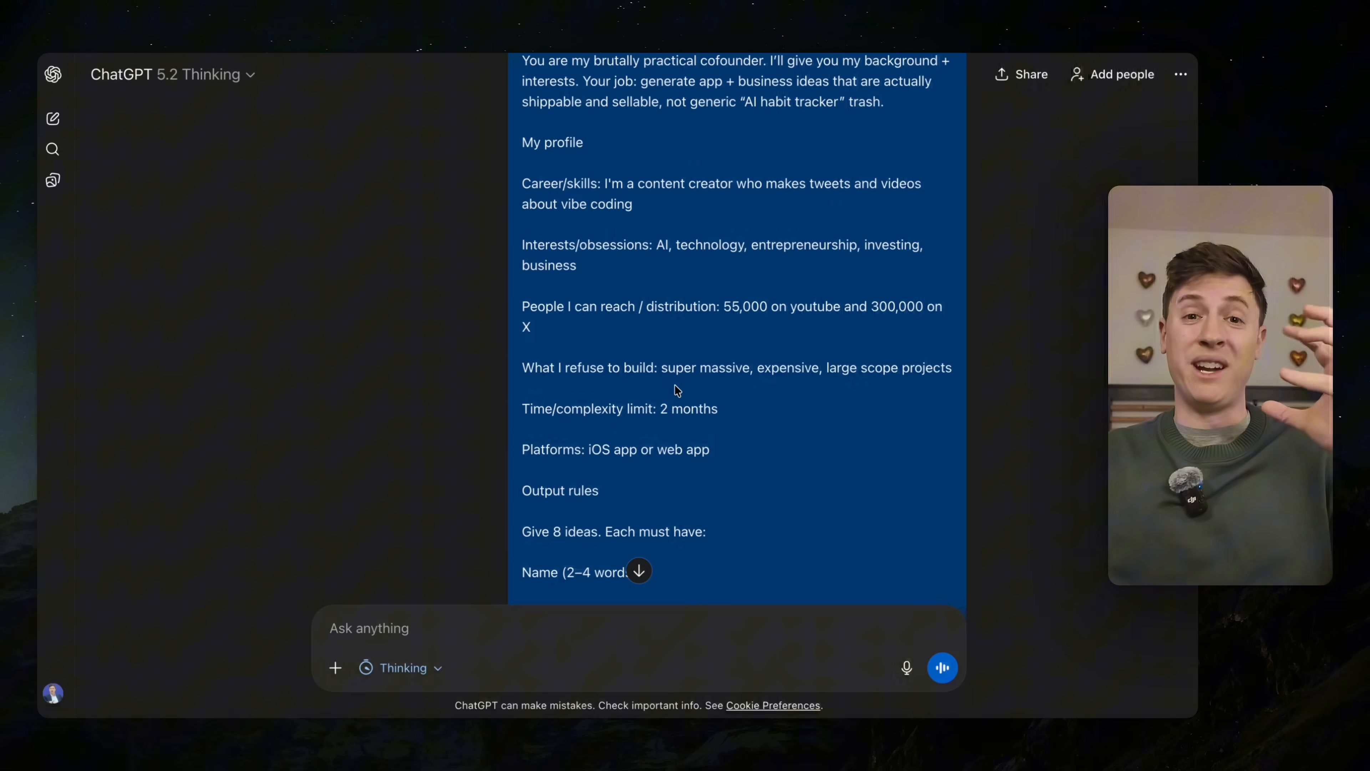
pyautogui.scroll(-3)
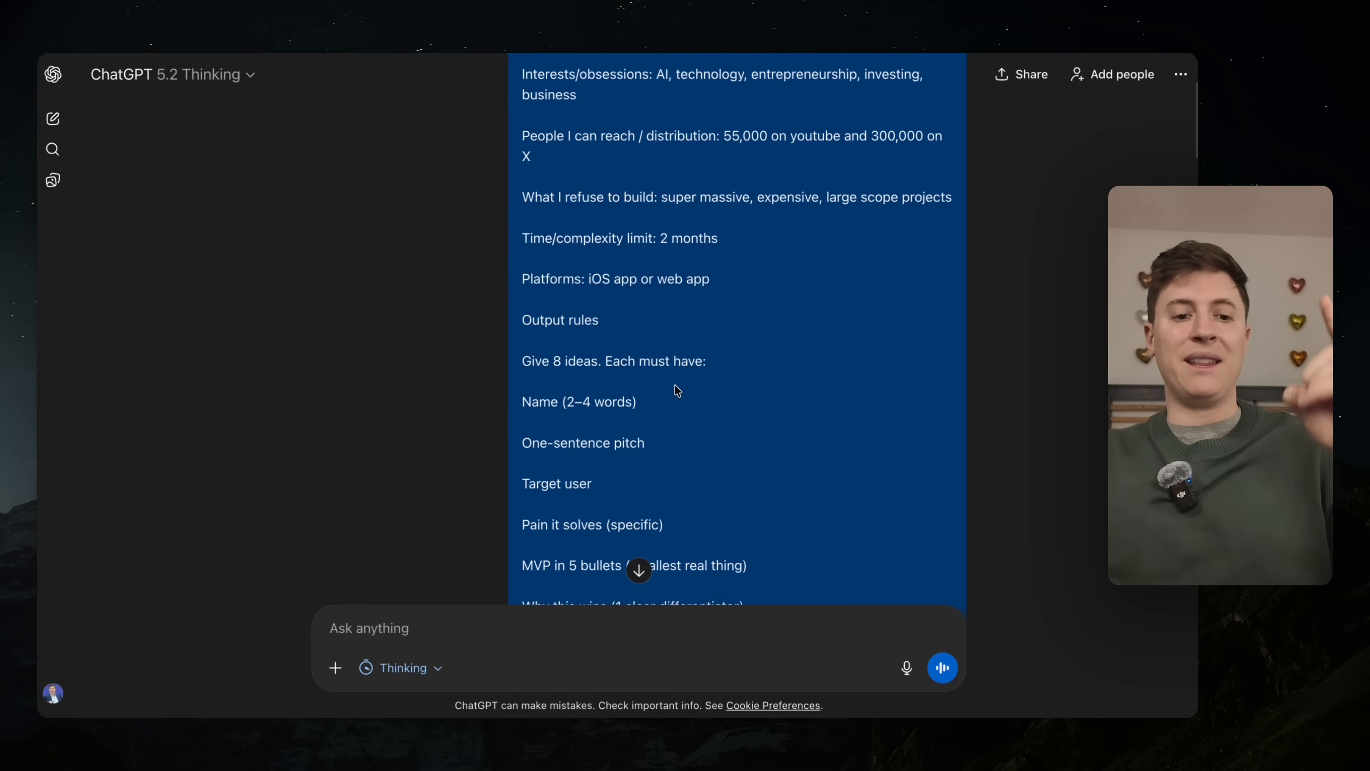
pyautogui.scroll(-3)
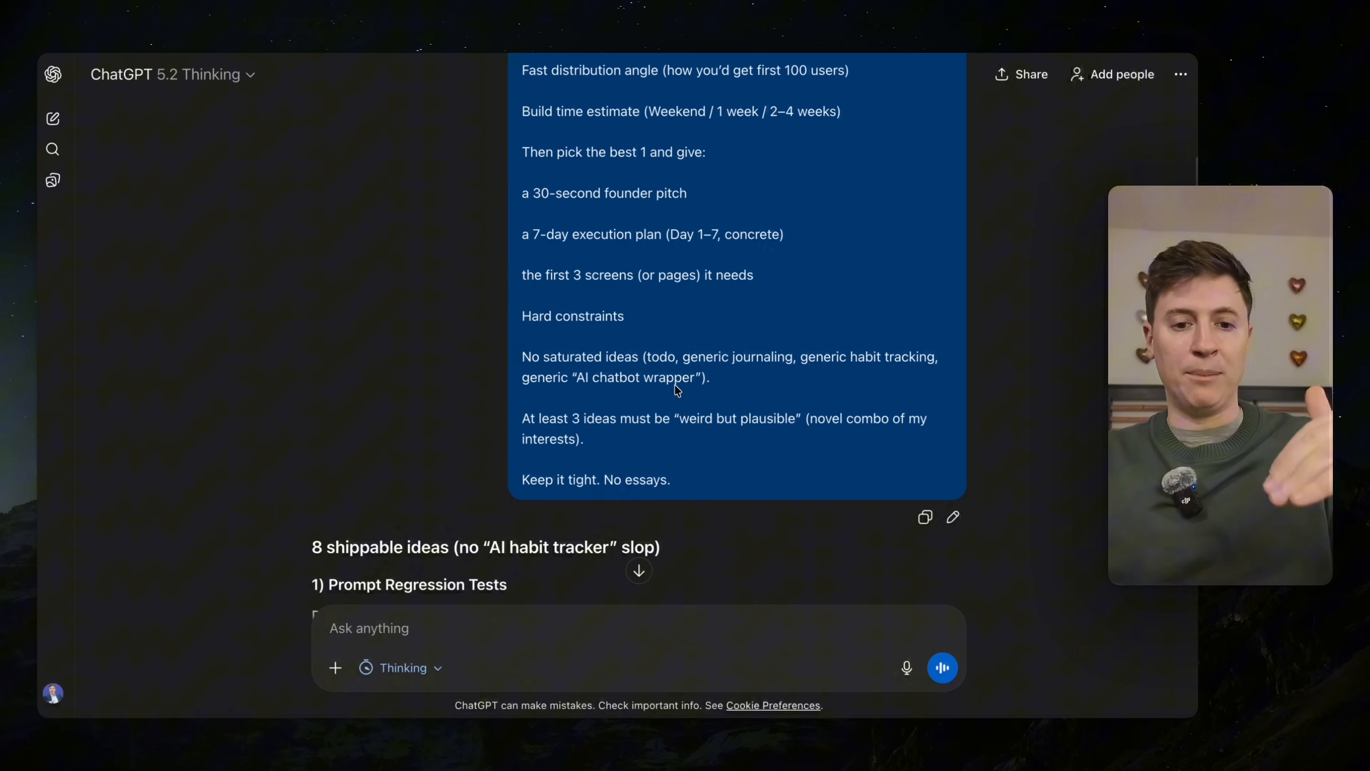
# - Scroll the 5.2 reply through four ideas up to Investor Thesis Inbox, then view the 5.1 Thinking chat's cofounder prompt
pyautogui.scroll(-3)
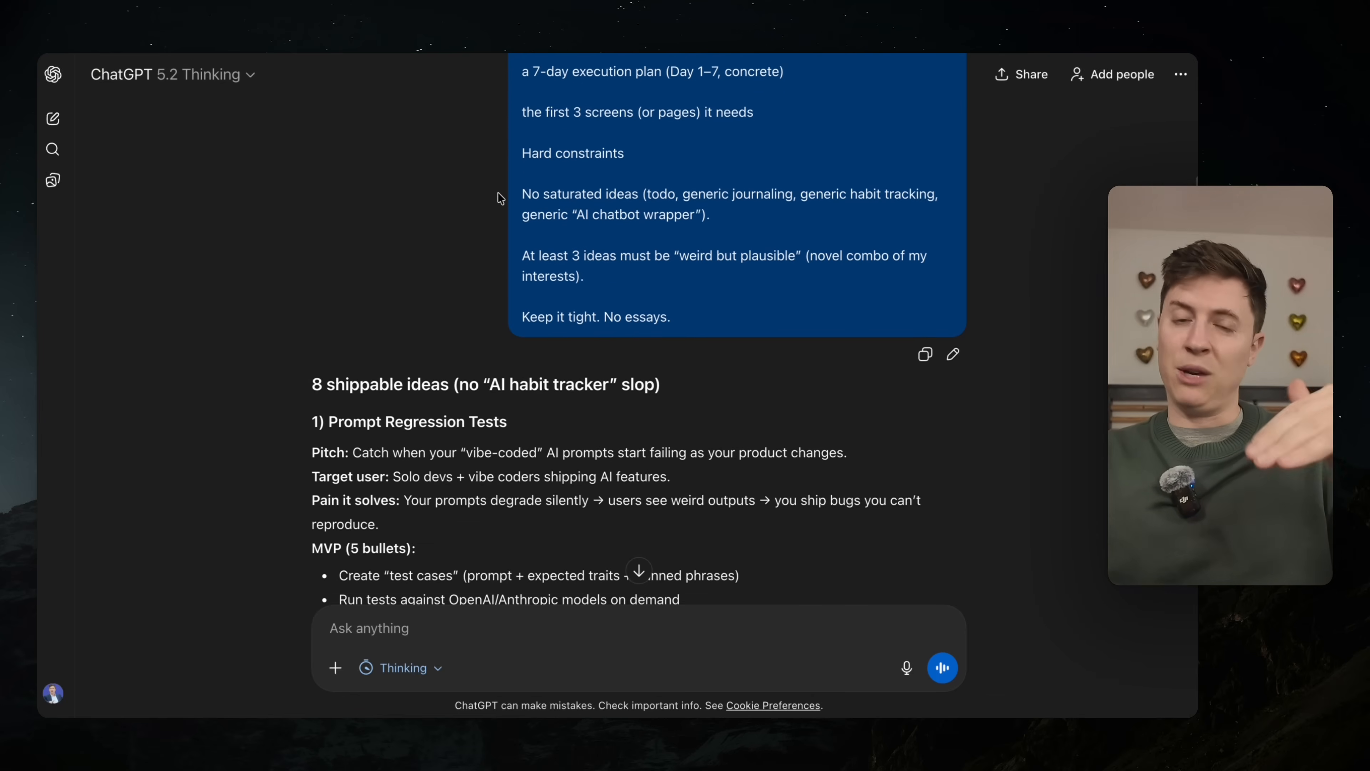
pyautogui.scroll(-3)
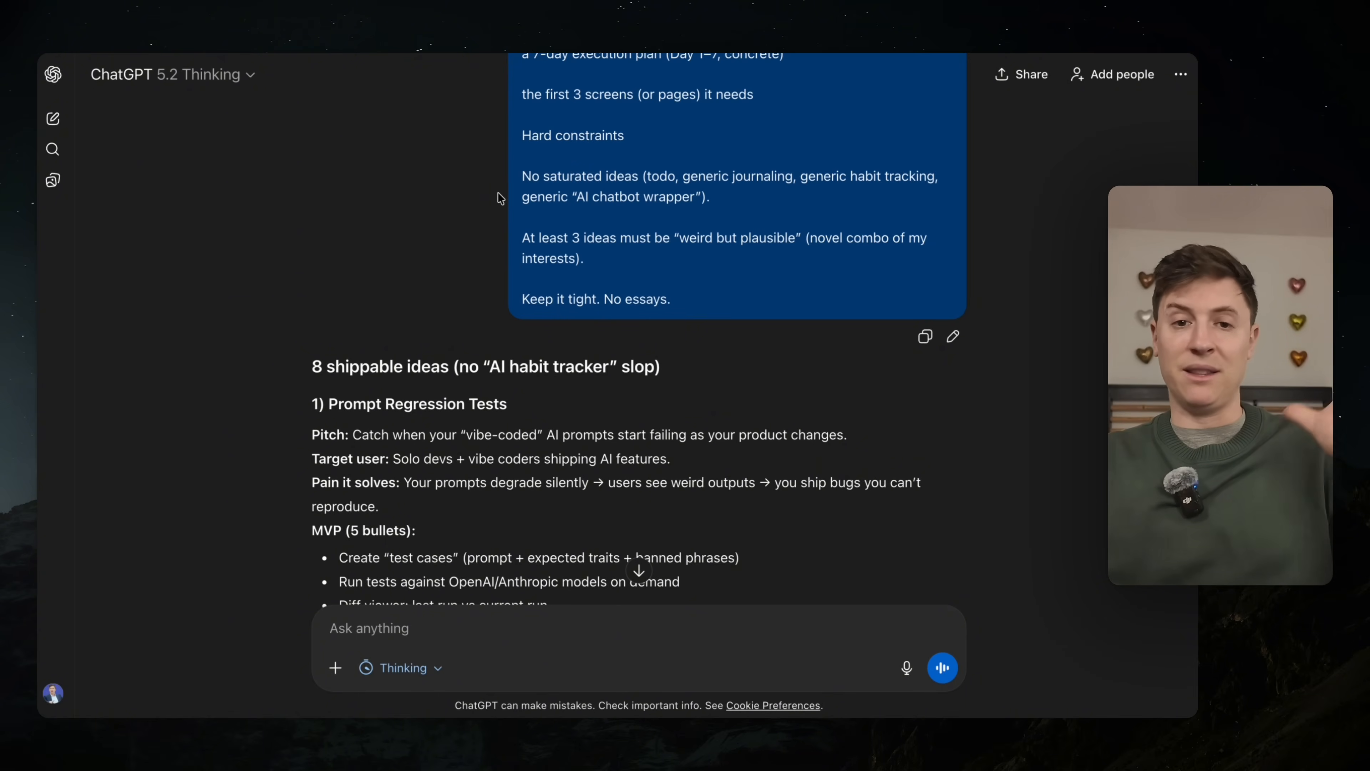
pyautogui.scroll(-3)
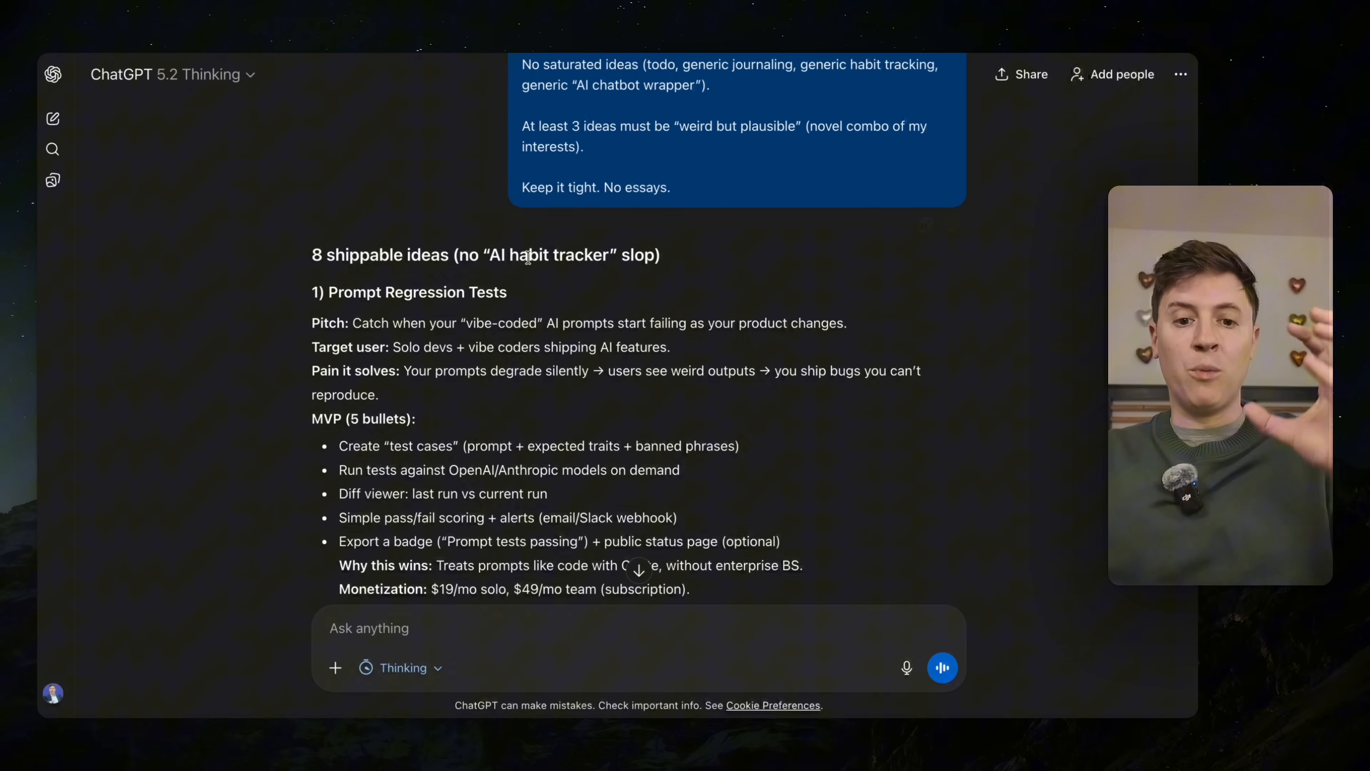
pyautogui.scroll(-3)
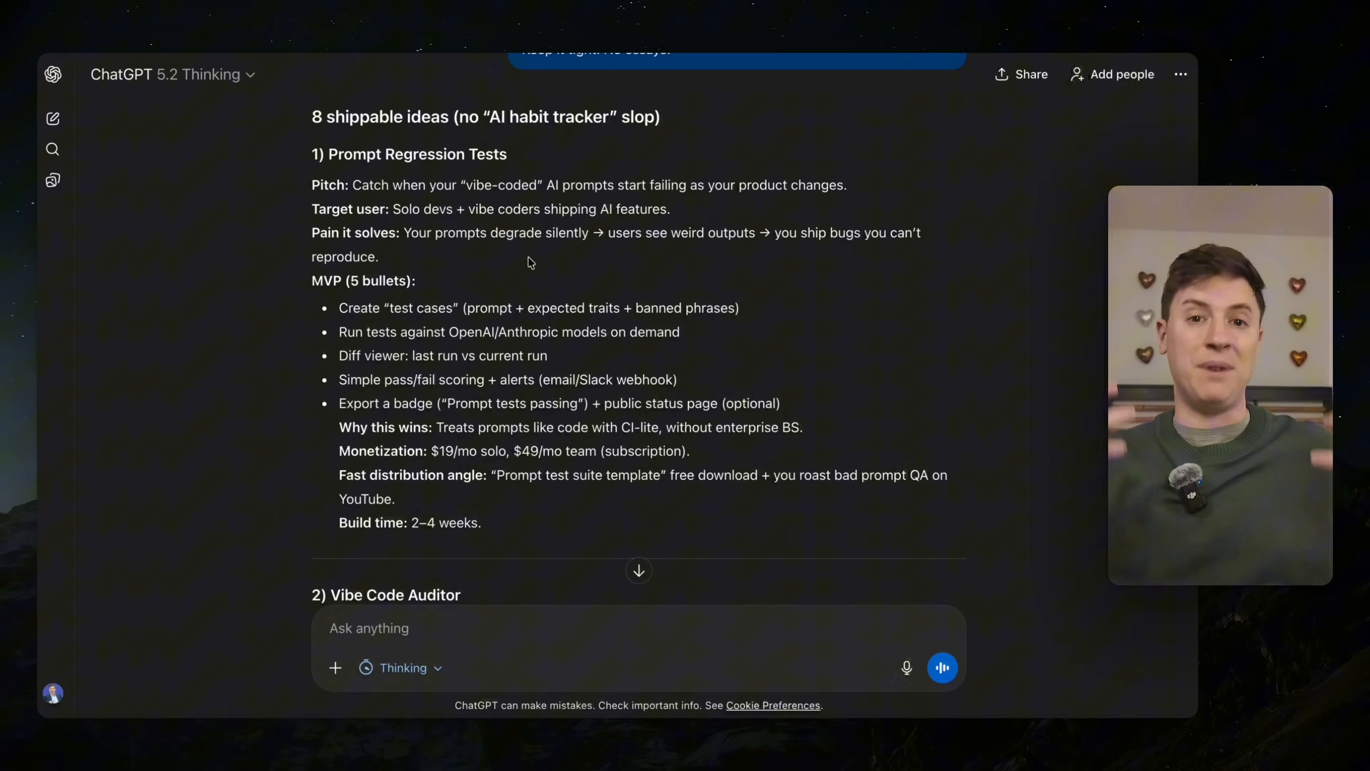
pyautogui.moveTo(217, 348)
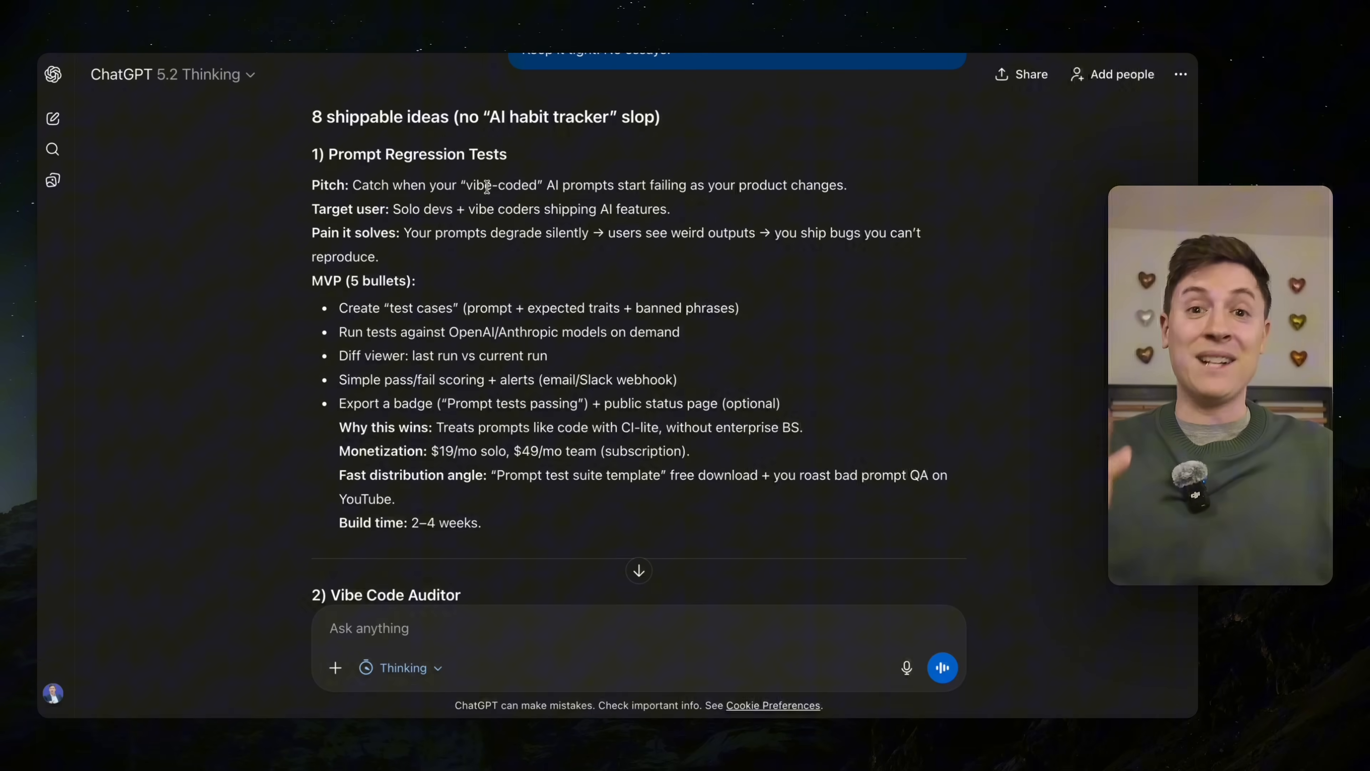
pyautogui.moveTo(559, 104)
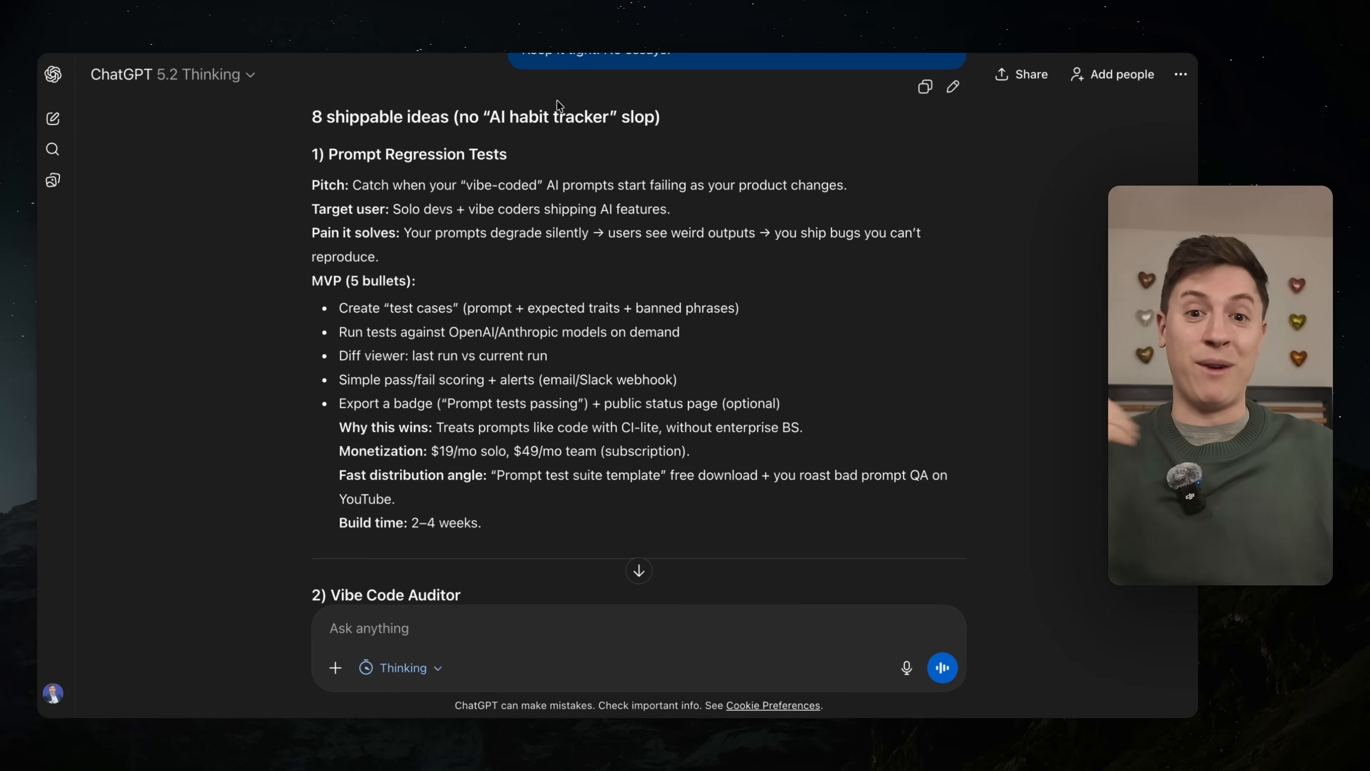
pyautogui.scroll(-3)
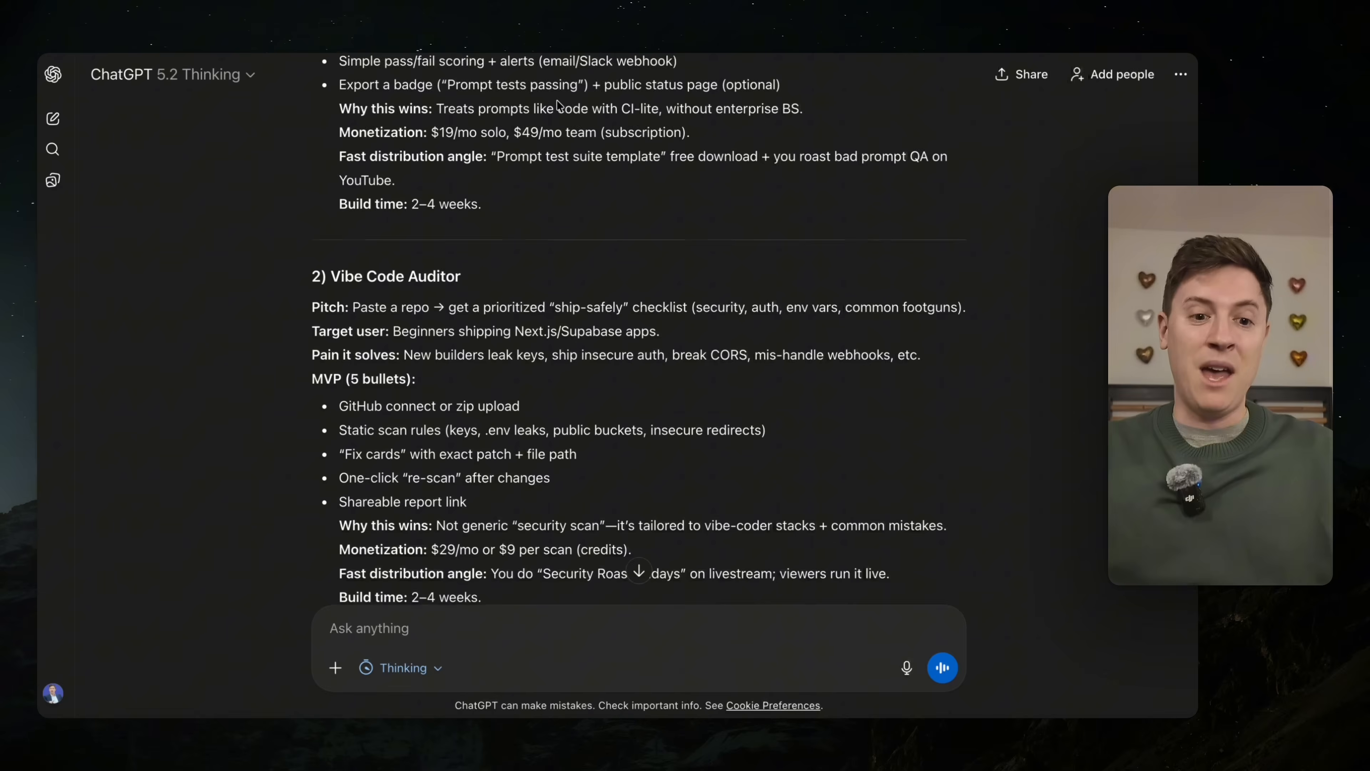
pyautogui.scroll(-3)
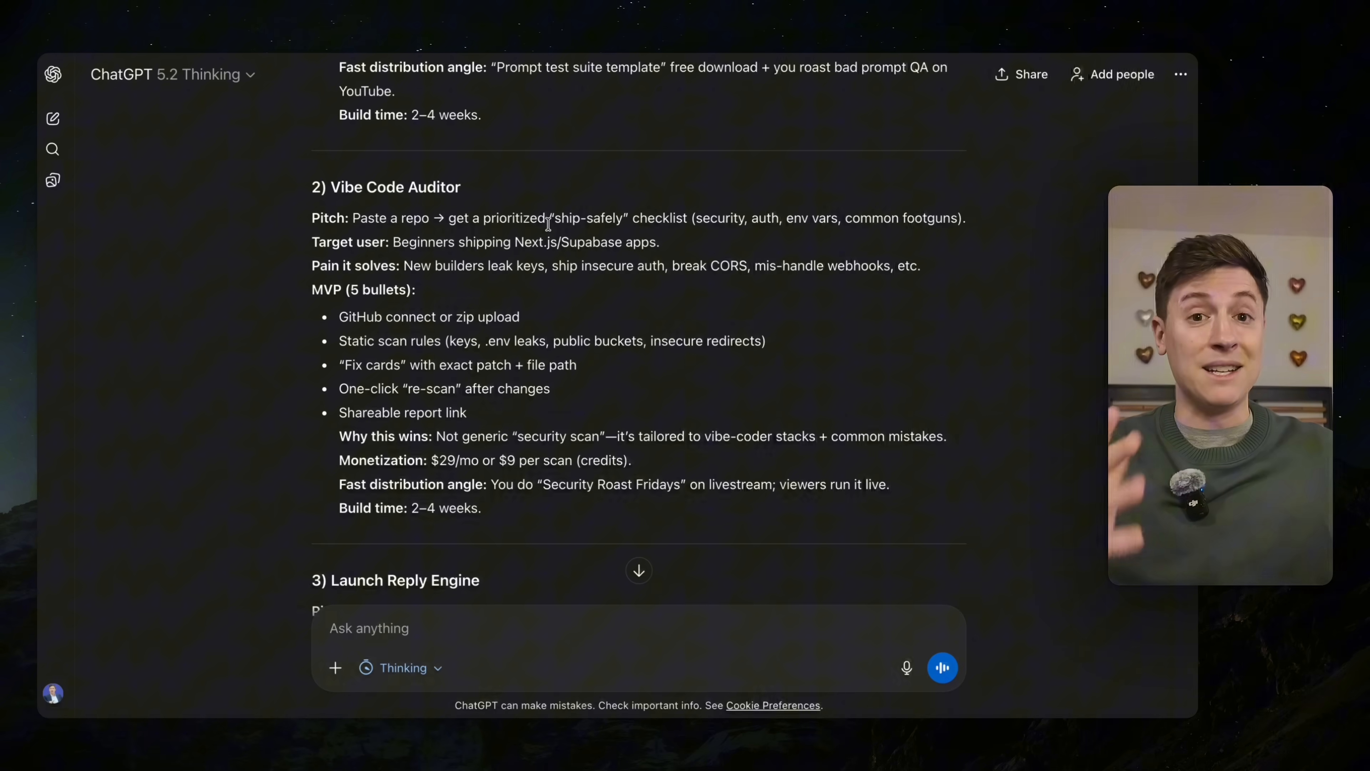
pyautogui.scroll(-3)
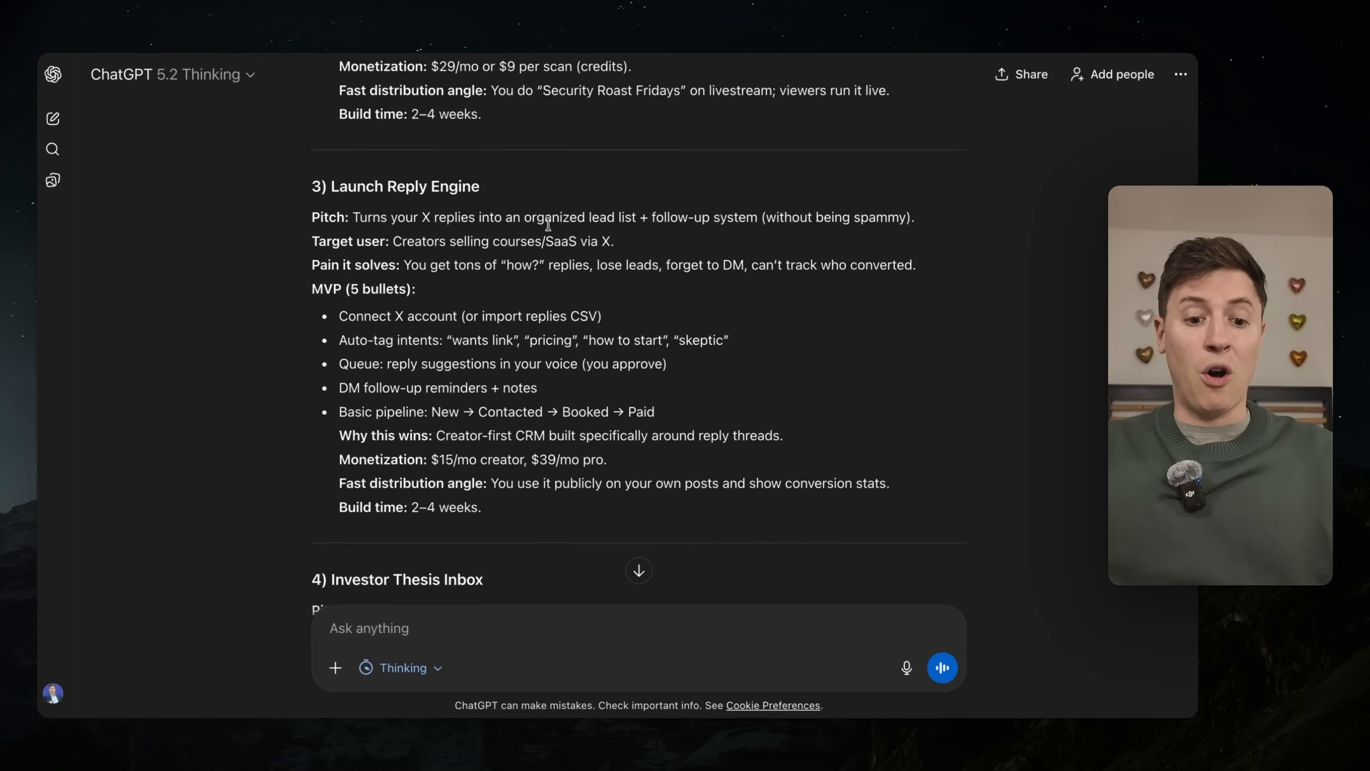
pyautogui.scroll(-3)
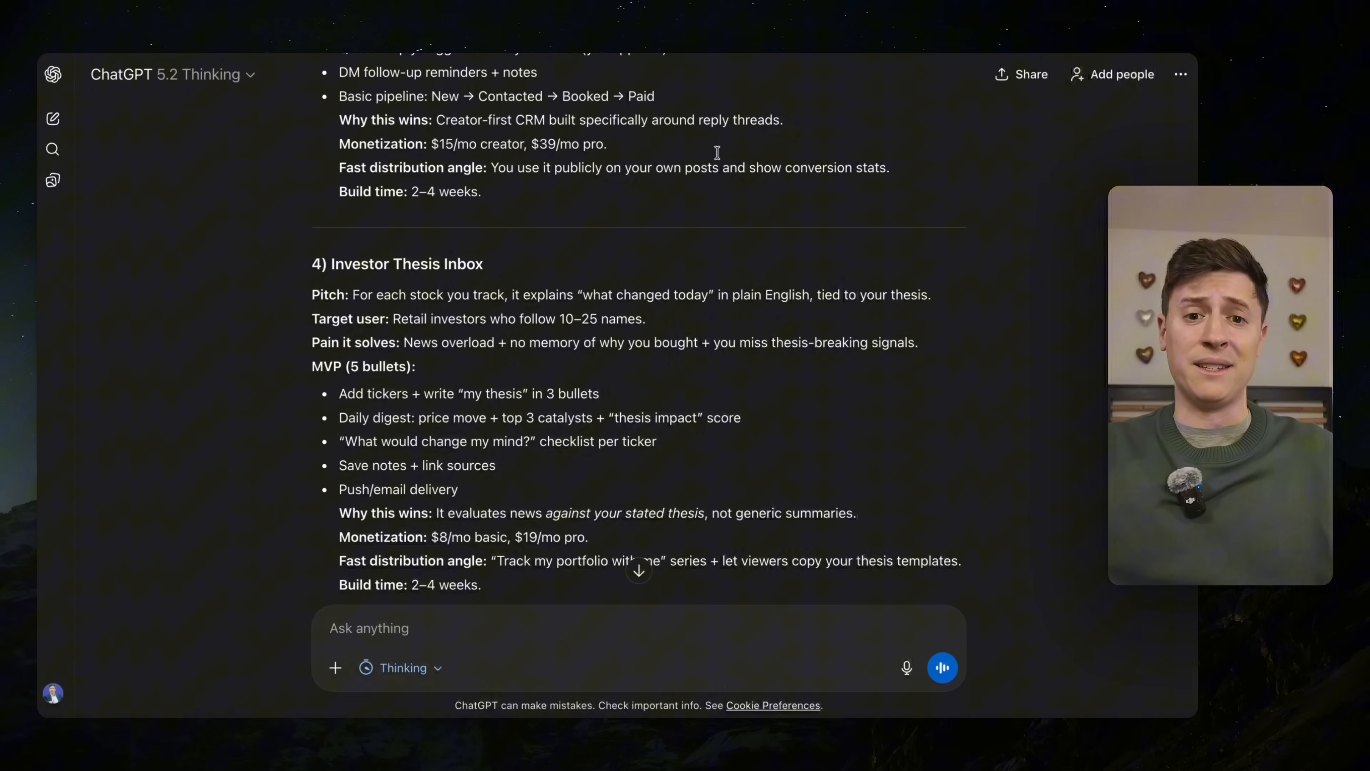
pyautogui.scroll(3)
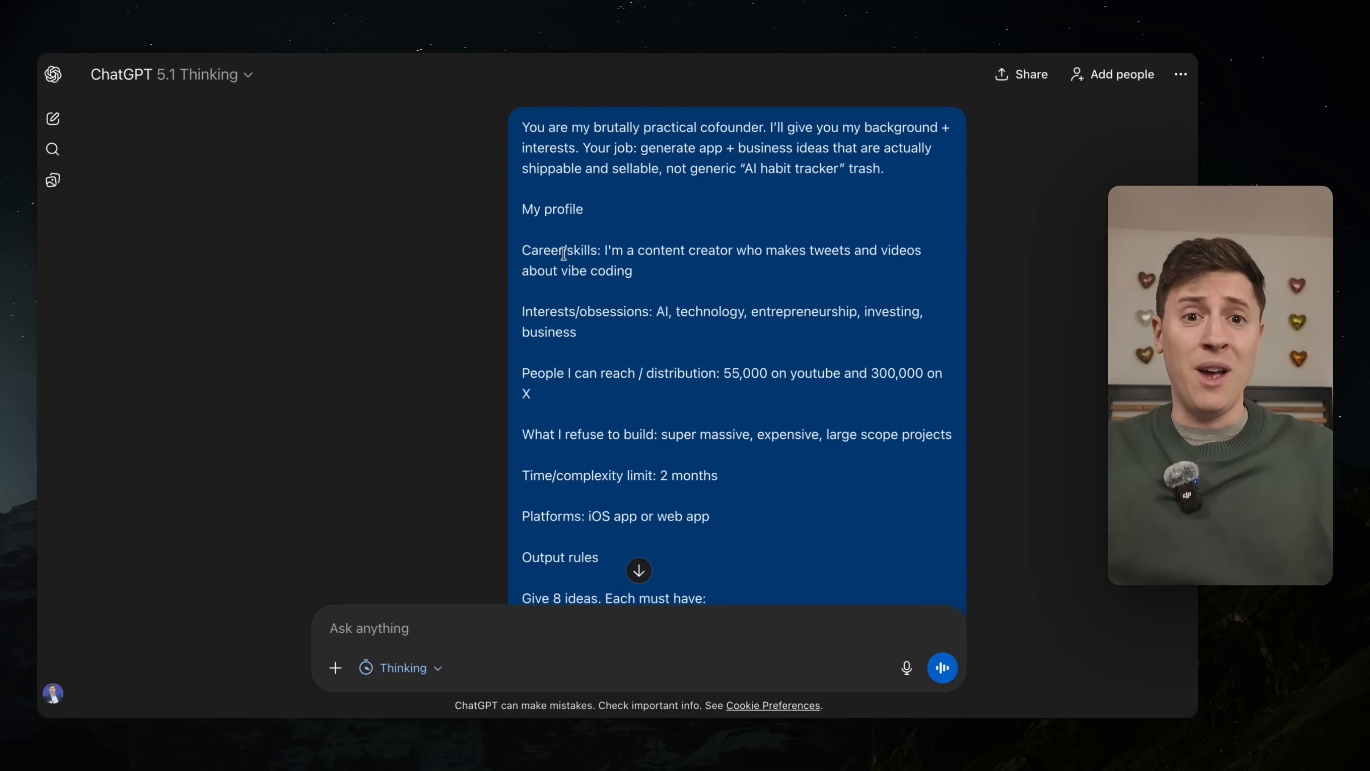
pyautogui.scroll(-3)
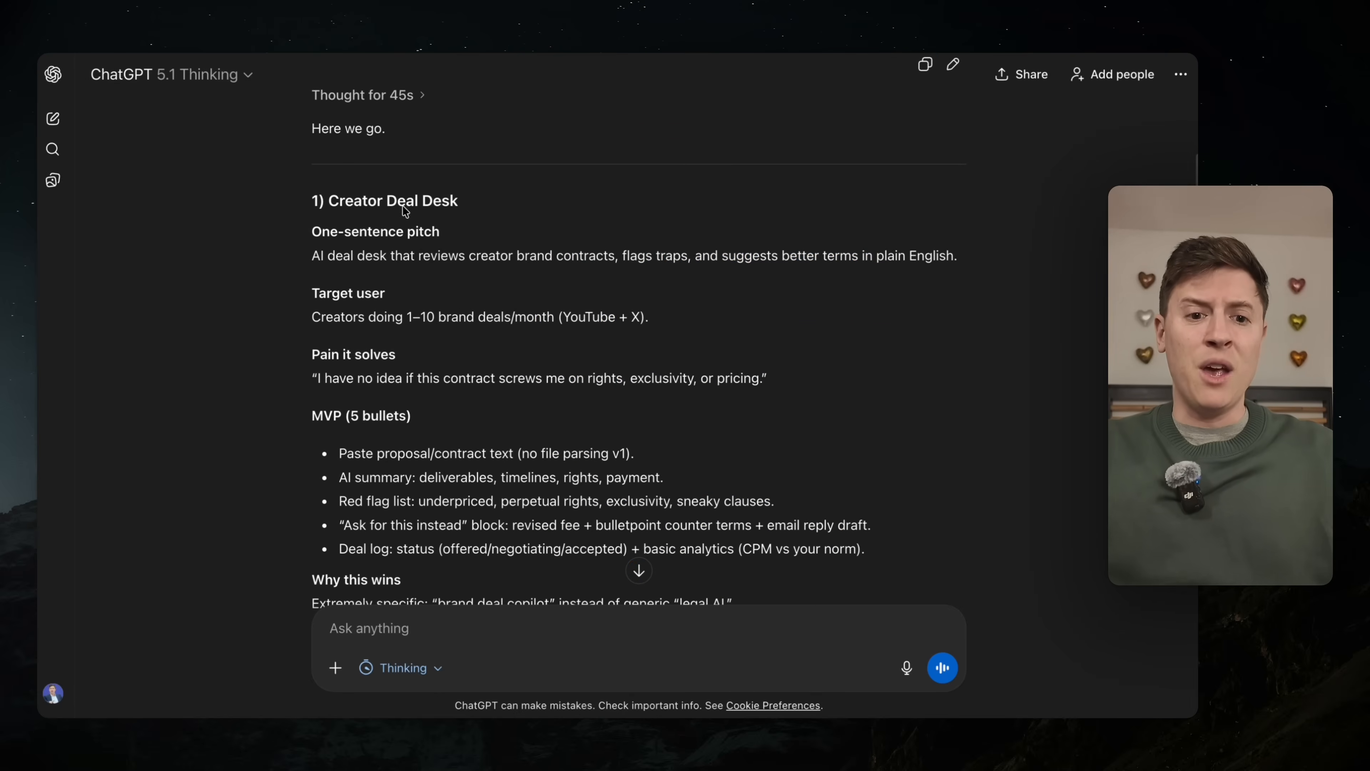
pyautogui.moveTo(352, 260)
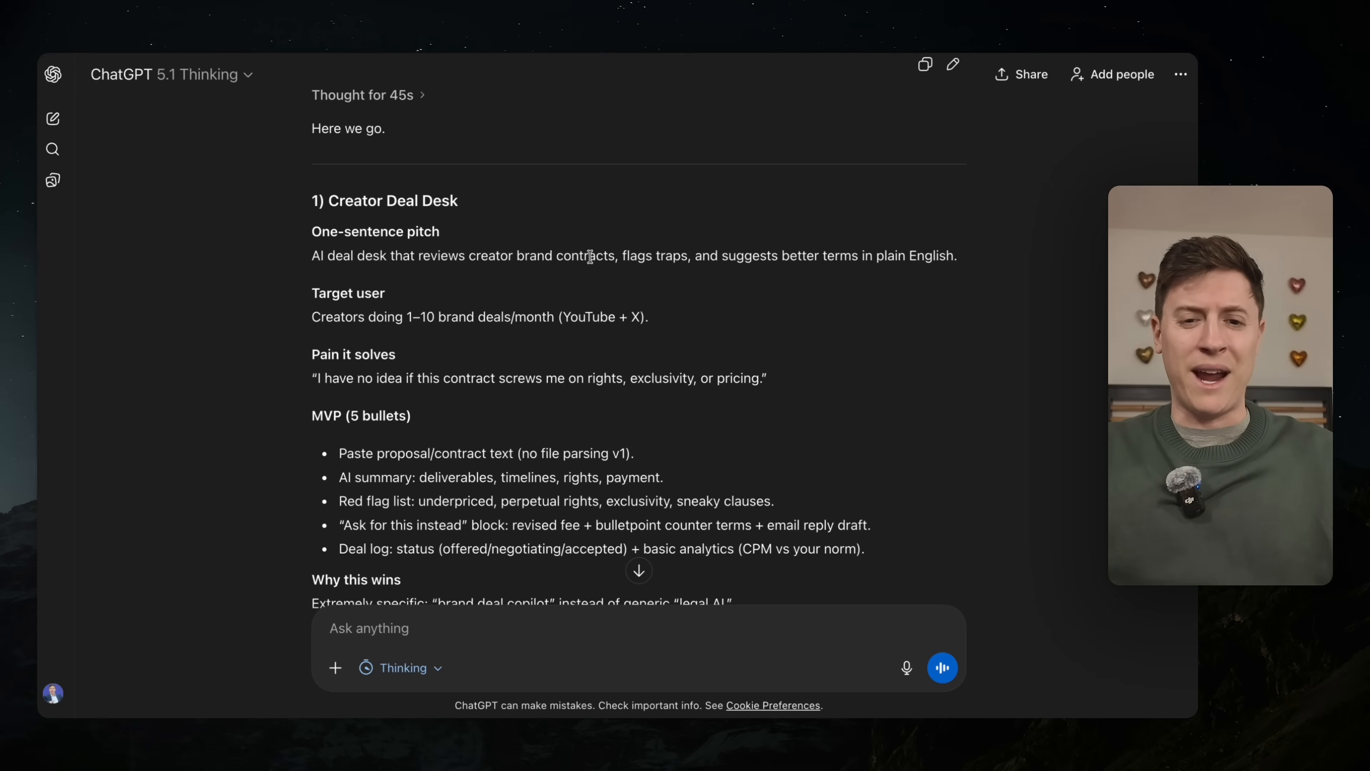
pyautogui.moveTo(791, 253)
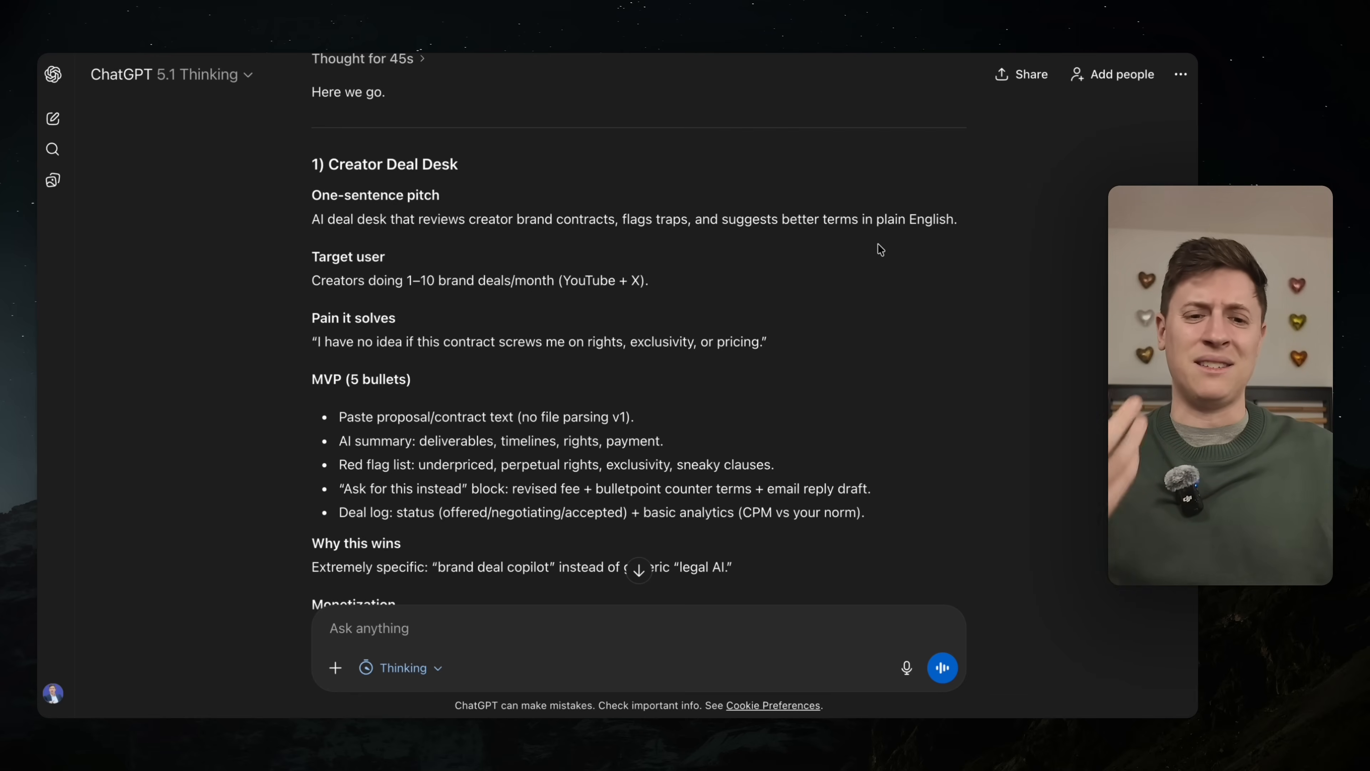
pyautogui.scroll(-3)
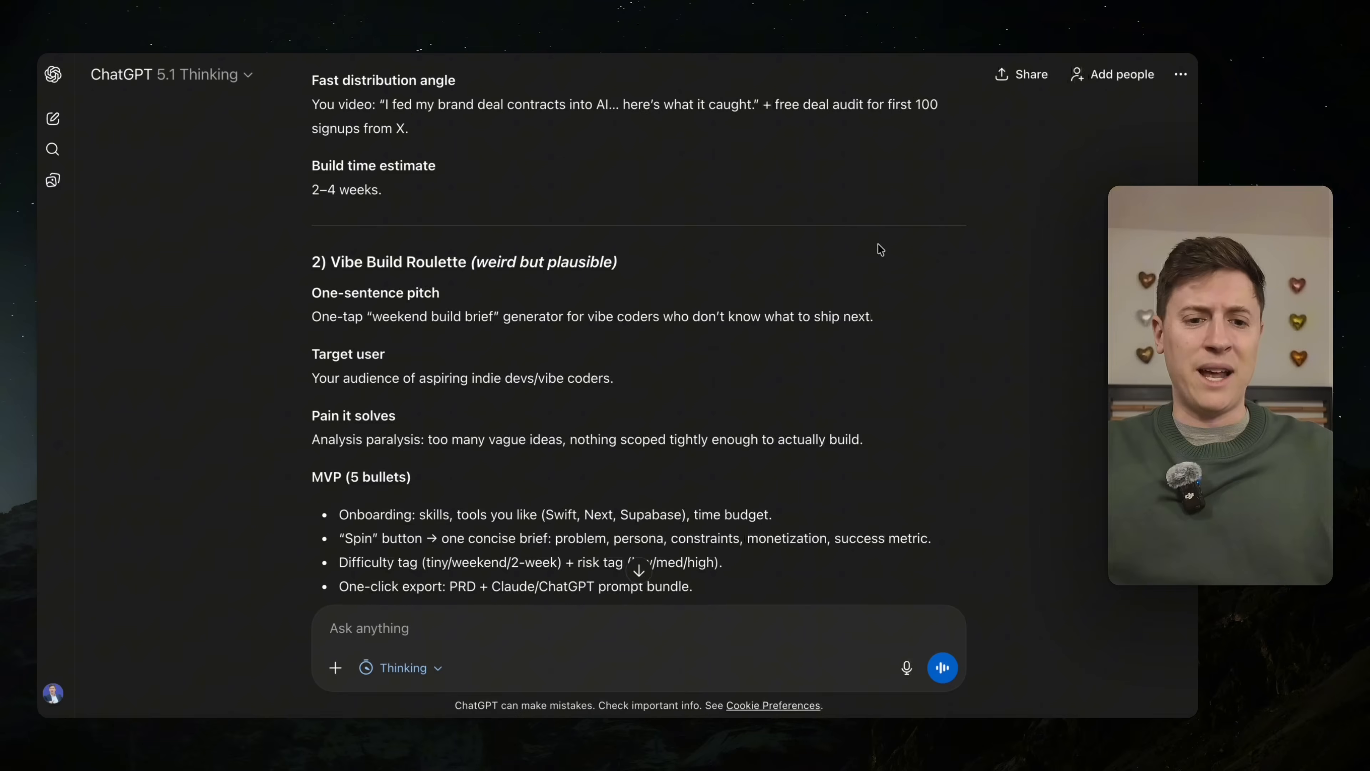
pyautogui.scroll(-3)
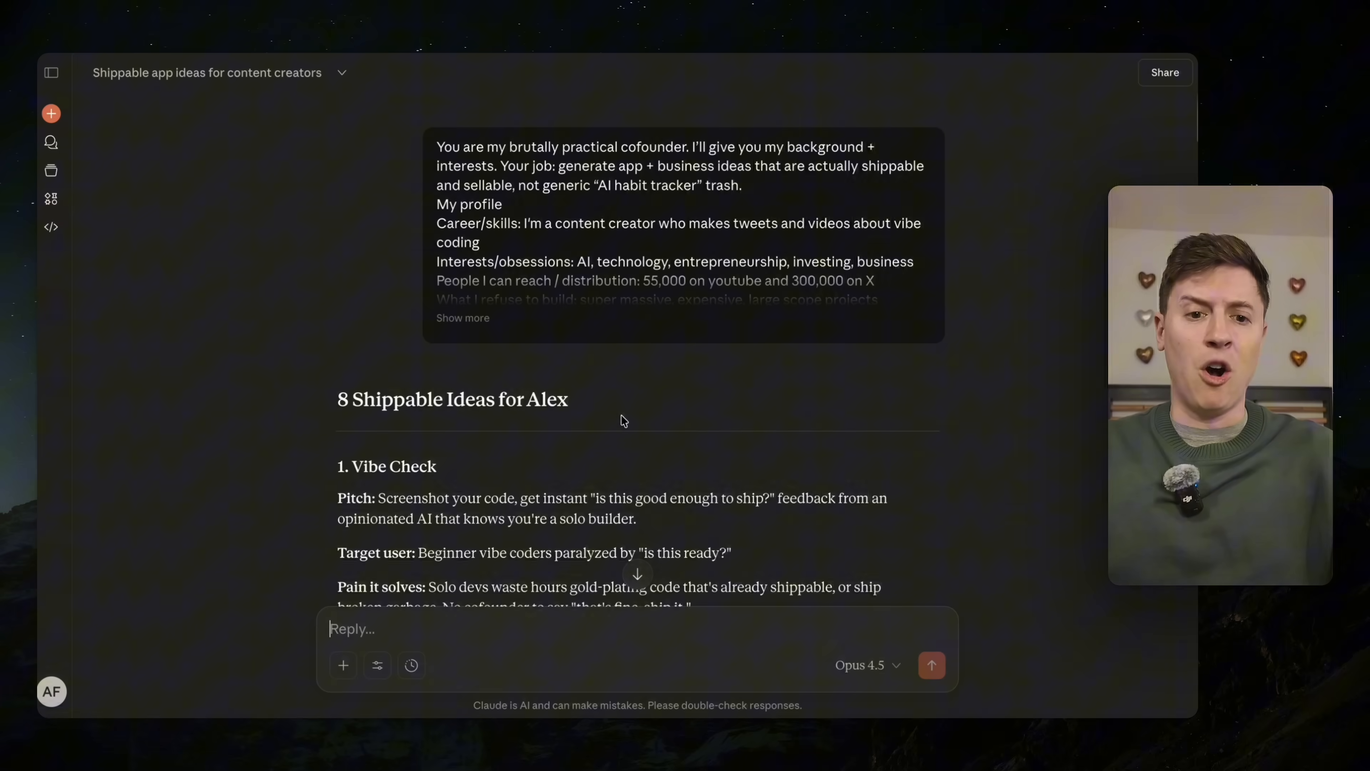
pyautogui.scroll(-3)
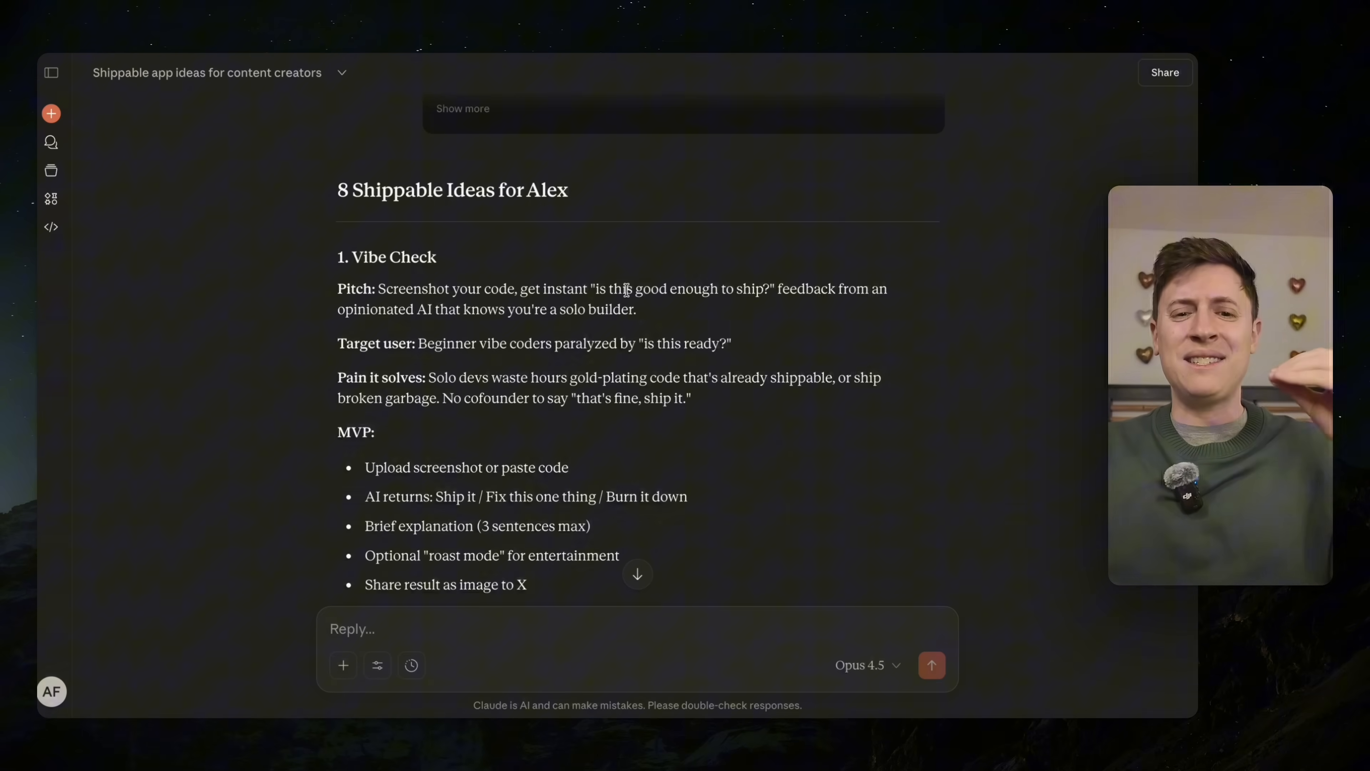
pyautogui.moveTo(827, 288)
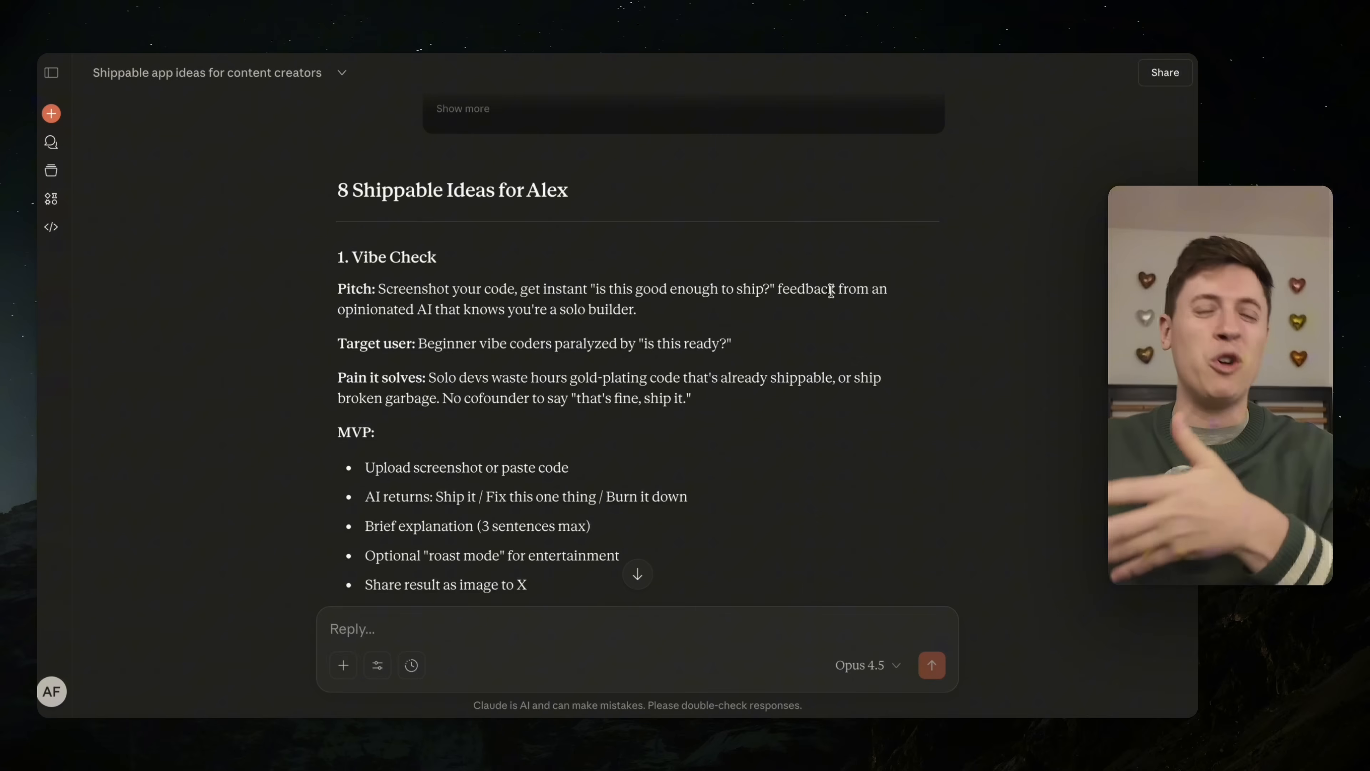
pyautogui.scroll(-3)
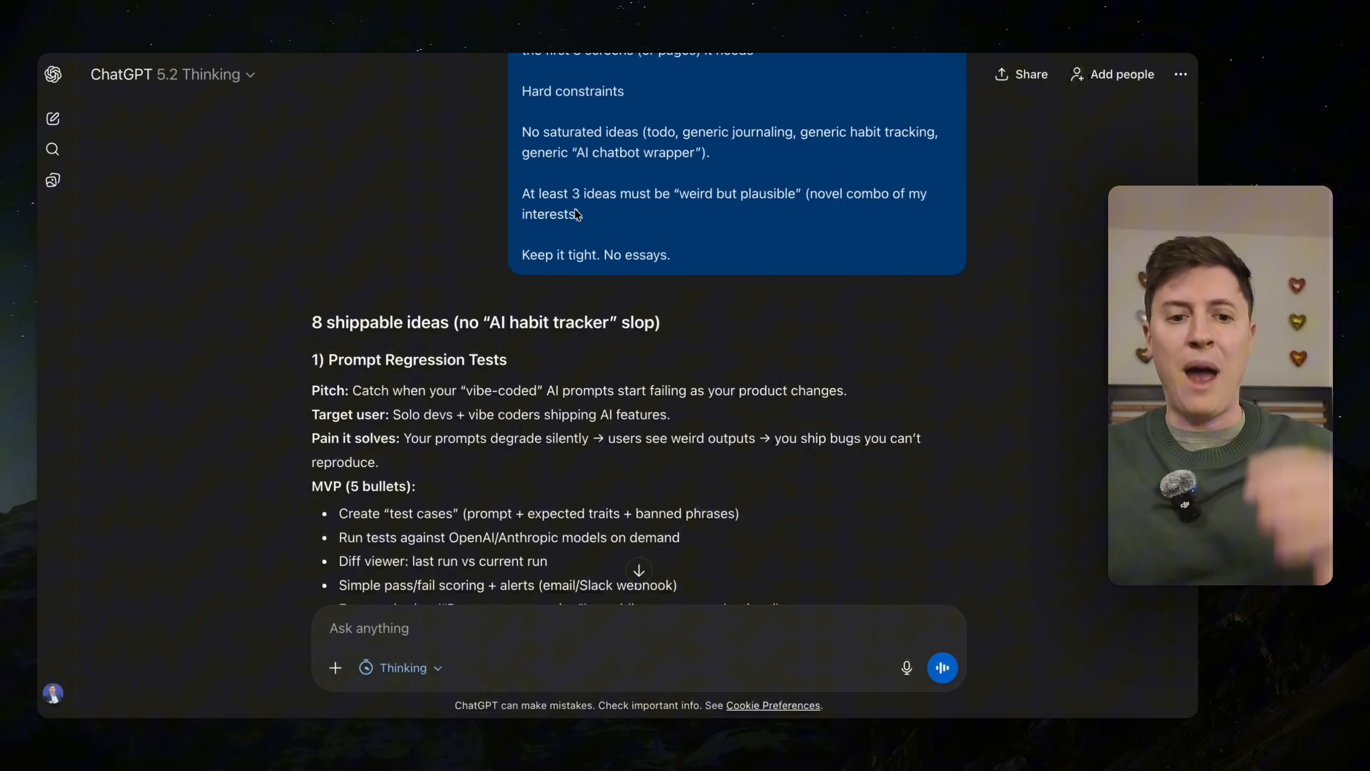
pyautogui.scroll(3)
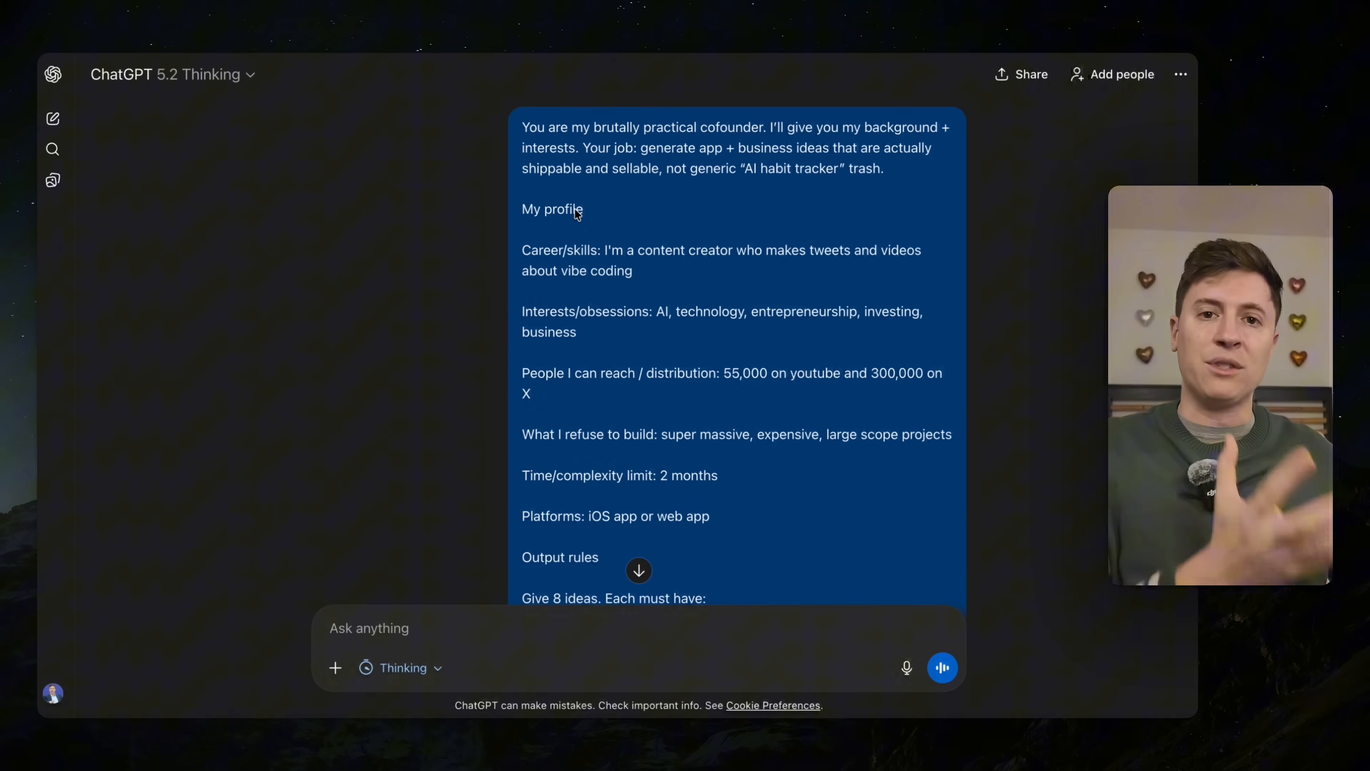
pyautogui.scroll(-3)
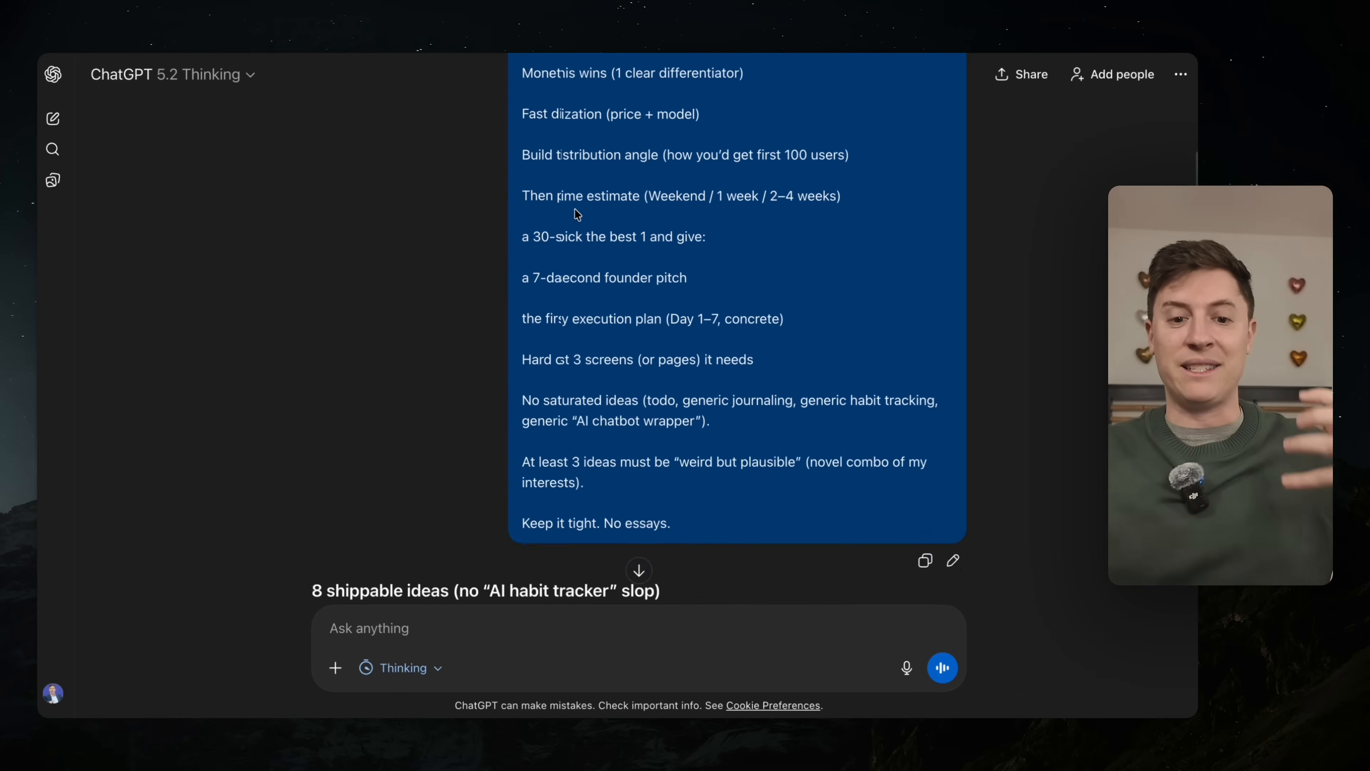
pyautogui.scroll(-3)
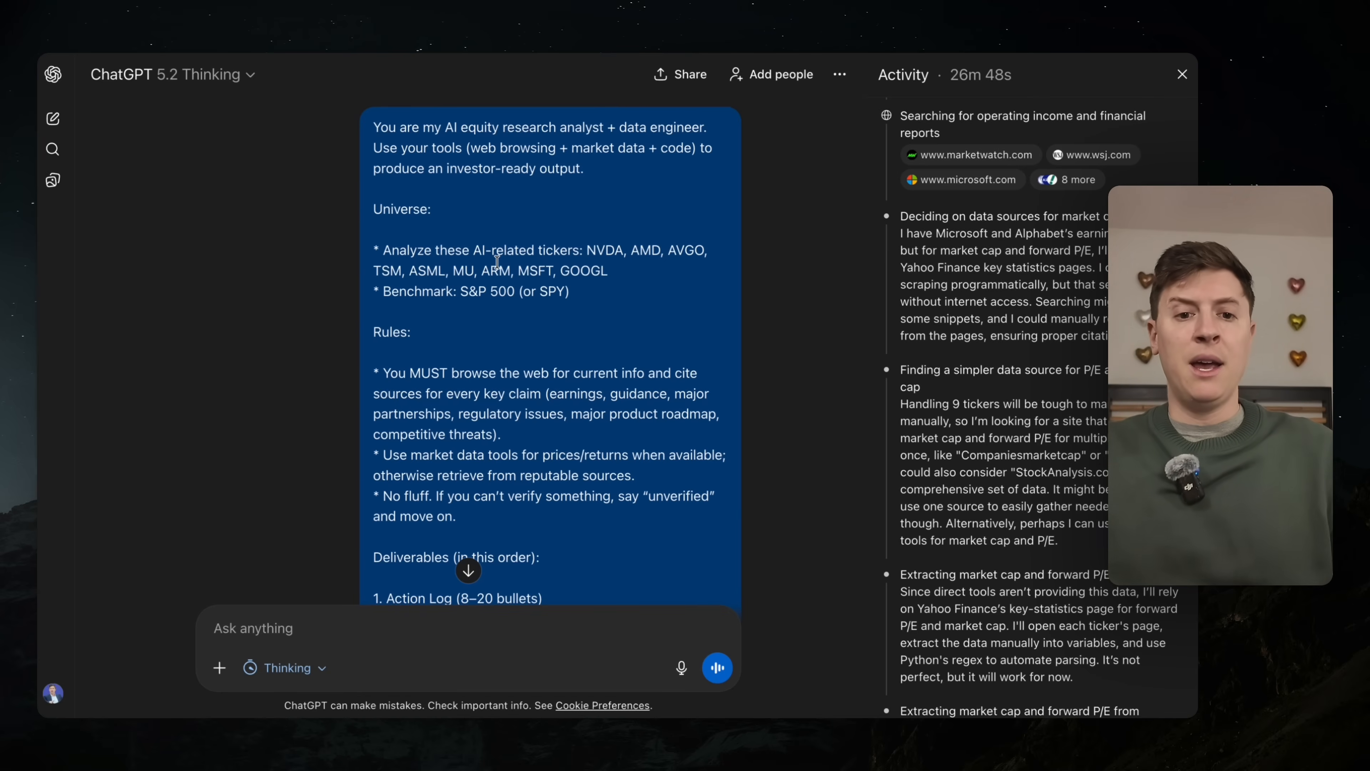
pyautogui.moveTo(511, 186)
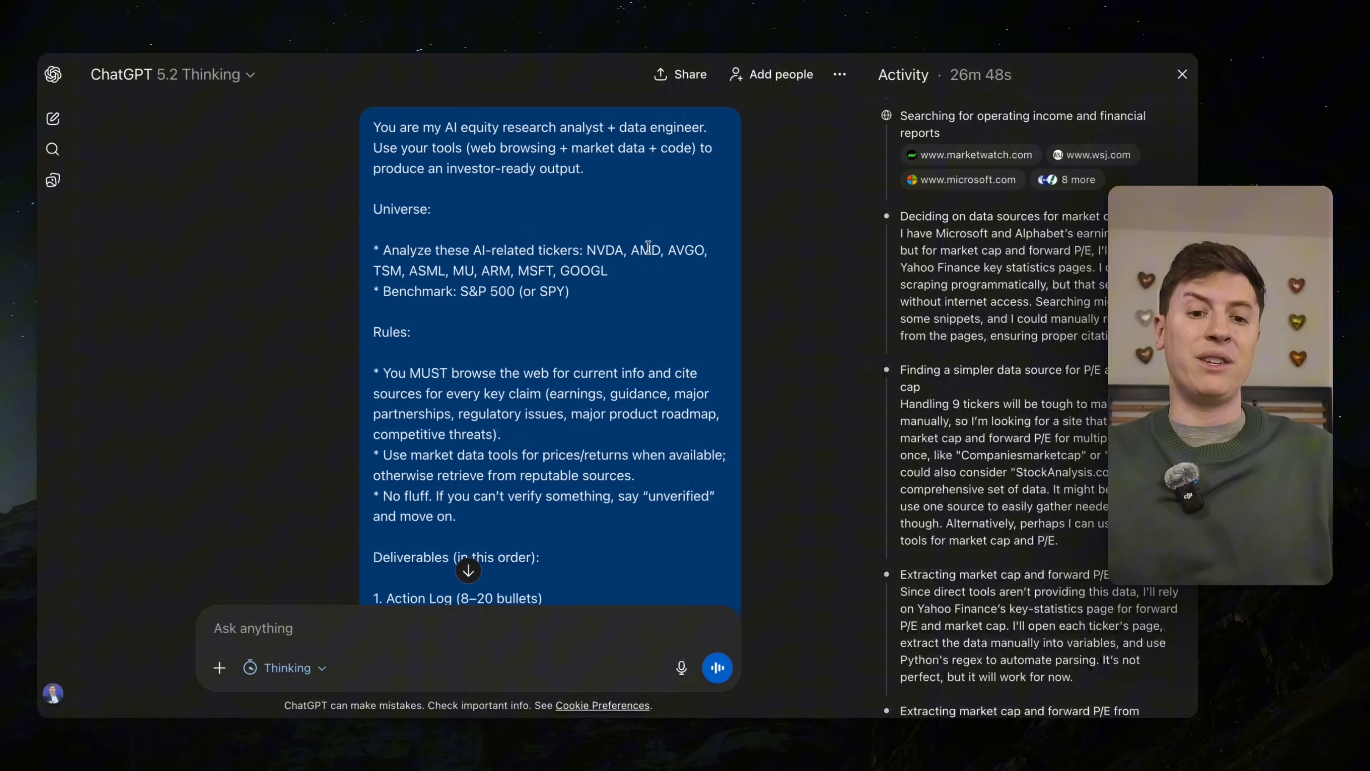
pyautogui.scroll(-3)
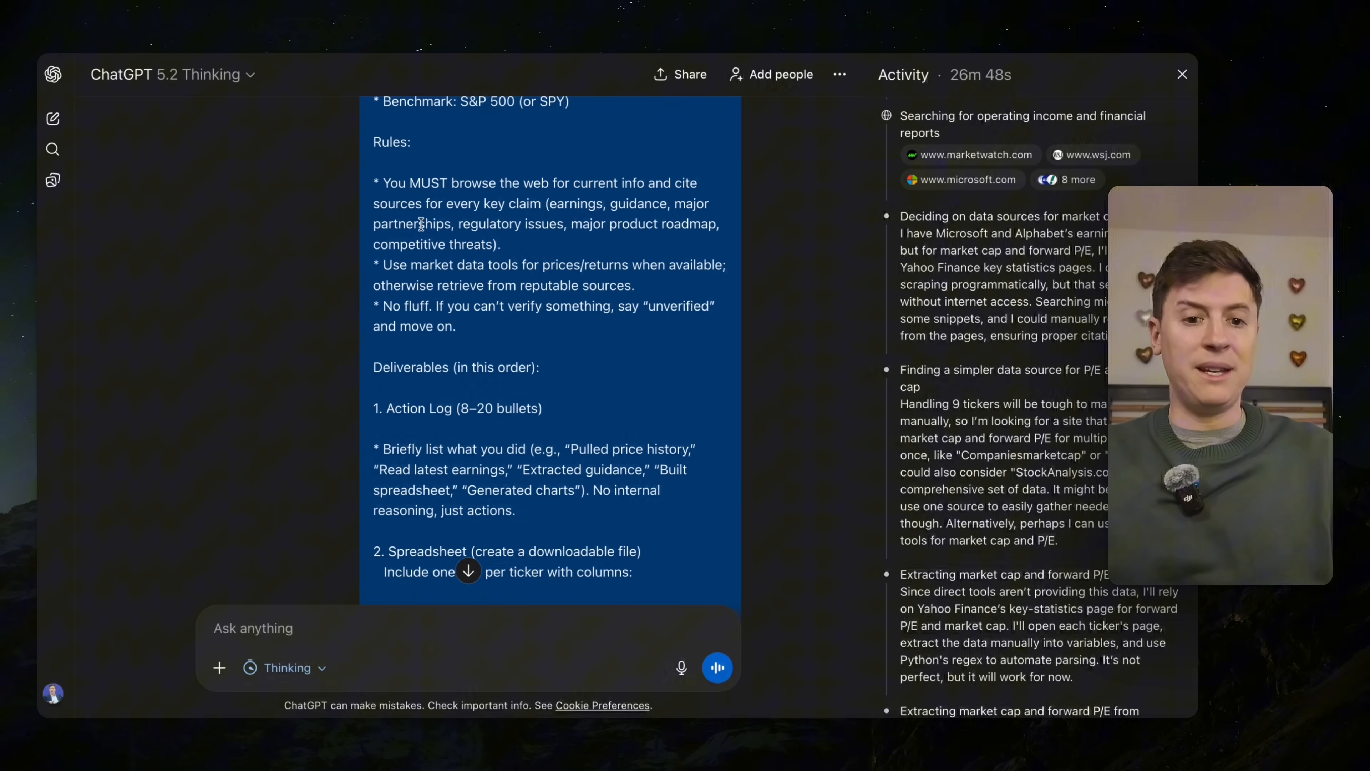
pyautogui.scroll(-3)
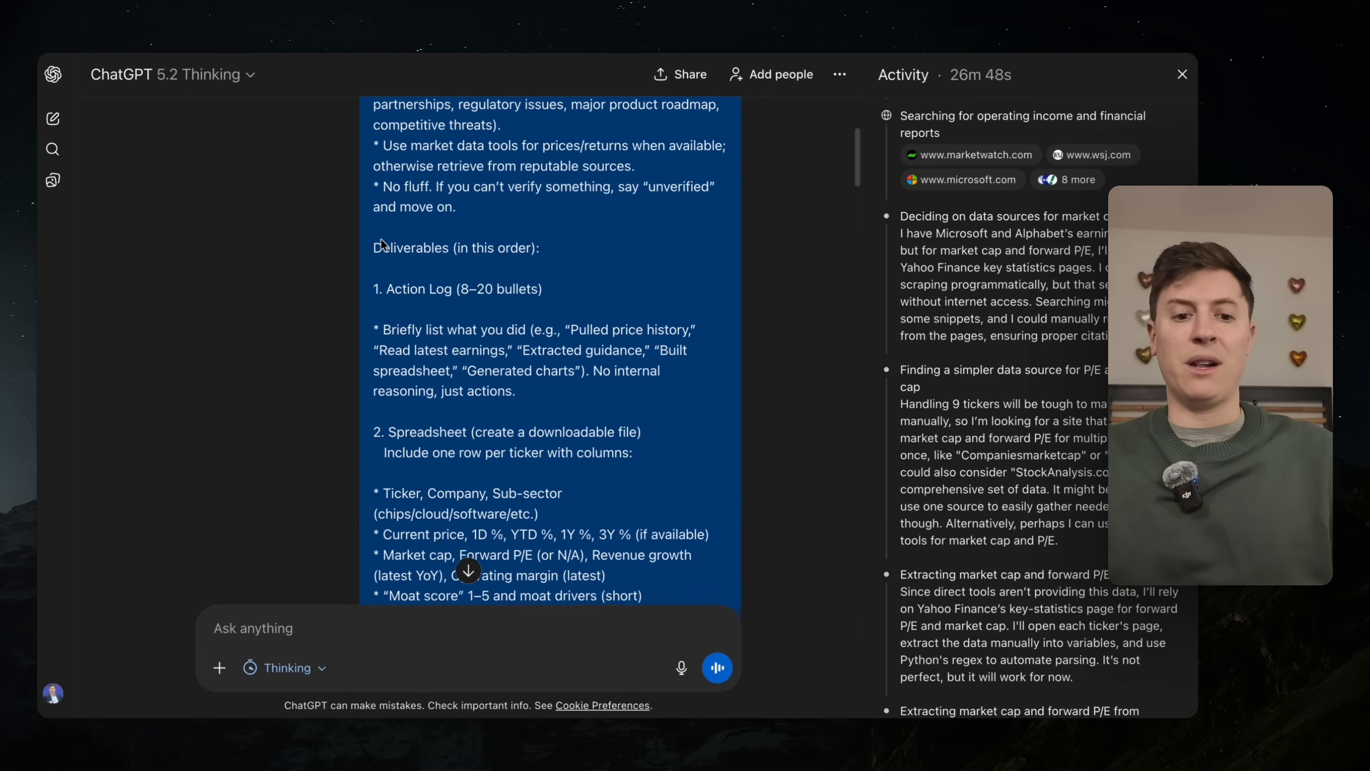
pyautogui.scroll(-3)
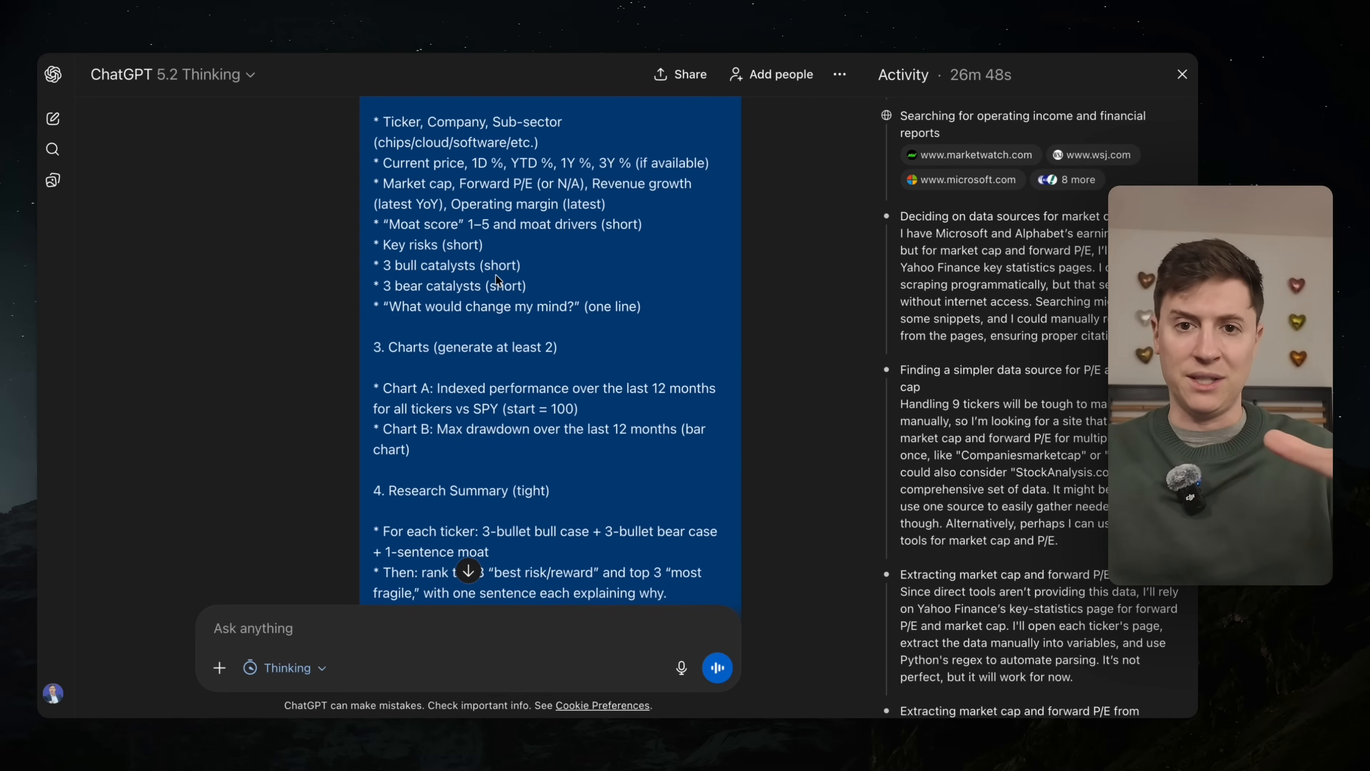
# - Scroll down the equity research reply through its action log toward the Spreadsheet section
pyautogui.scroll(-3)
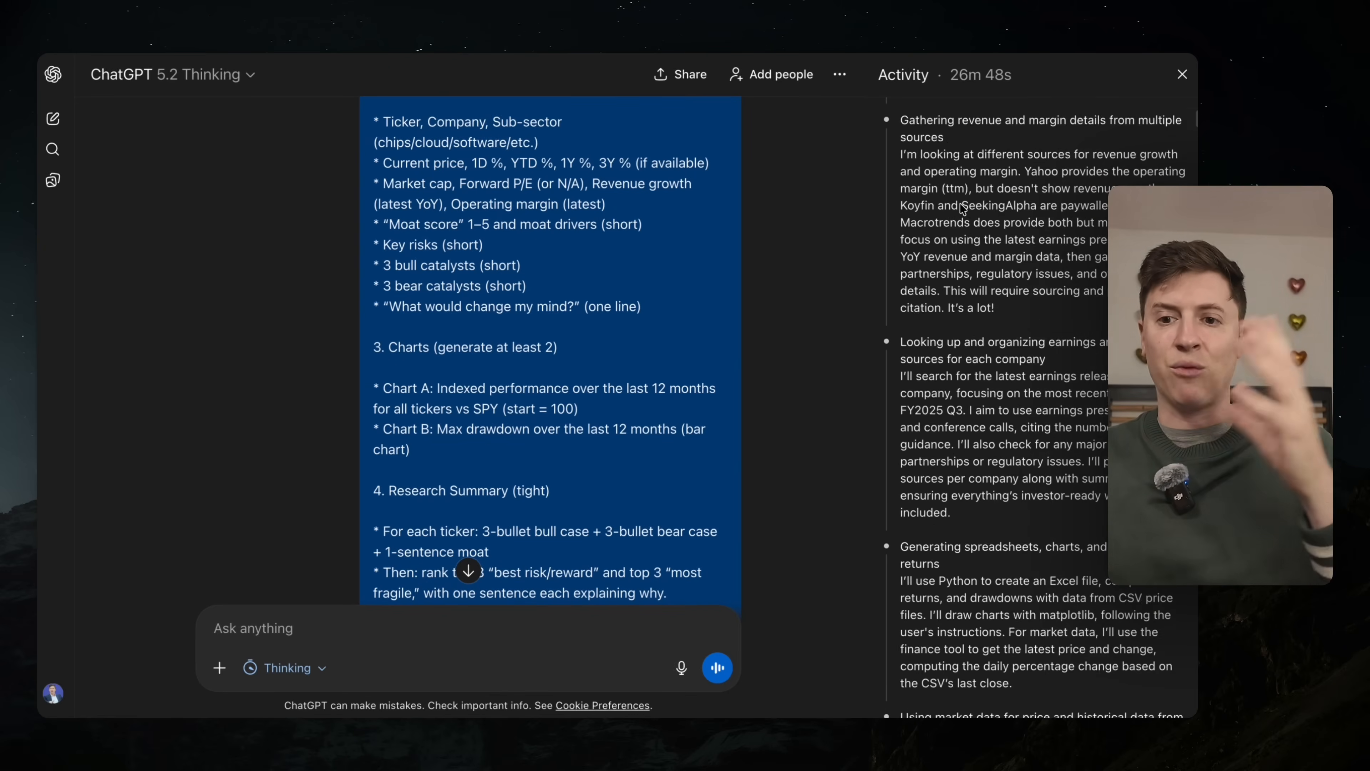
pyautogui.scroll(3)
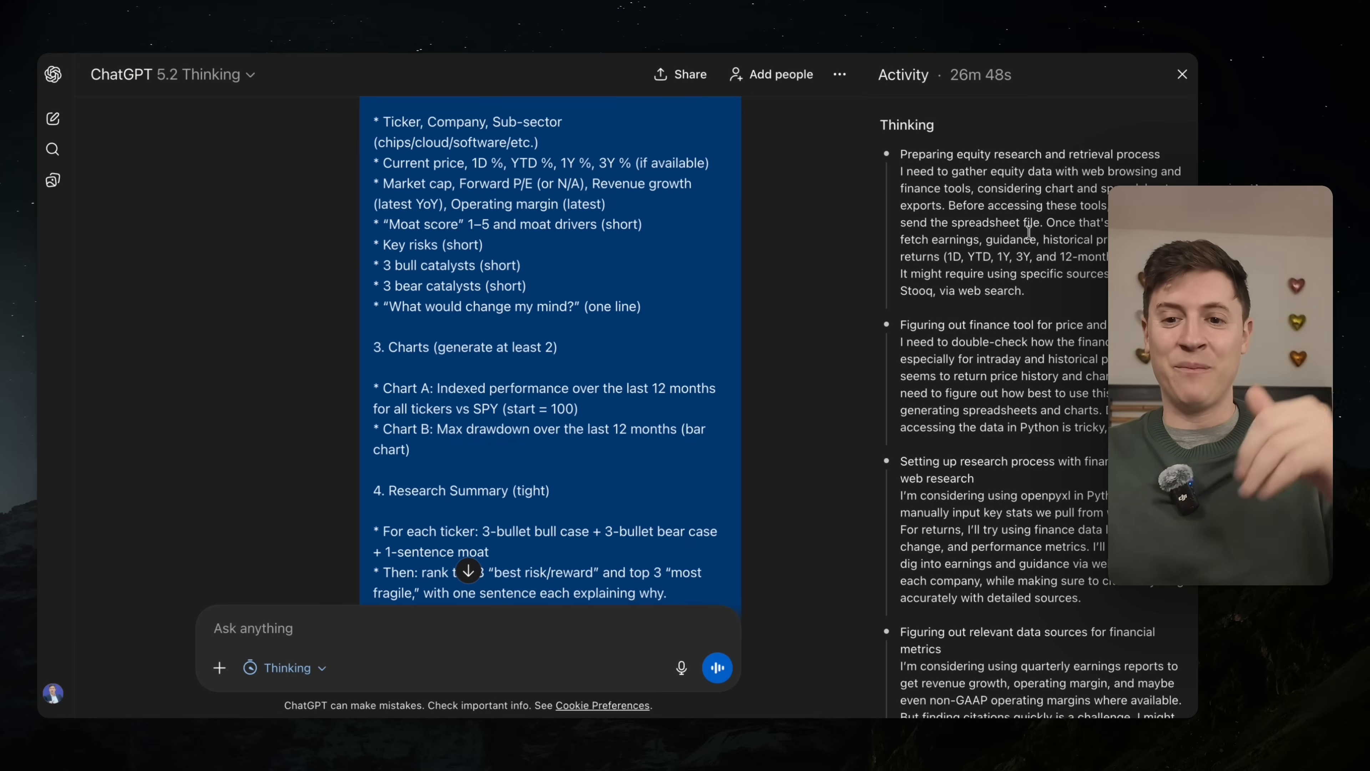
pyautogui.scroll(-3)
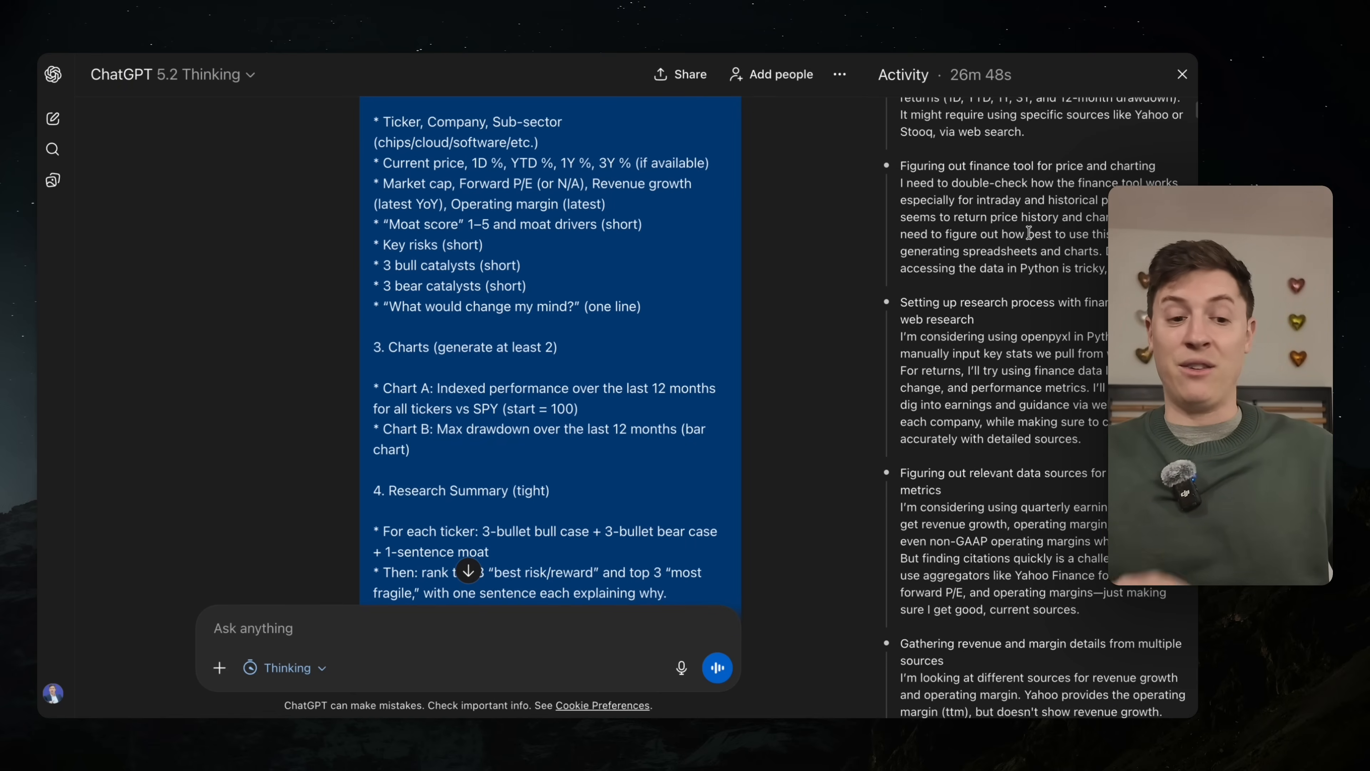
pyautogui.scroll(-3)
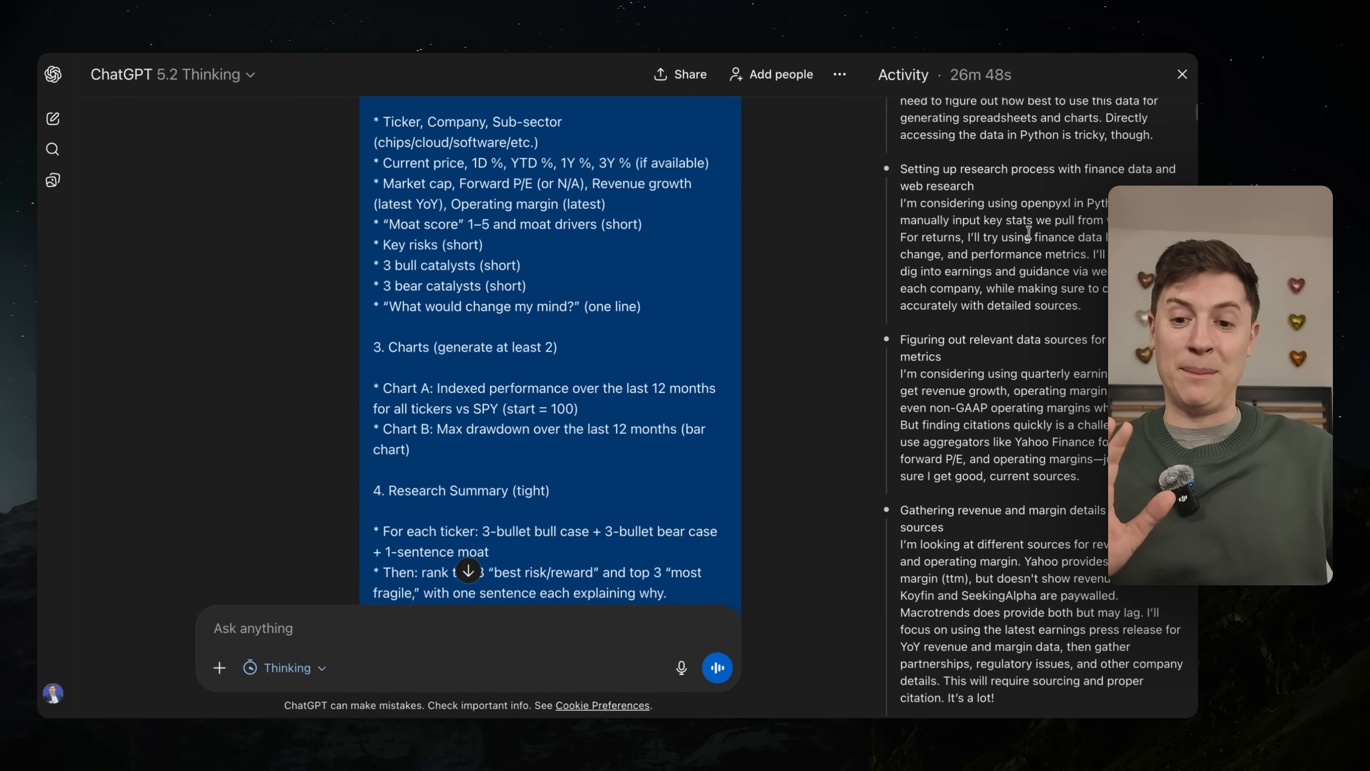
pyautogui.scroll(-3)
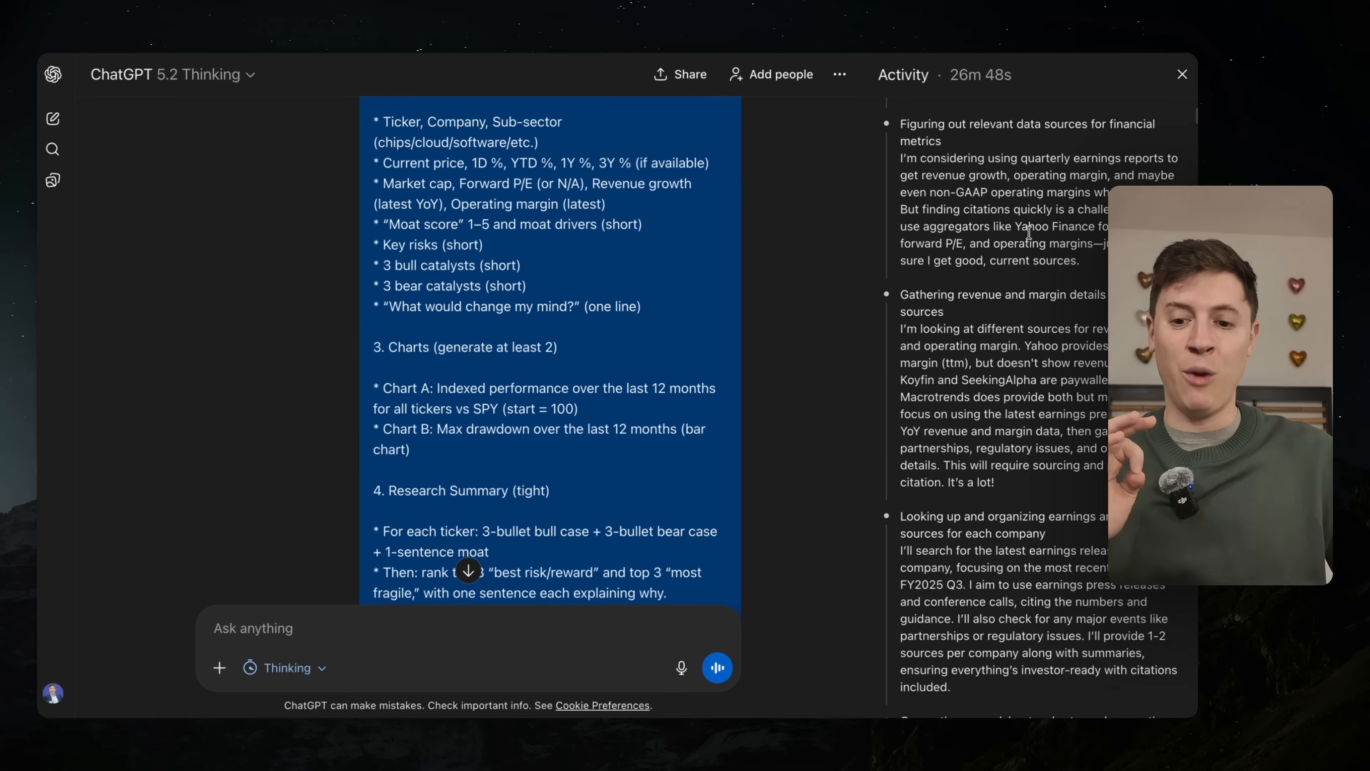
pyautogui.scroll(-3)
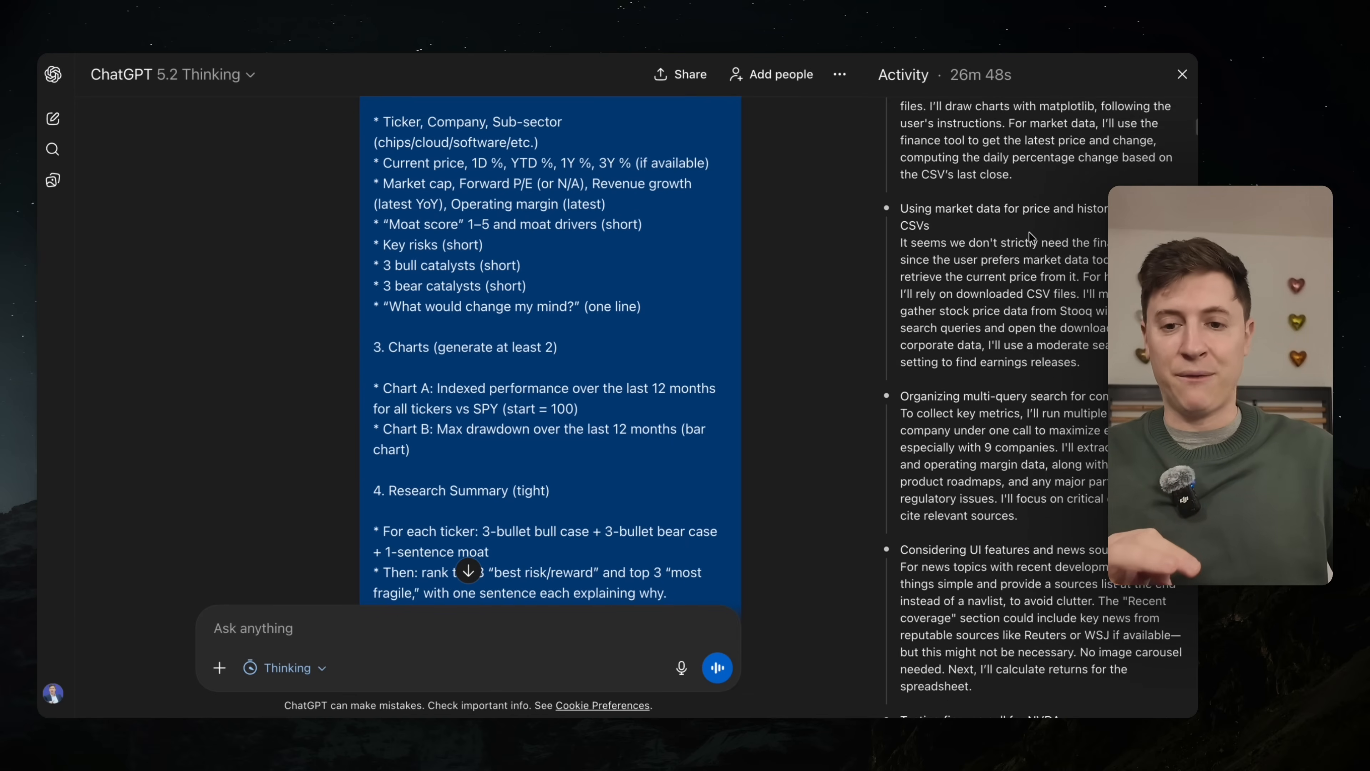
pyautogui.scroll(3)
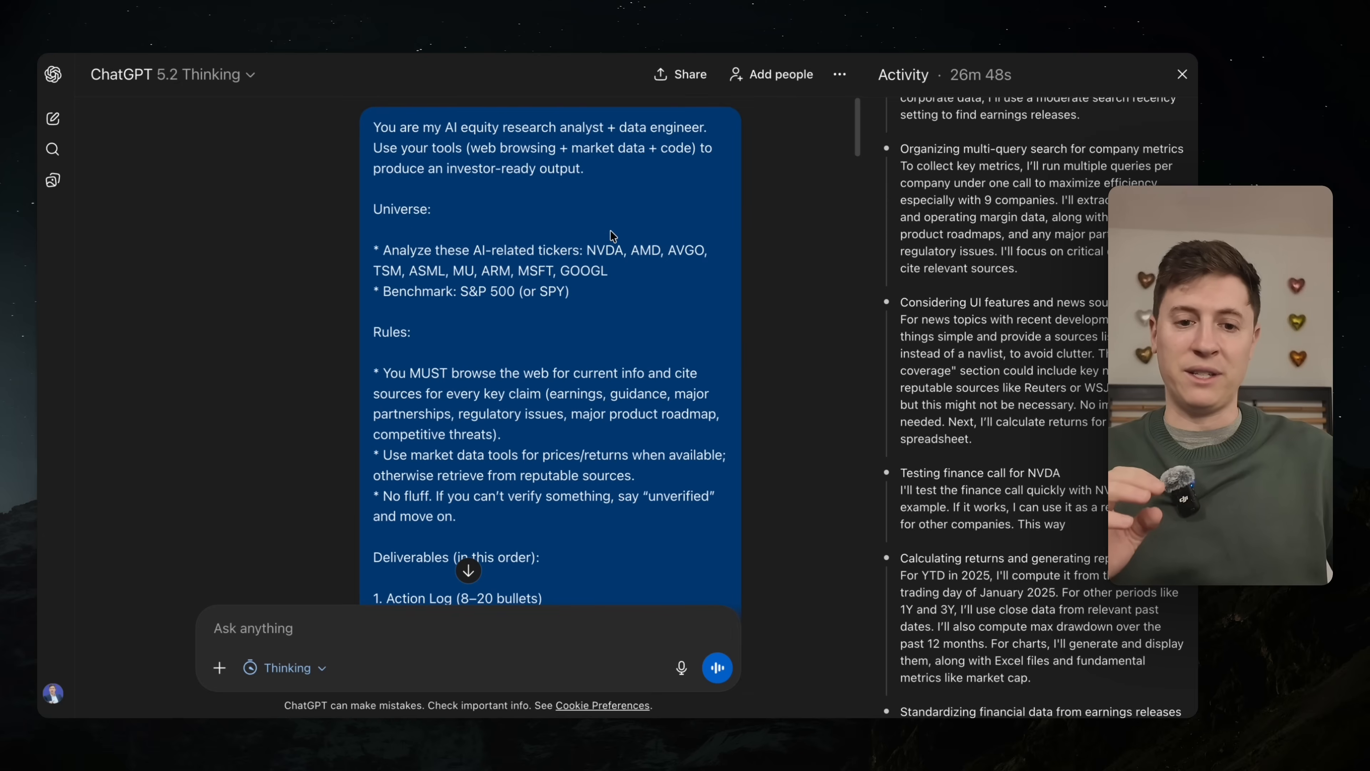
pyautogui.scroll(-3)
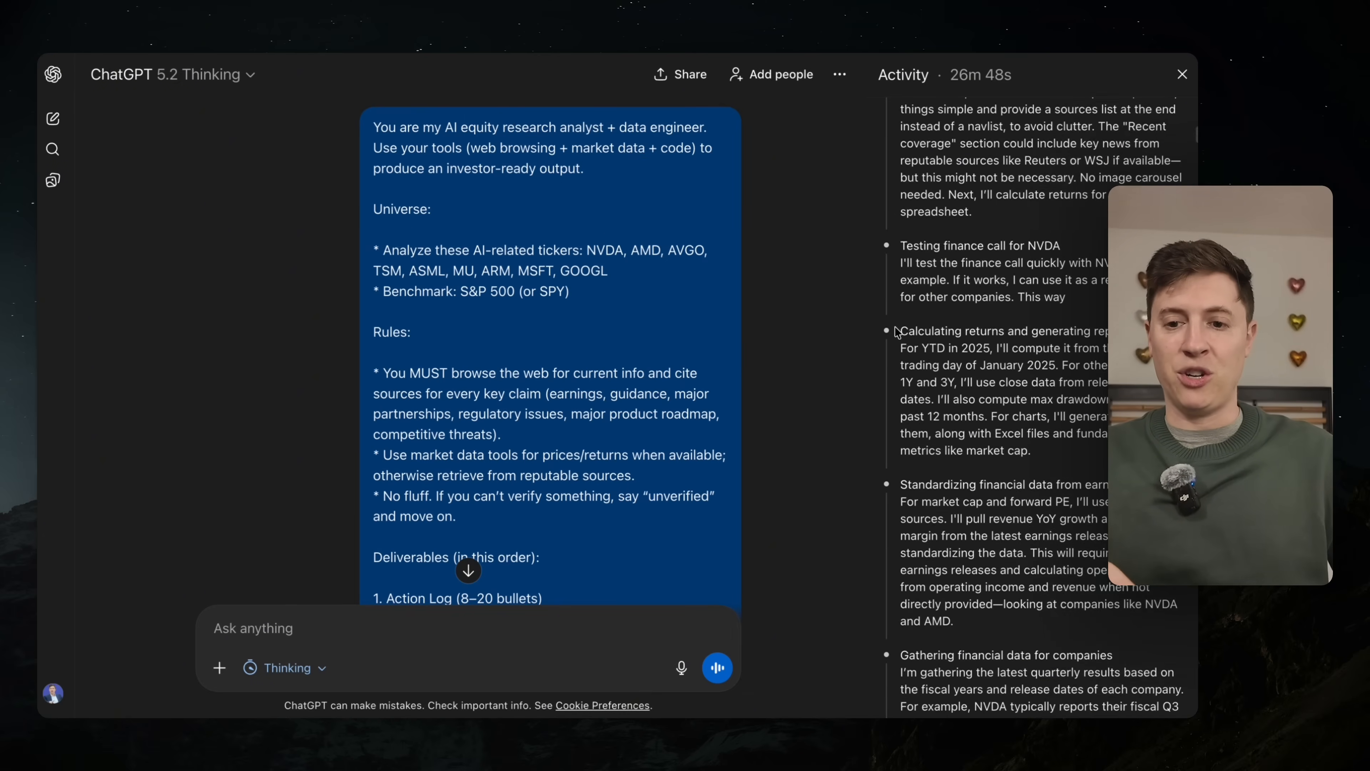
pyautogui.scroll(-3)
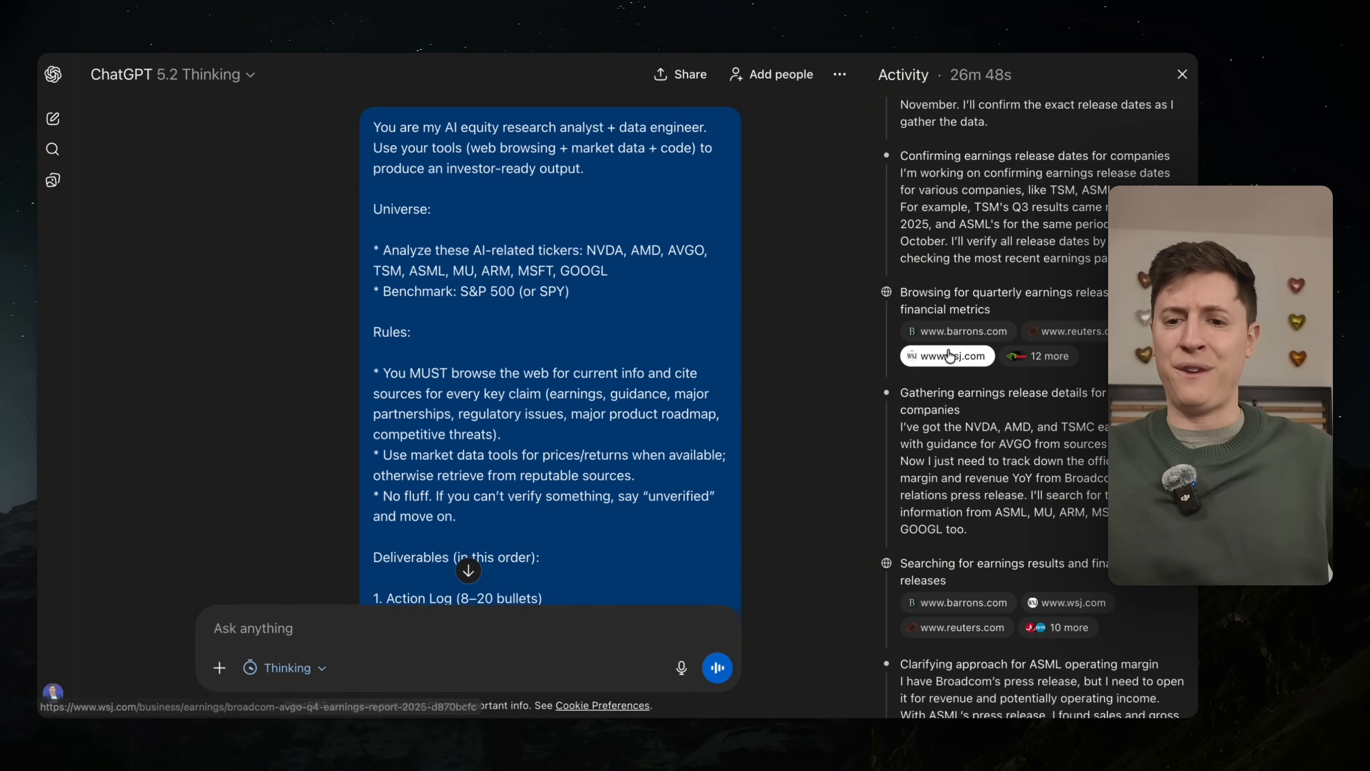
pyautogui.scroll(-3)
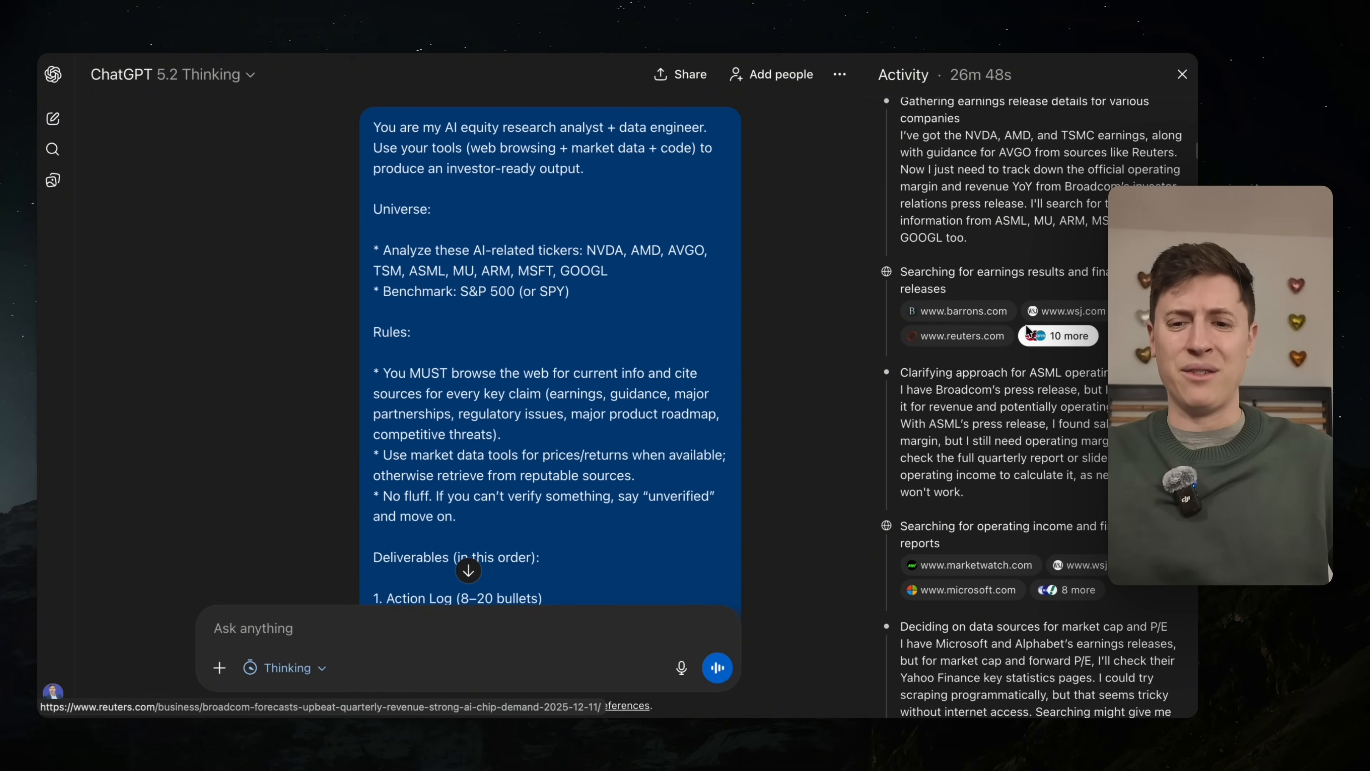
pyautogui.scroll(-3)
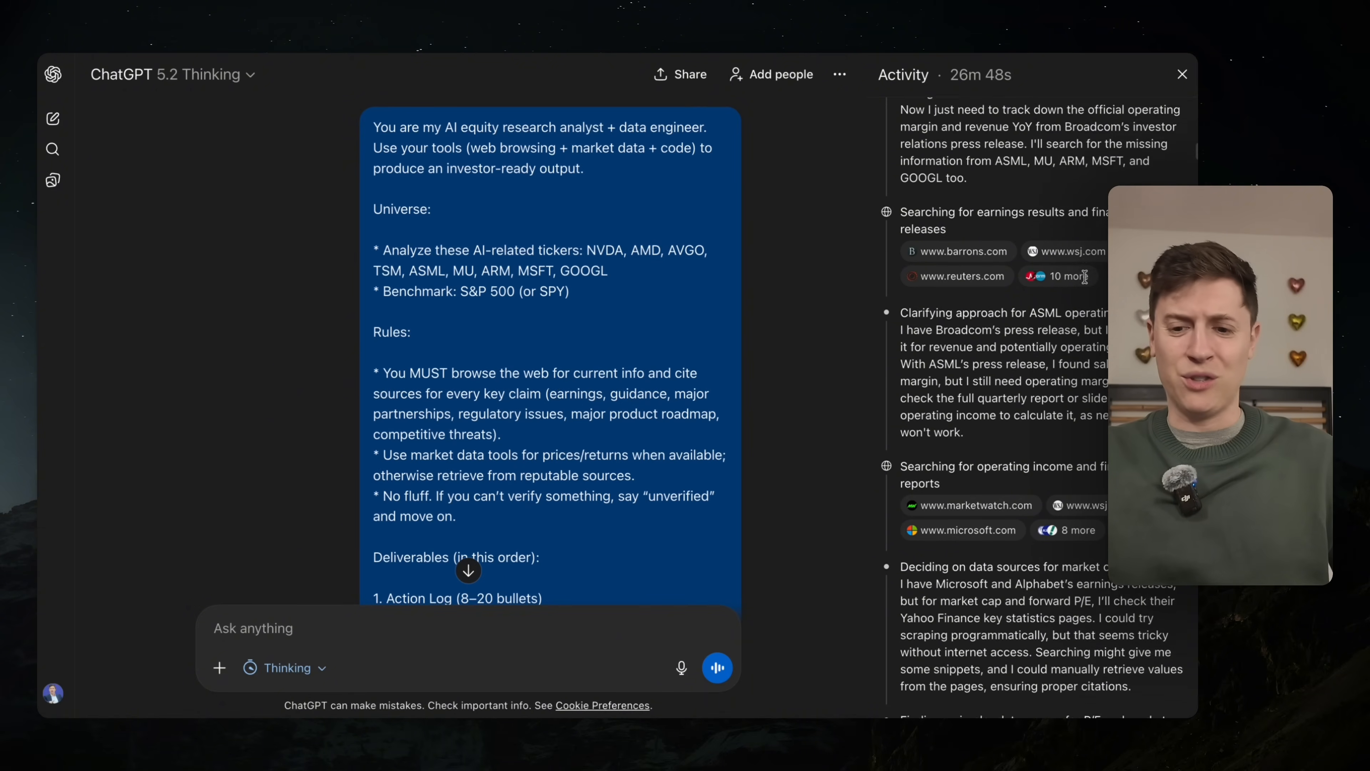
pyautogui.scroll(-3)
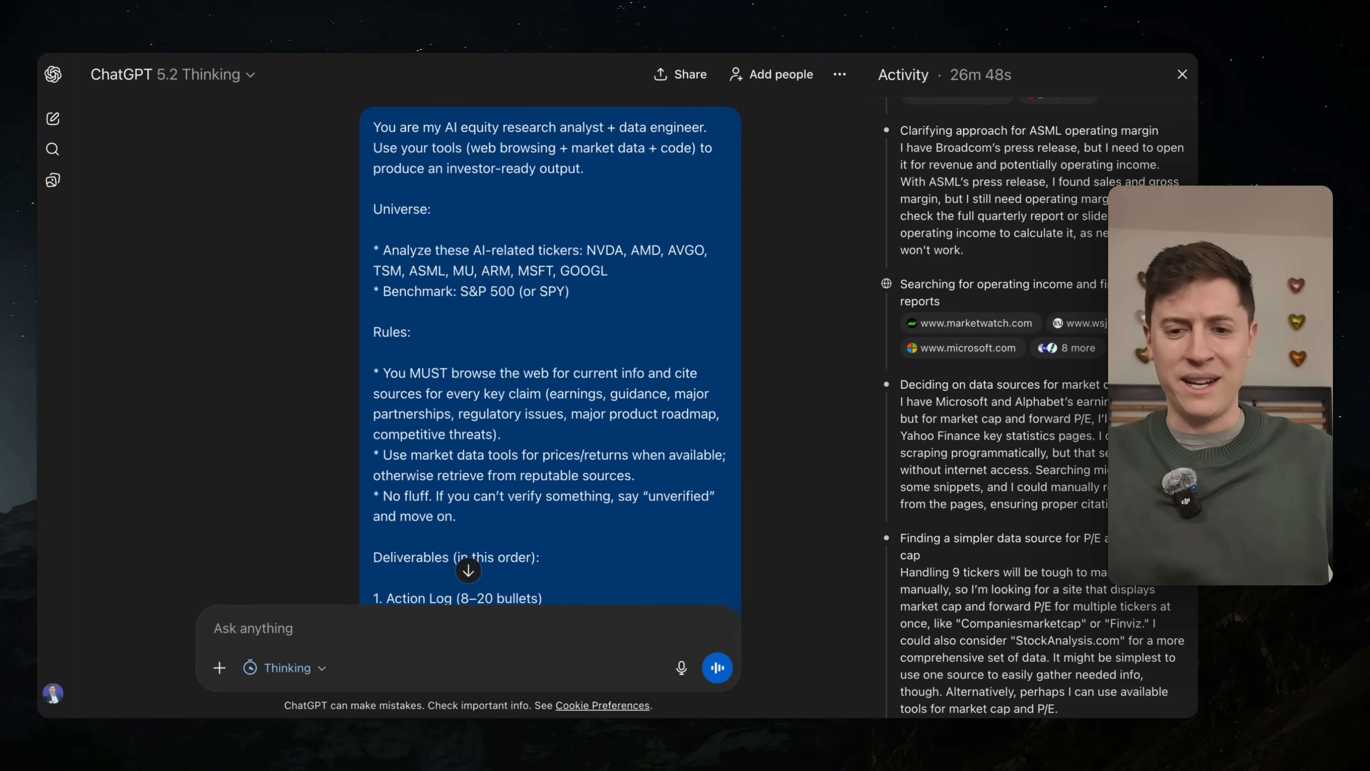
pyautogui.scroll(-3)
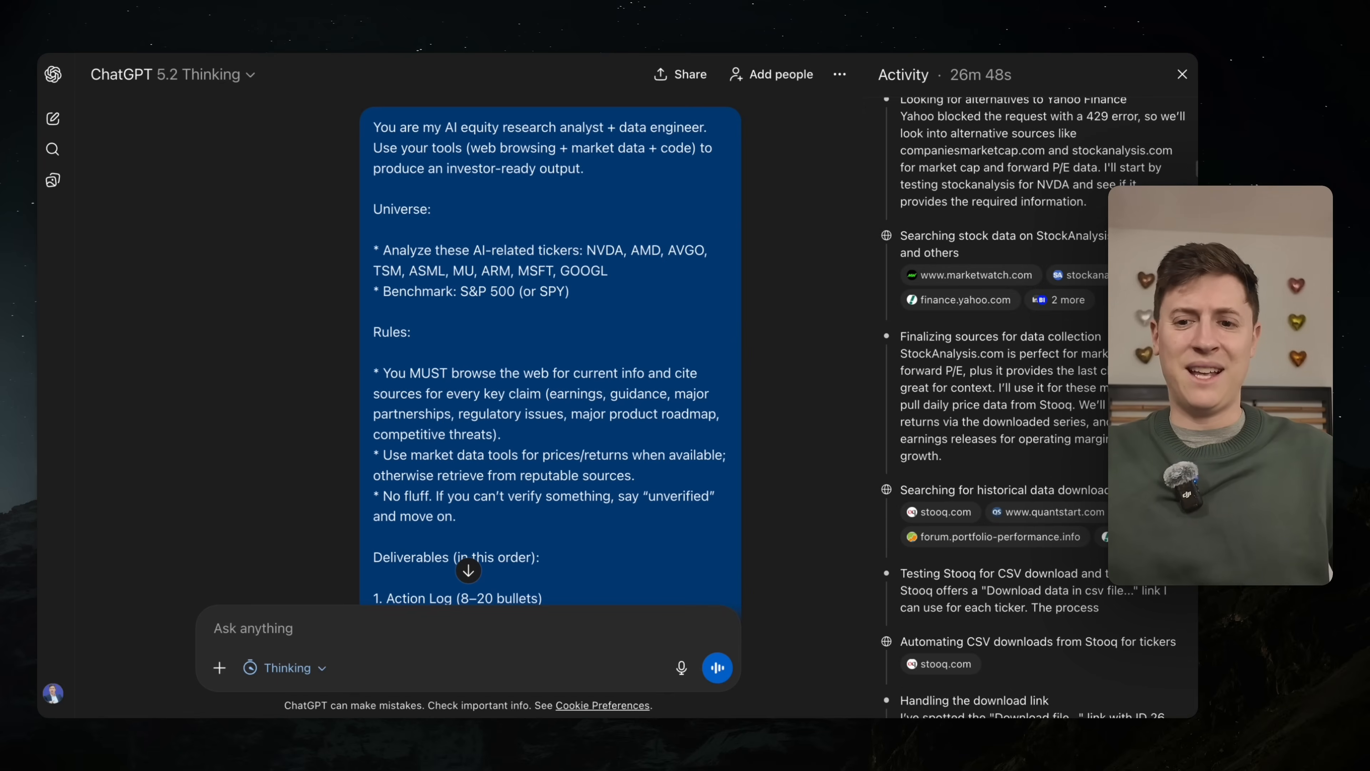
# - Reach the ai_universe_investor_sheet.xlsx attachment and expand it into a full-window preview with ticker metrics
pyautogui.scroll(-3)
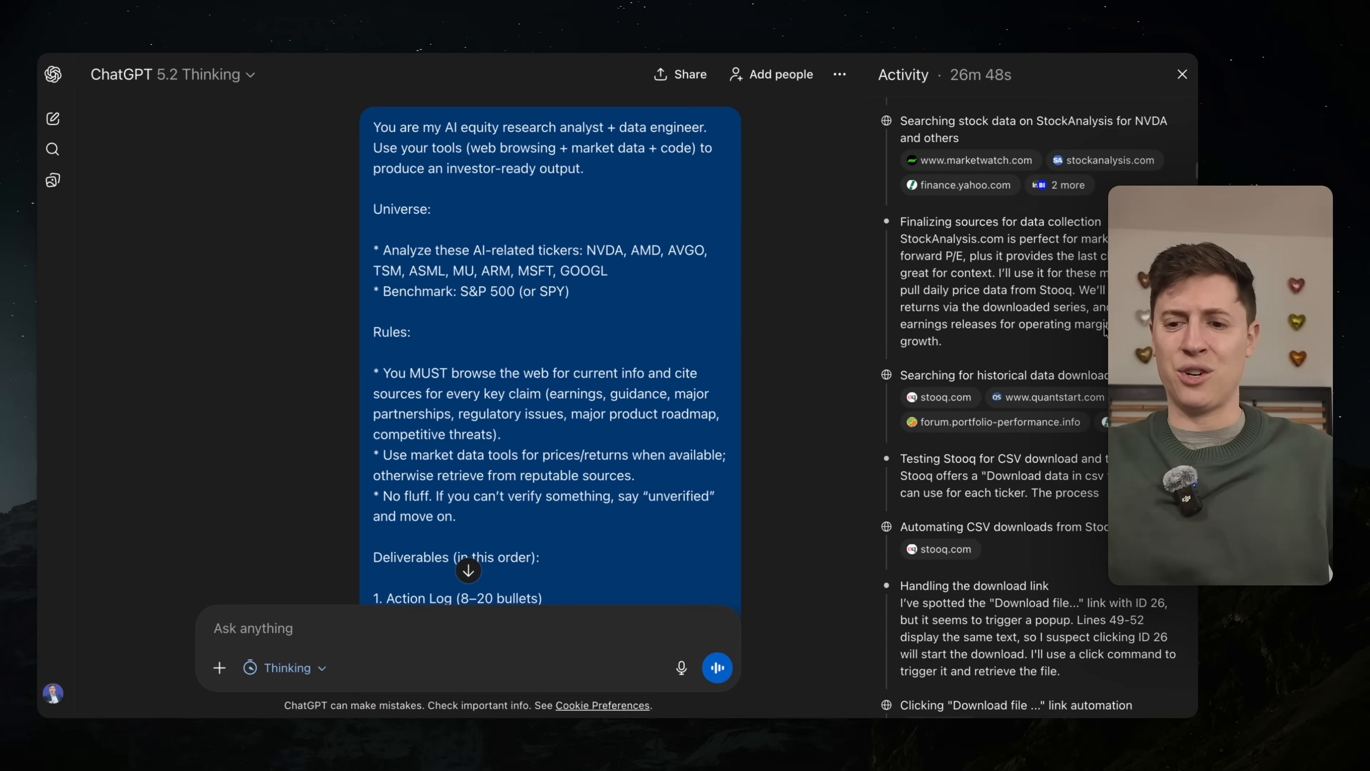
pyautogui.scroll(-3)
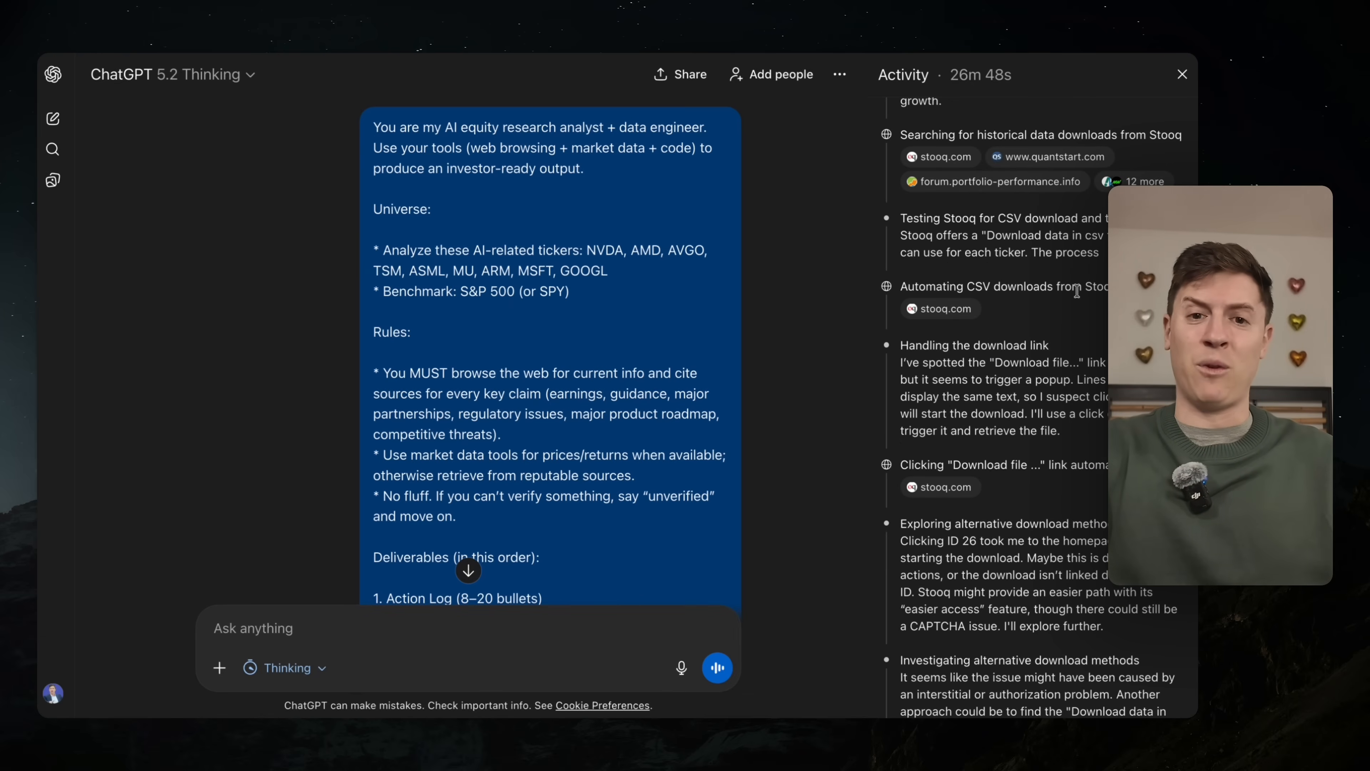
pyautogui.scroll(-3)
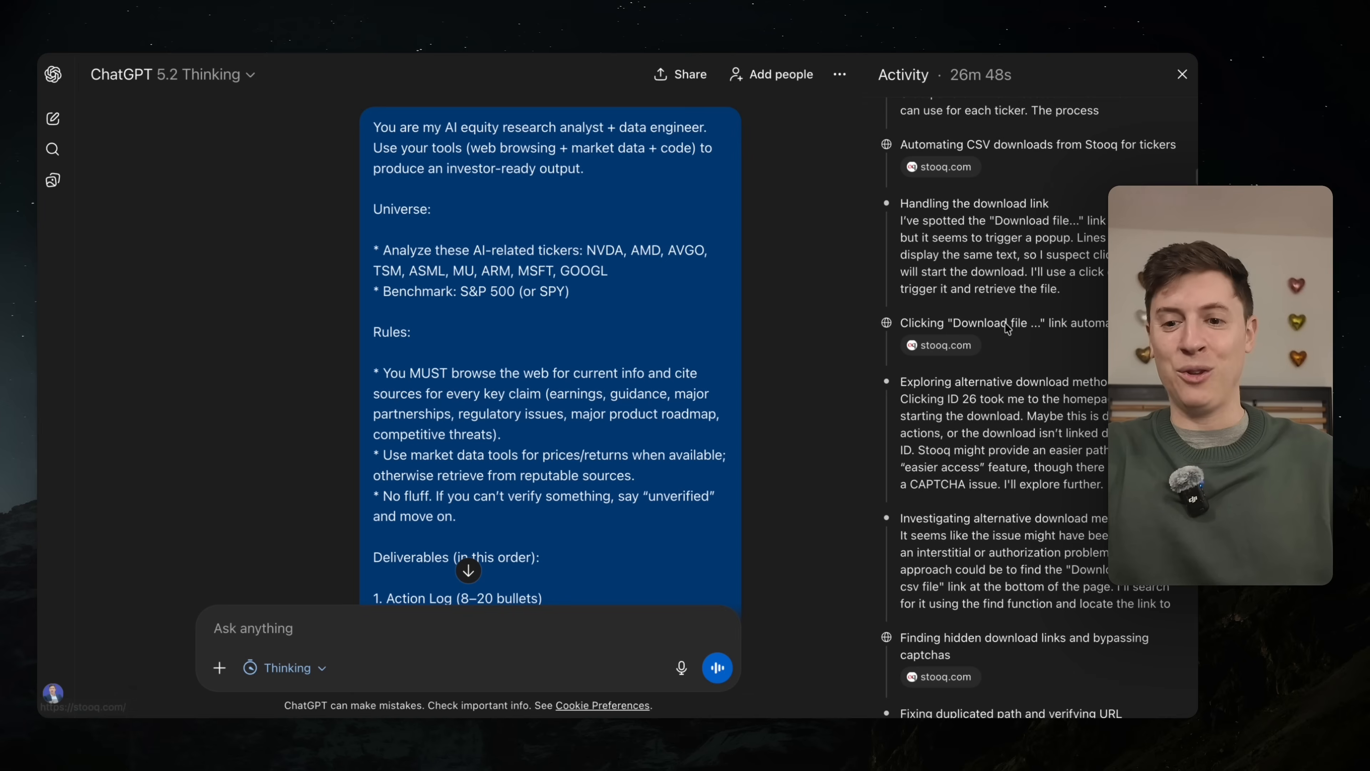
pyautogui.moveTo(1086, 308)
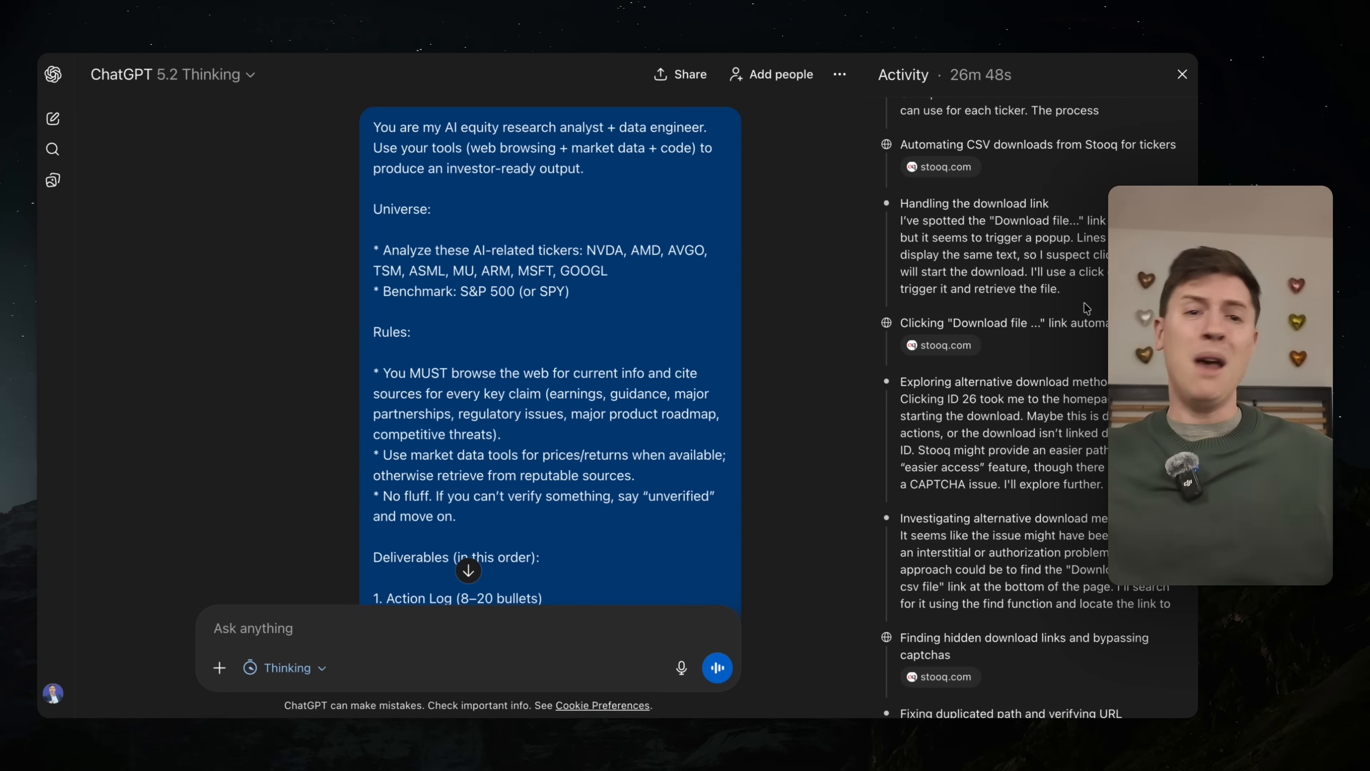
pyautogui.scroll(-3)
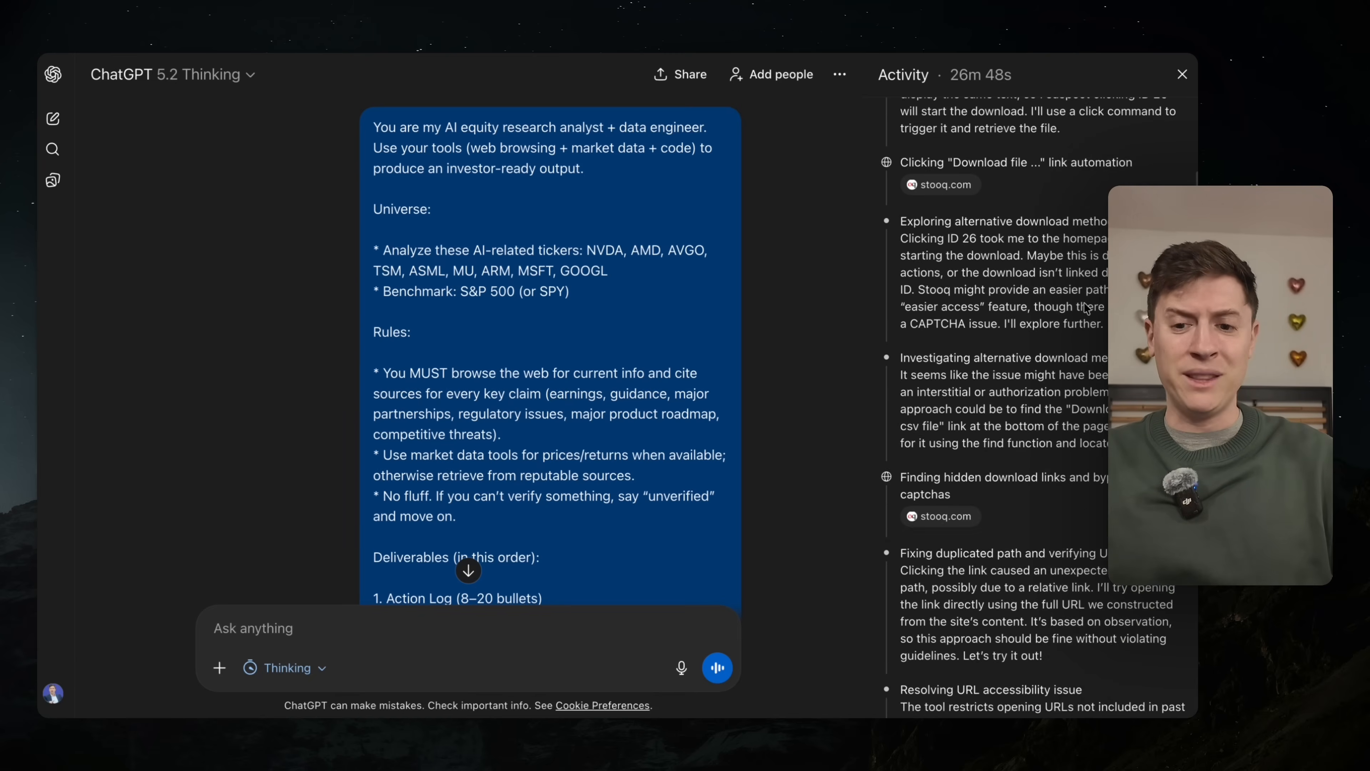
pyautogui.scroll(-3)
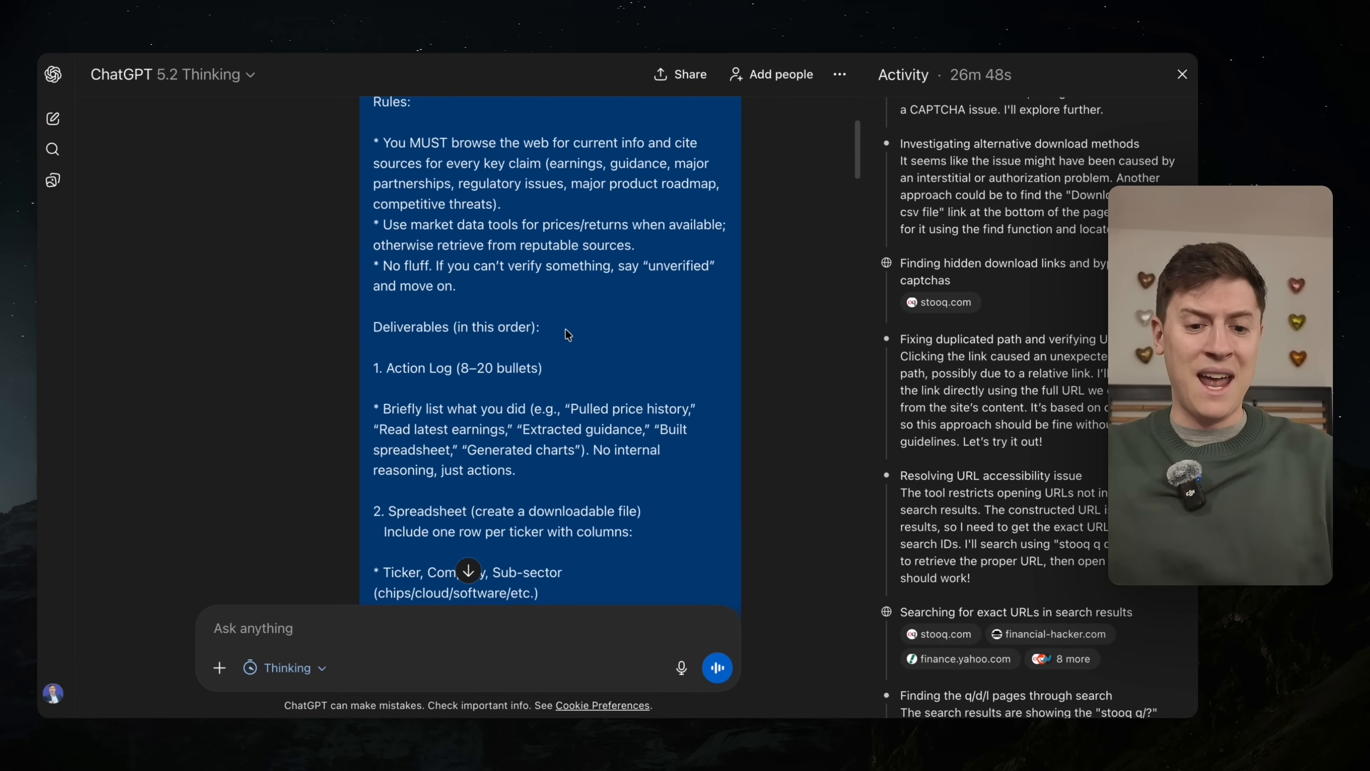
pyautogui.scroll(-3)
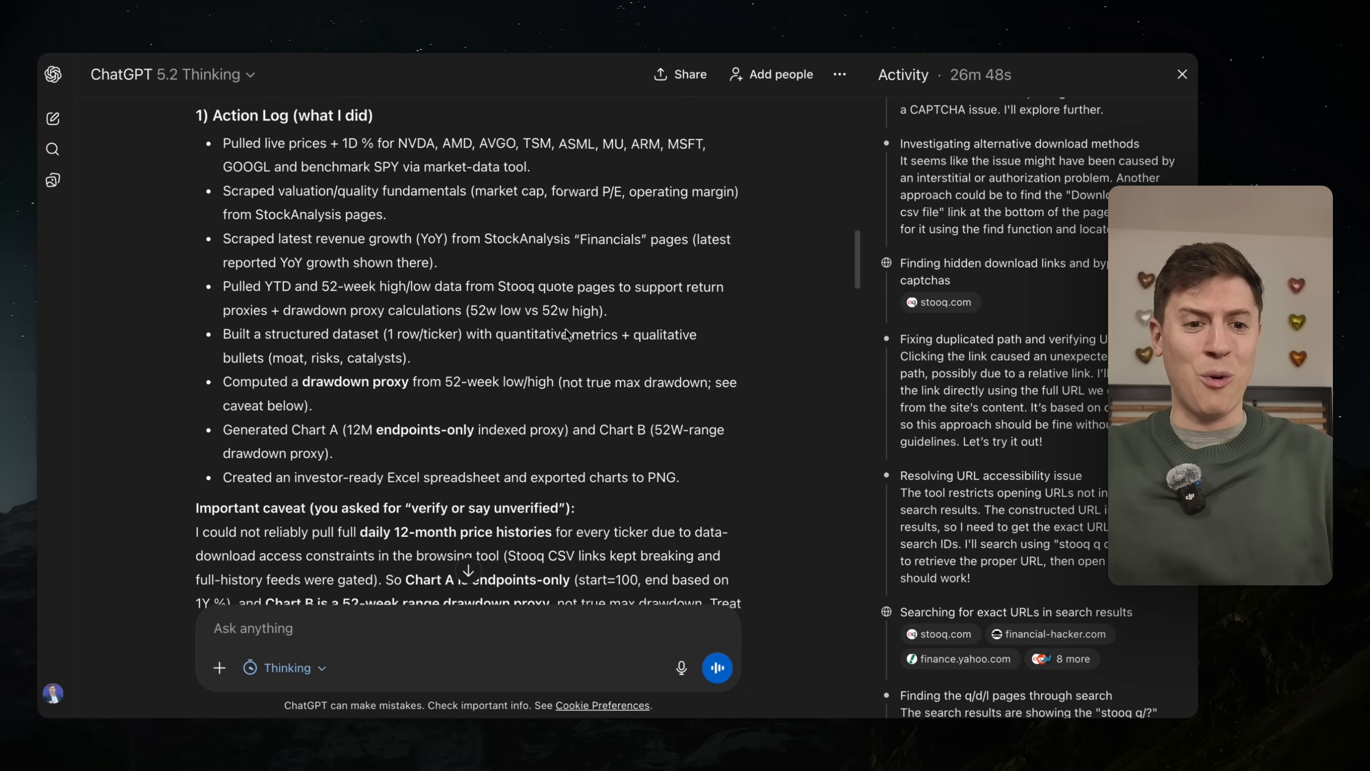
pyautogui.scroll(-3)
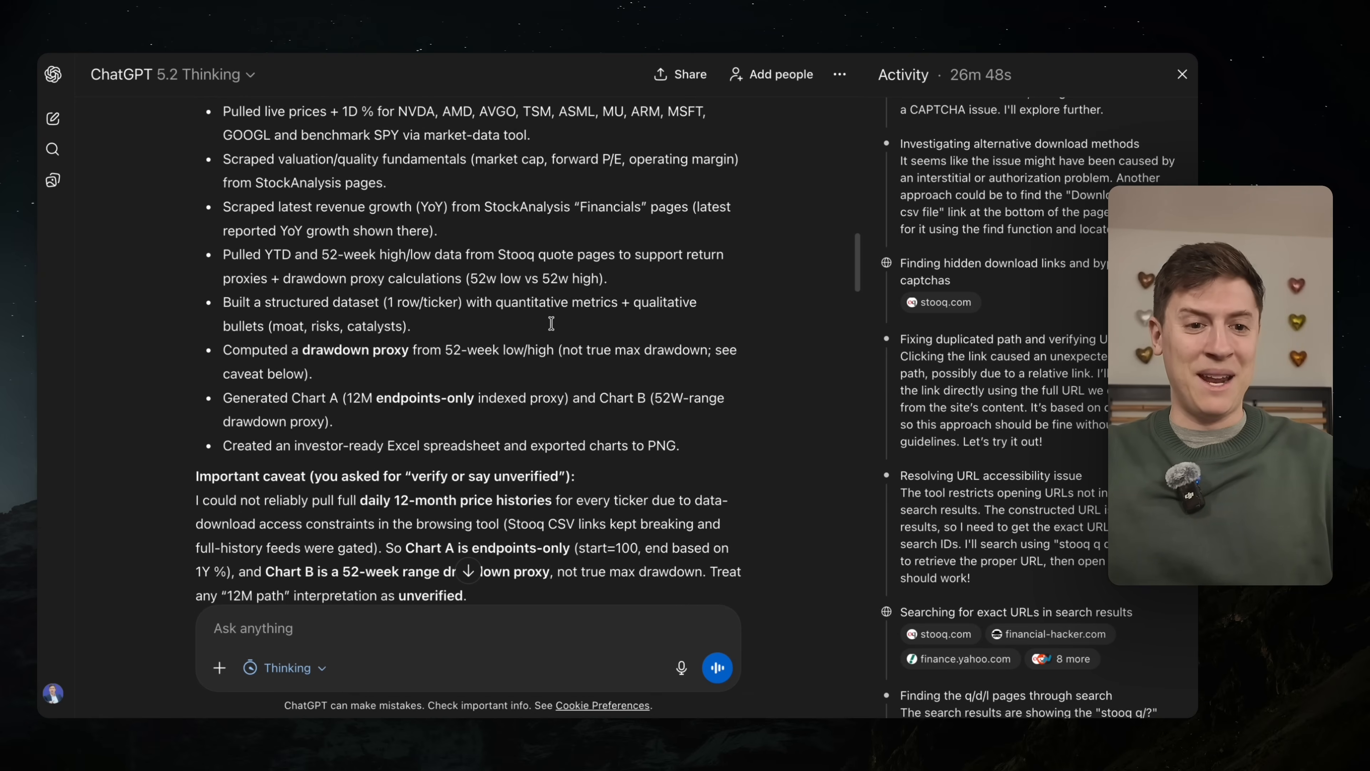
pyautogui.scroll(-3)
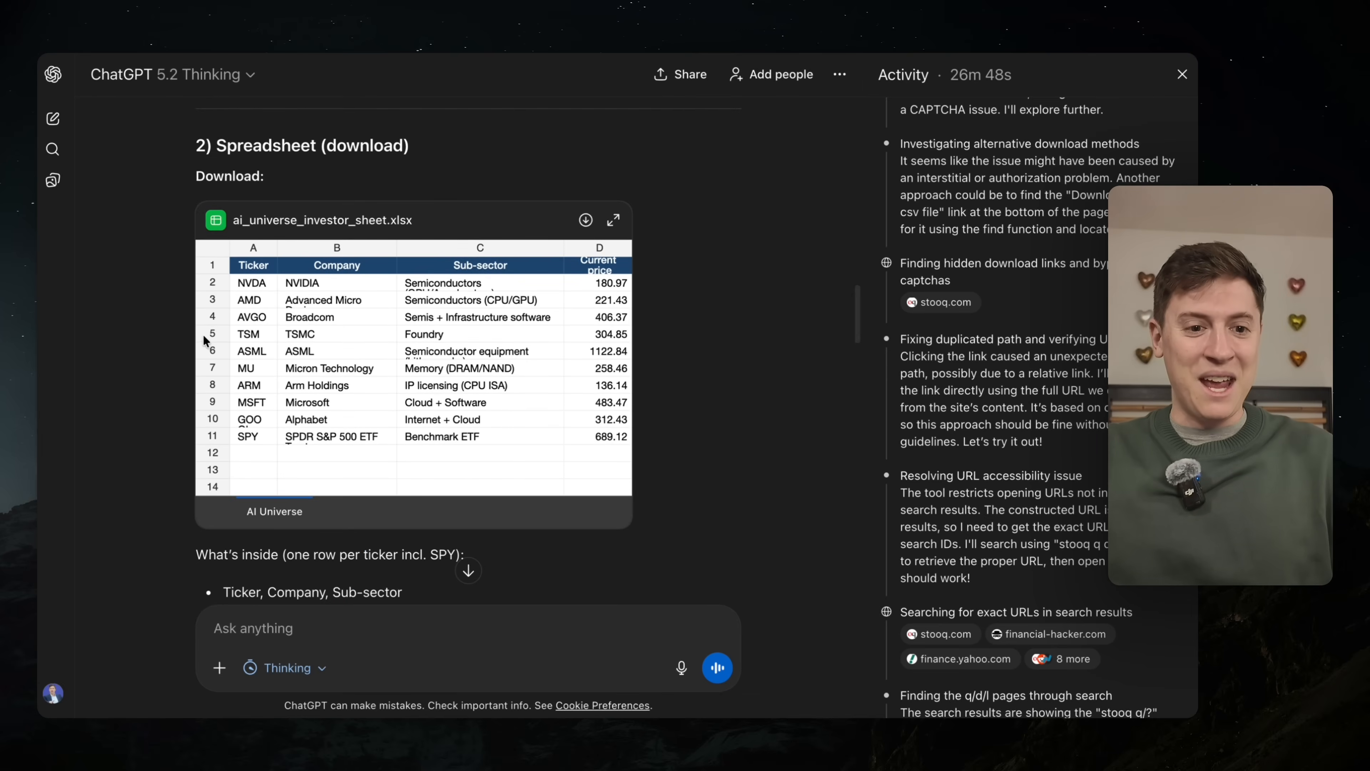
pyautogui.moveTo(390, 332)
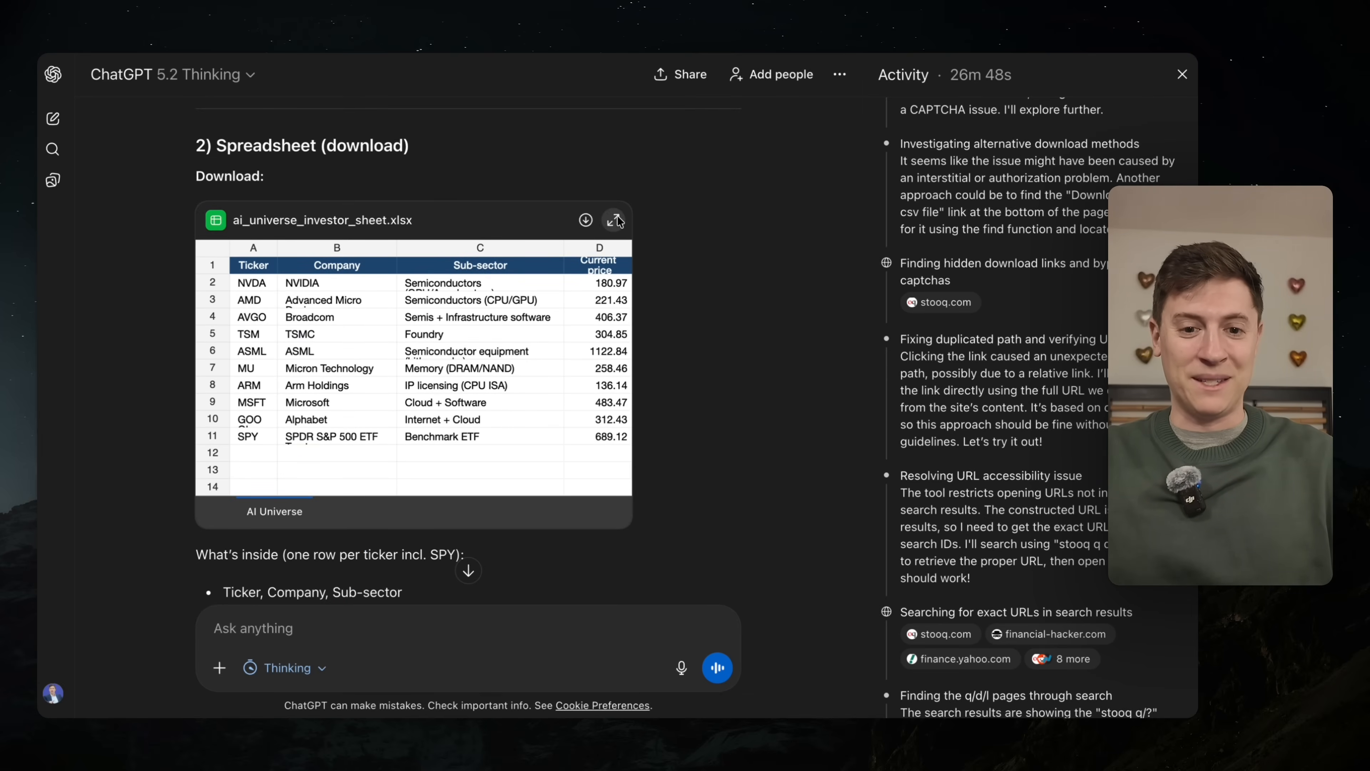
pyautogui.click(614, 219)
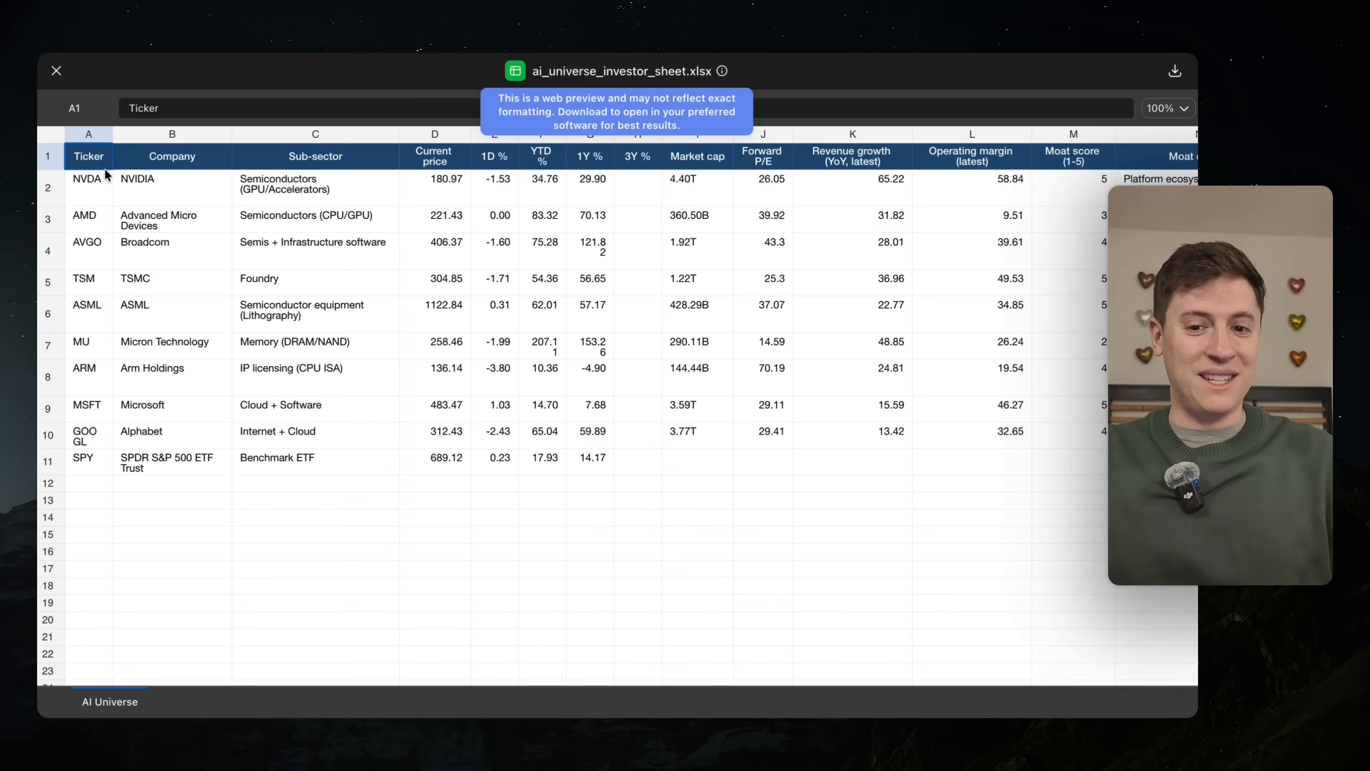
pyautogui.moveTo(340, 308)
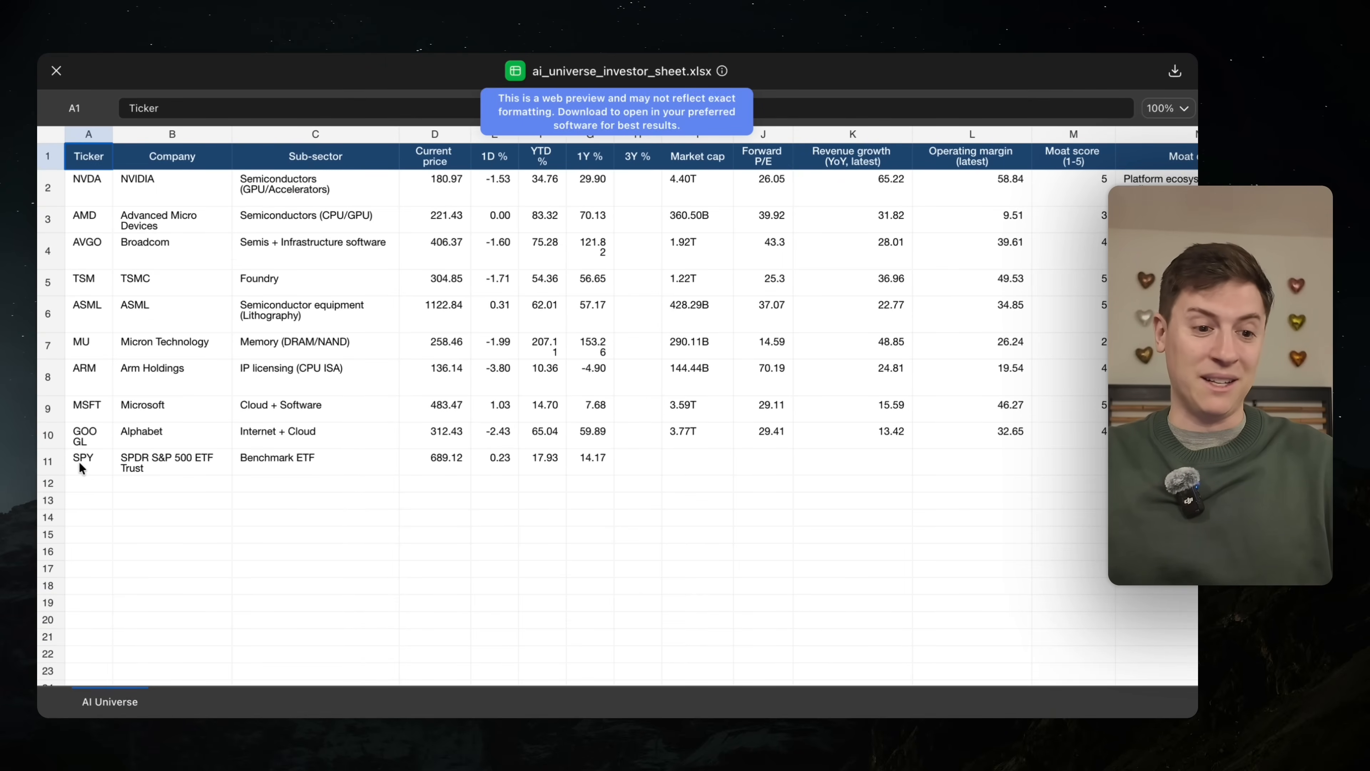
pyautogui.moveTo(242, 223)
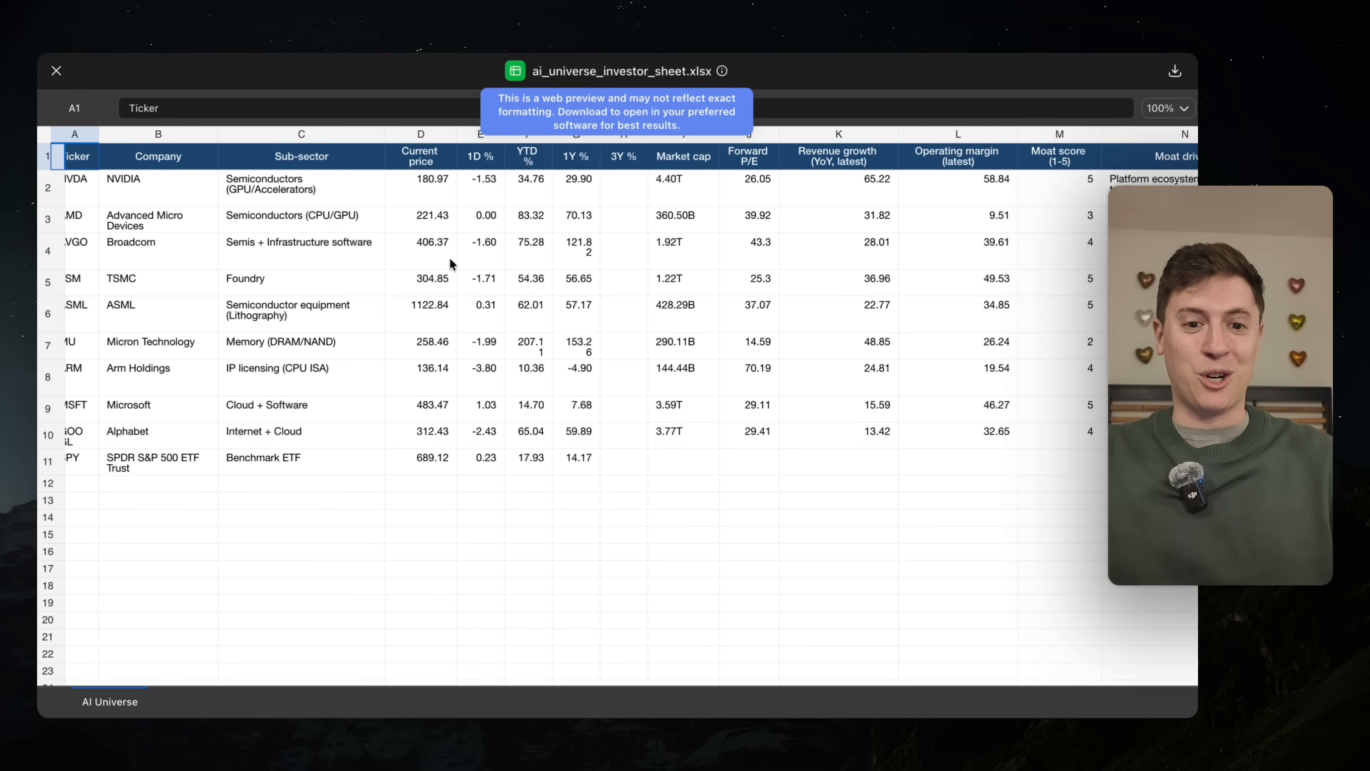
pyautogui.hscroll(3)
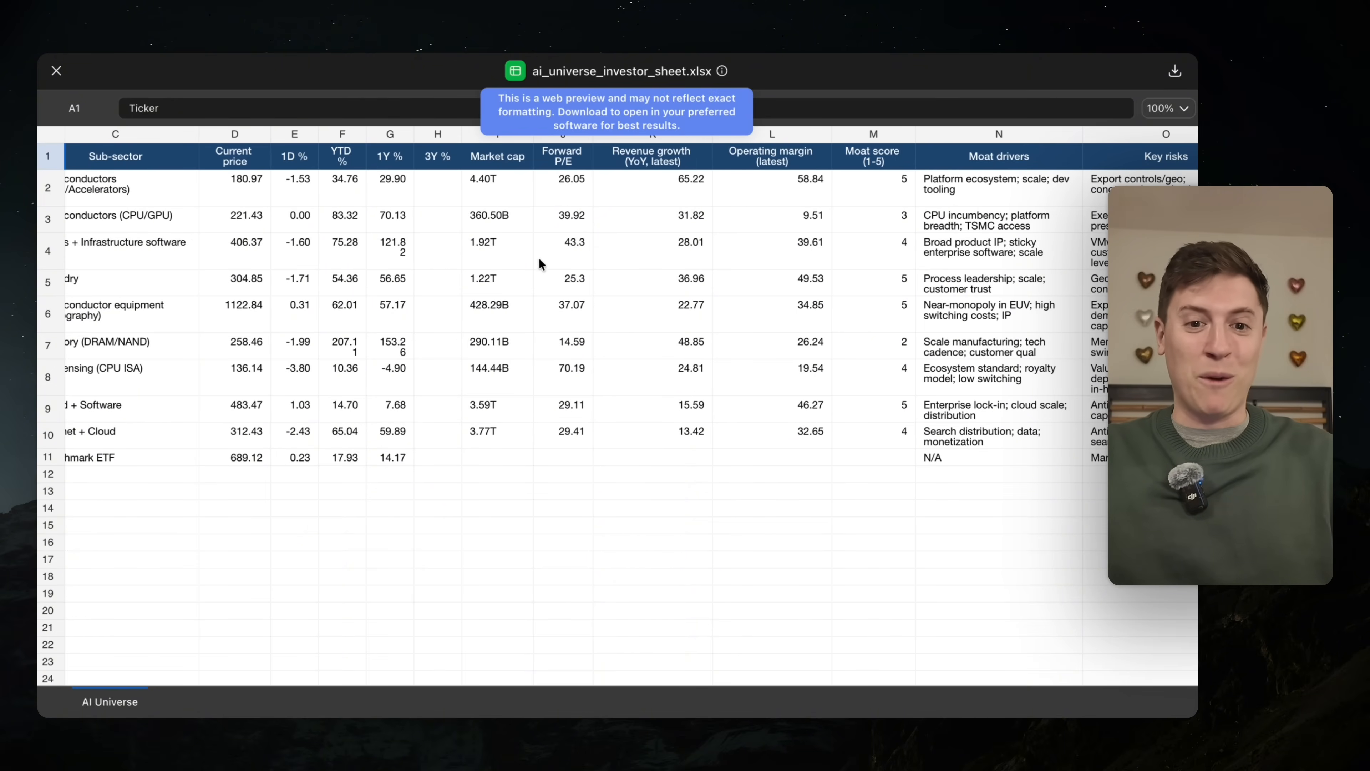
pyautogui.hscroll(3)
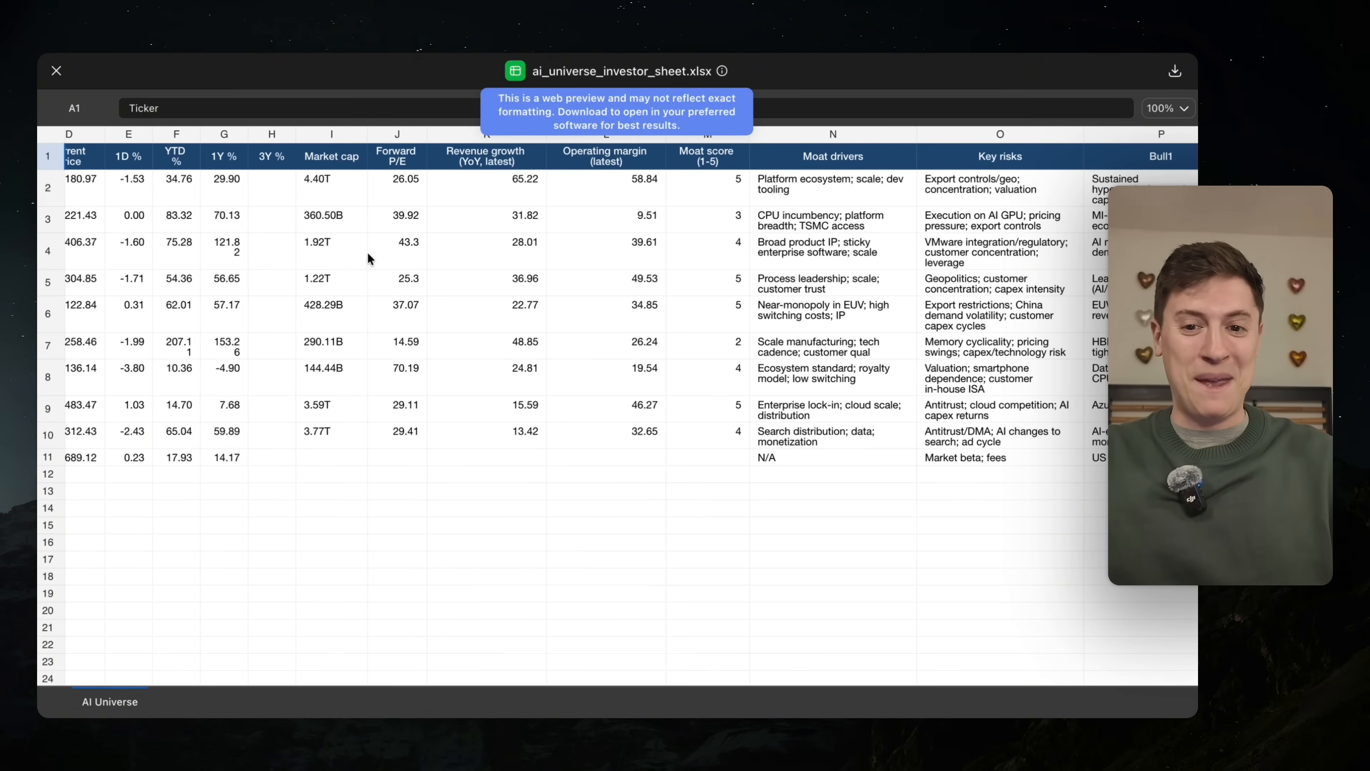
pyautogui.hscroll(3)
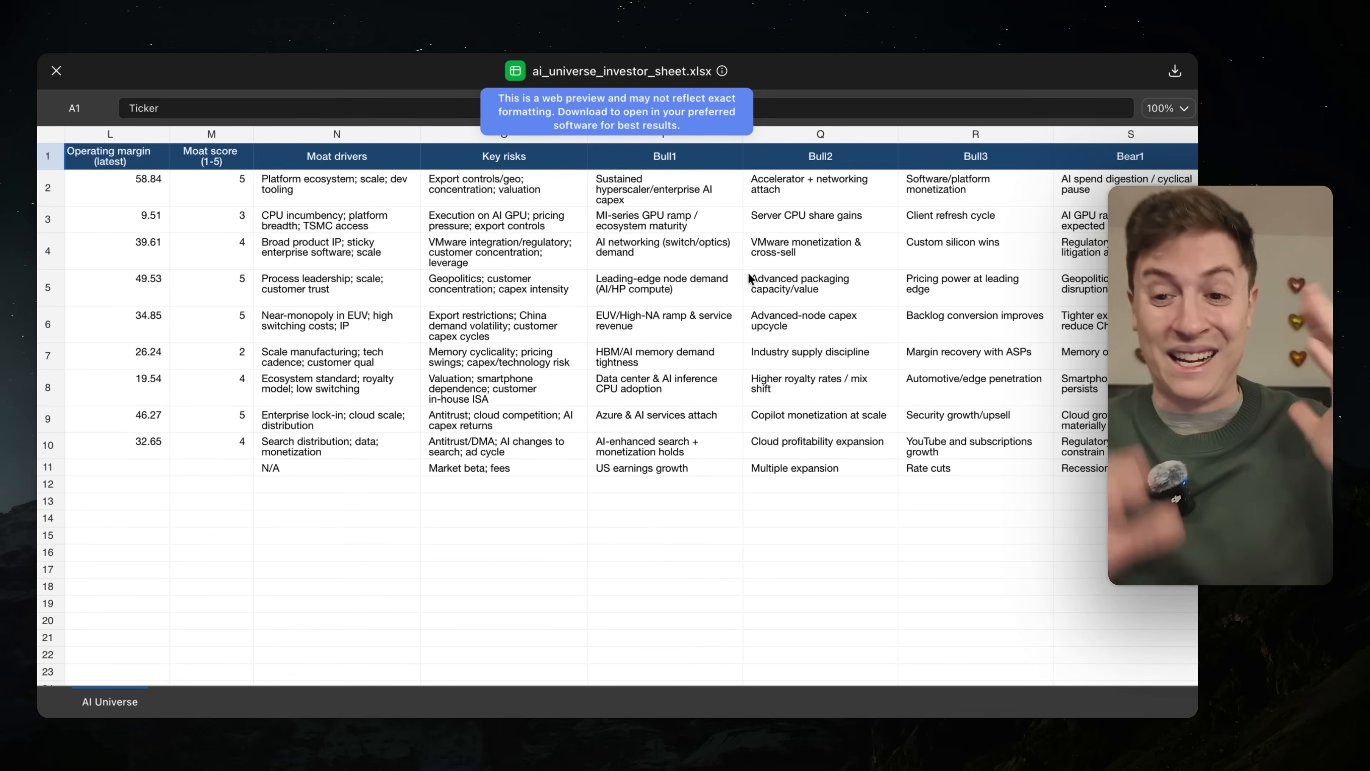
pyautogui.moveTo(456, 243)
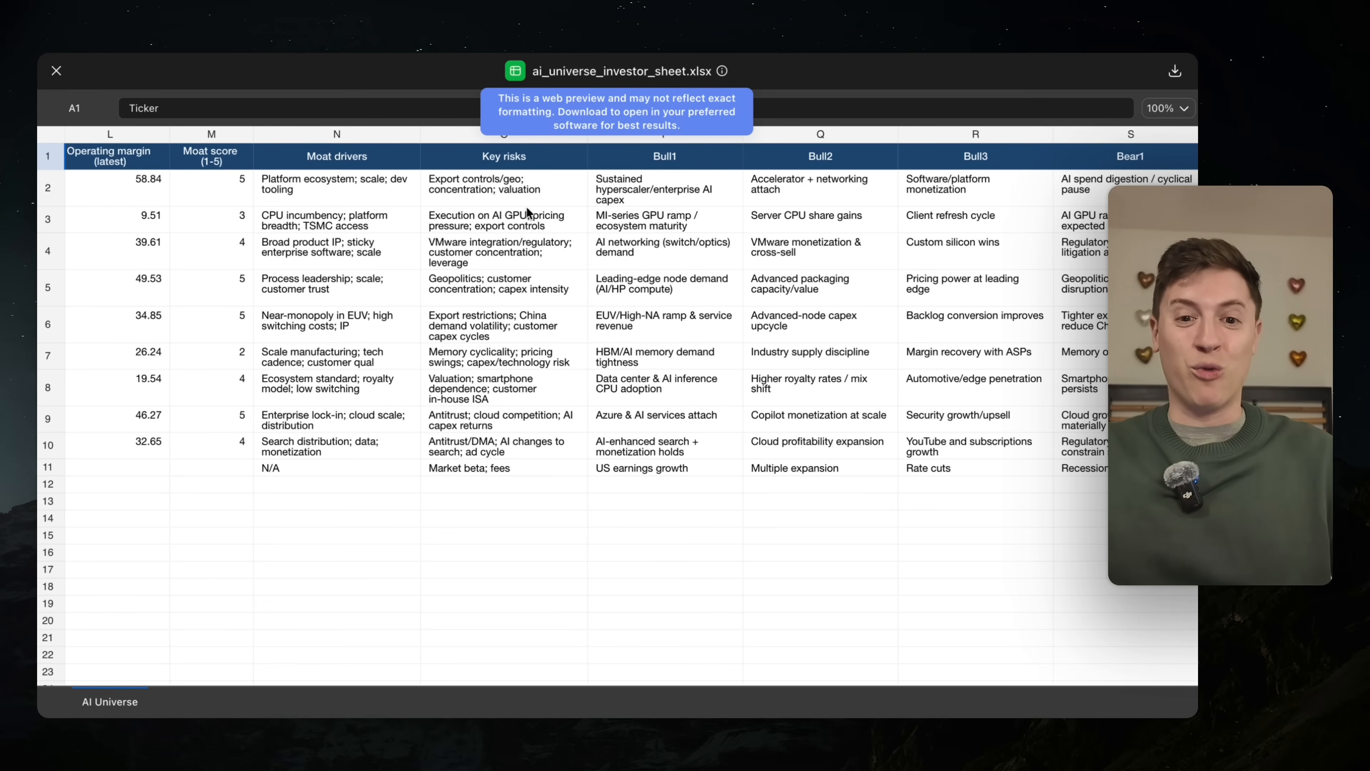
pyautogui.hscroll(3)
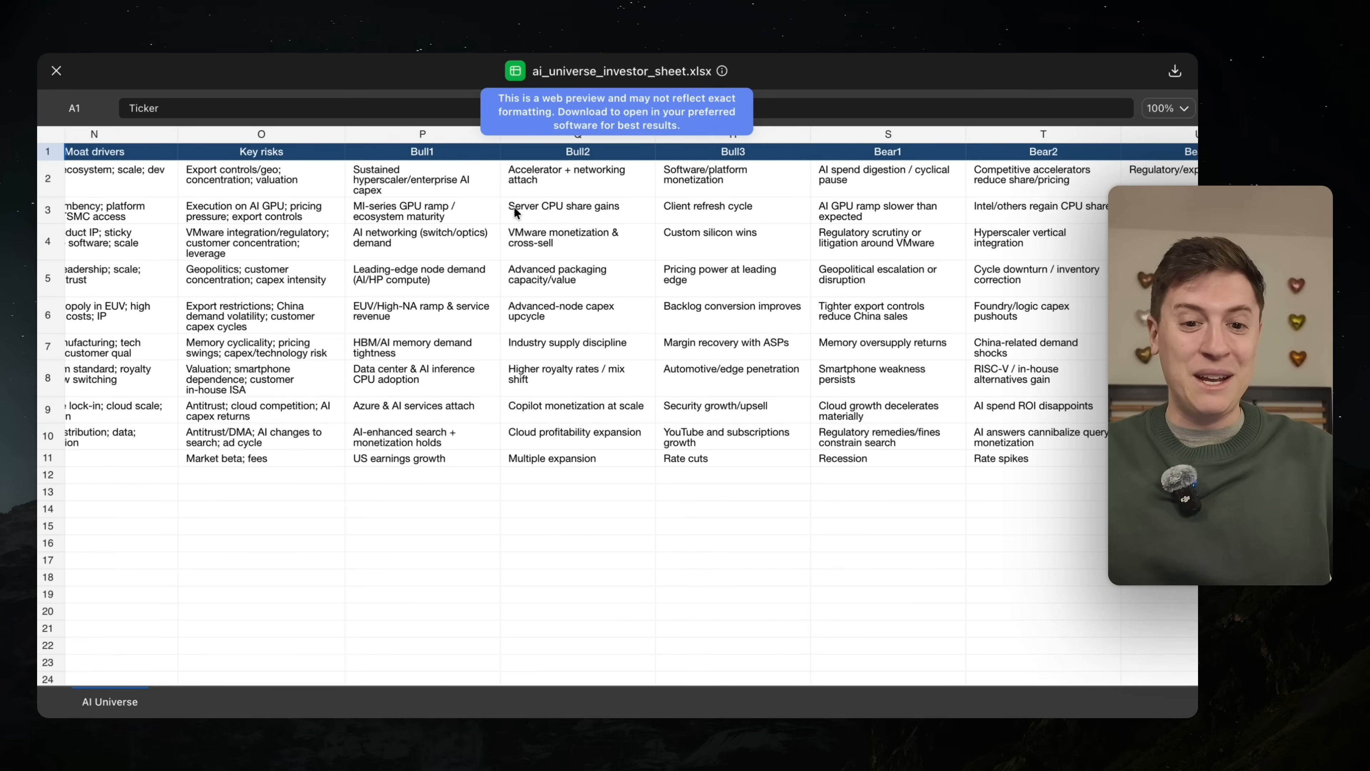
pyautogui.hscroll(3)
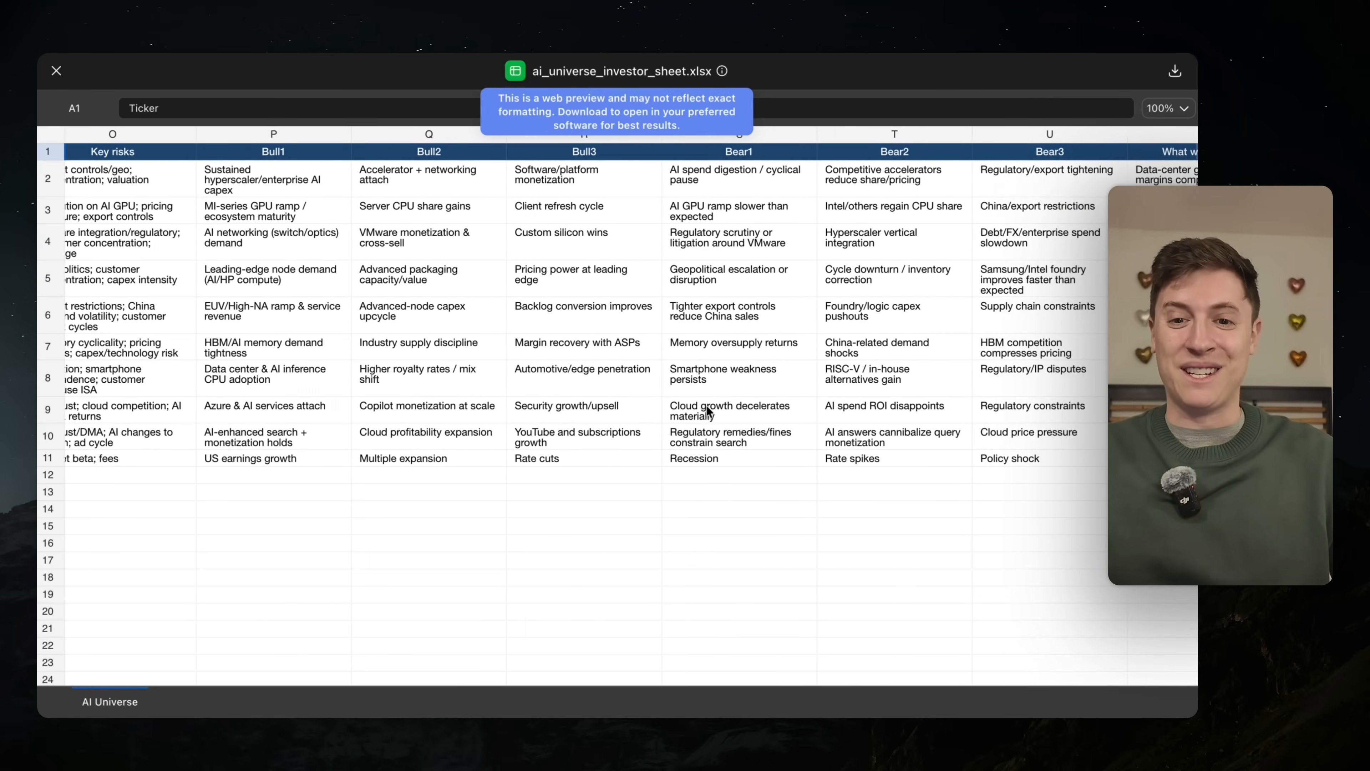
pyautogui.hscroll(3)
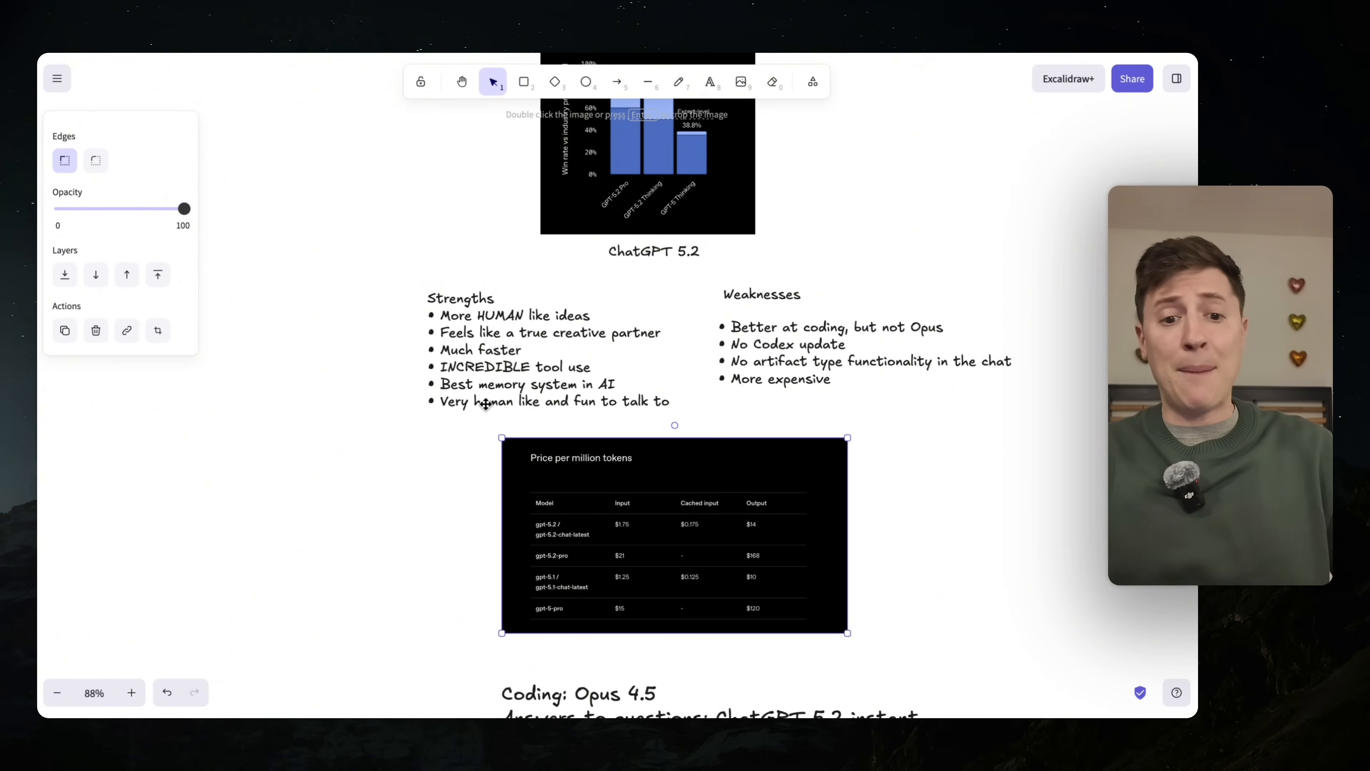
pyautogui.moveTo(640, 403)
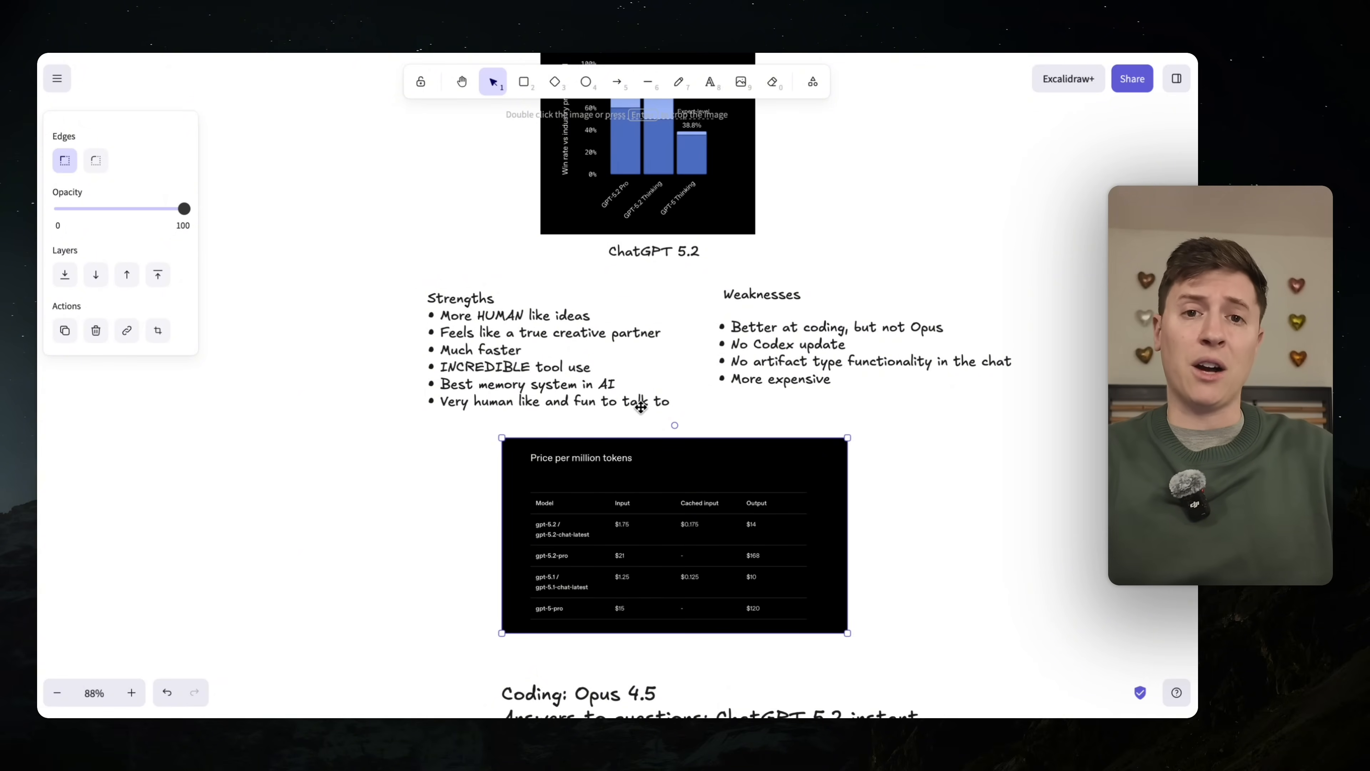
pyautogui.moveTo(494, 421)
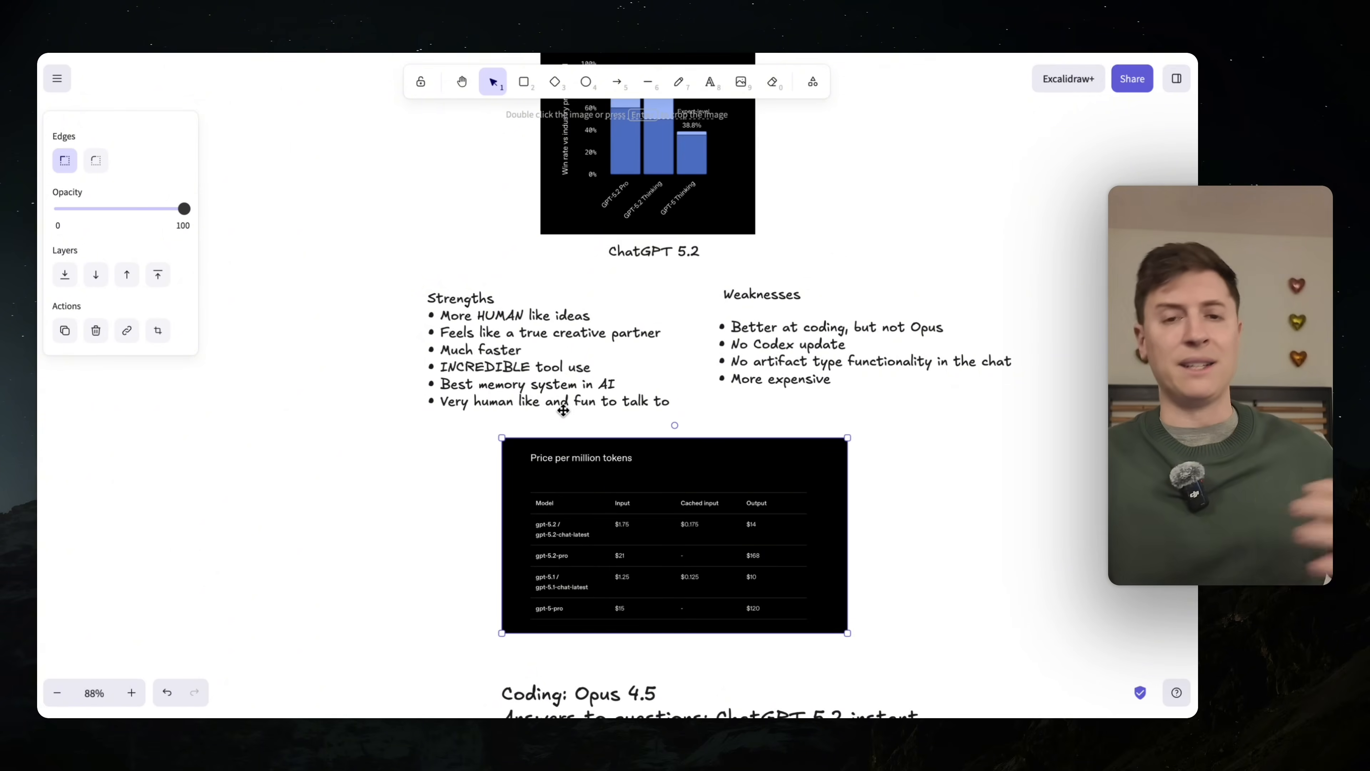
pyautogui.moveTo(386, 390)
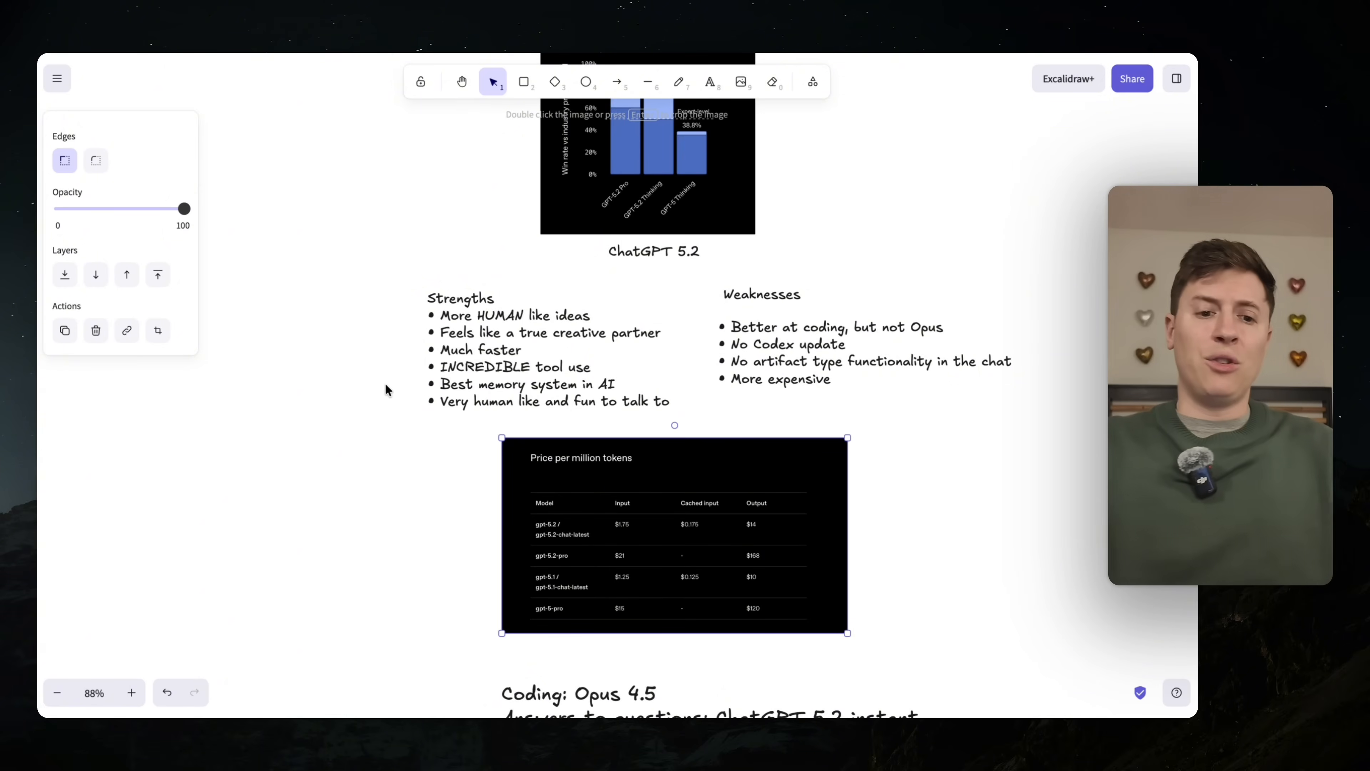
pyautogui.moveTo(767, 307)
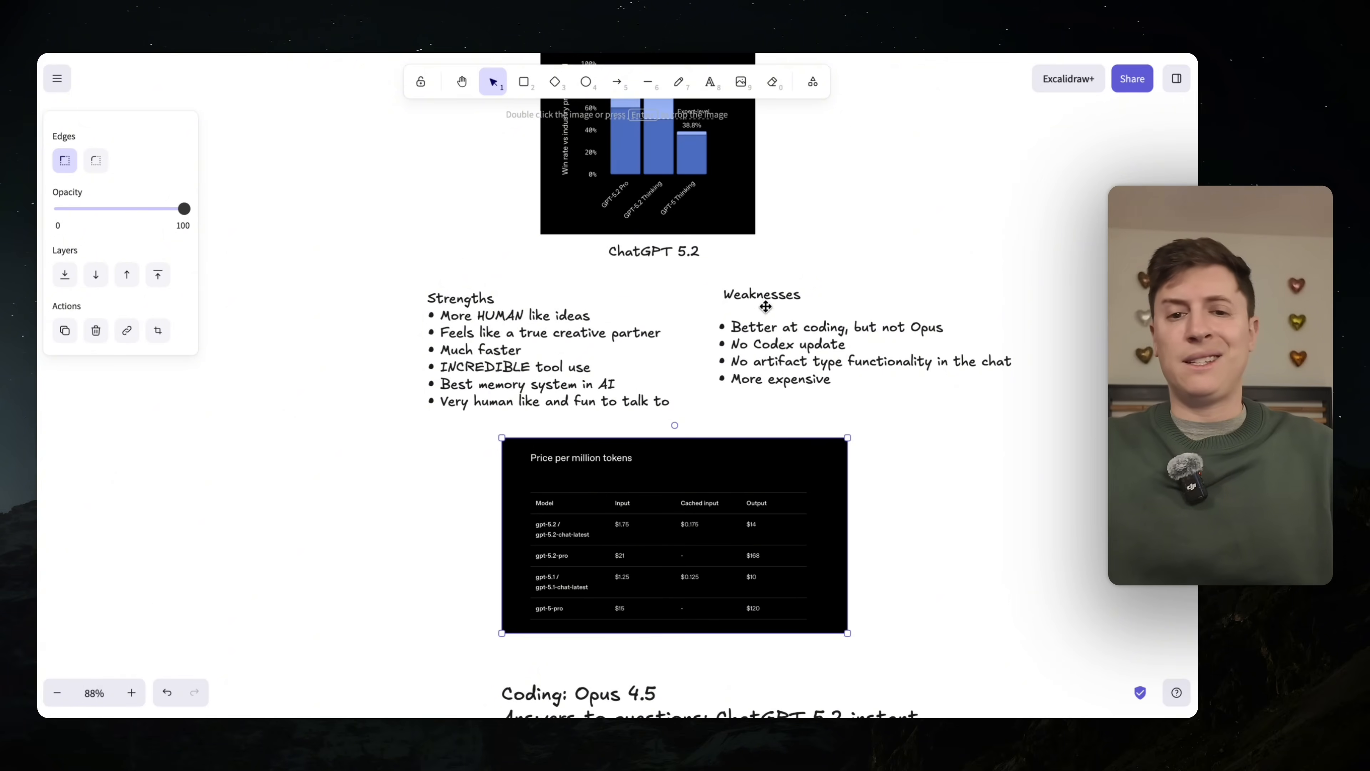
pyautogui.moveTo(707, 376)
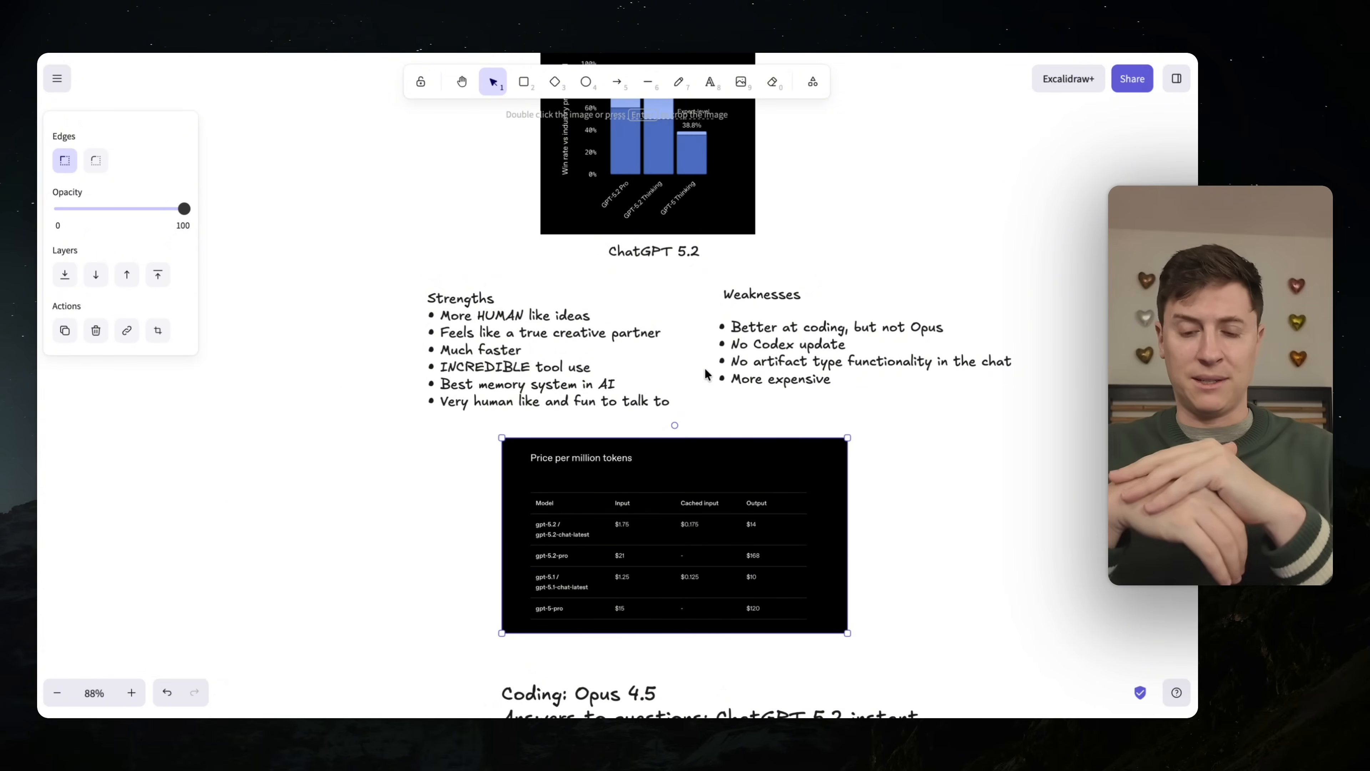
pyautogui.doubleClick(780, 378)
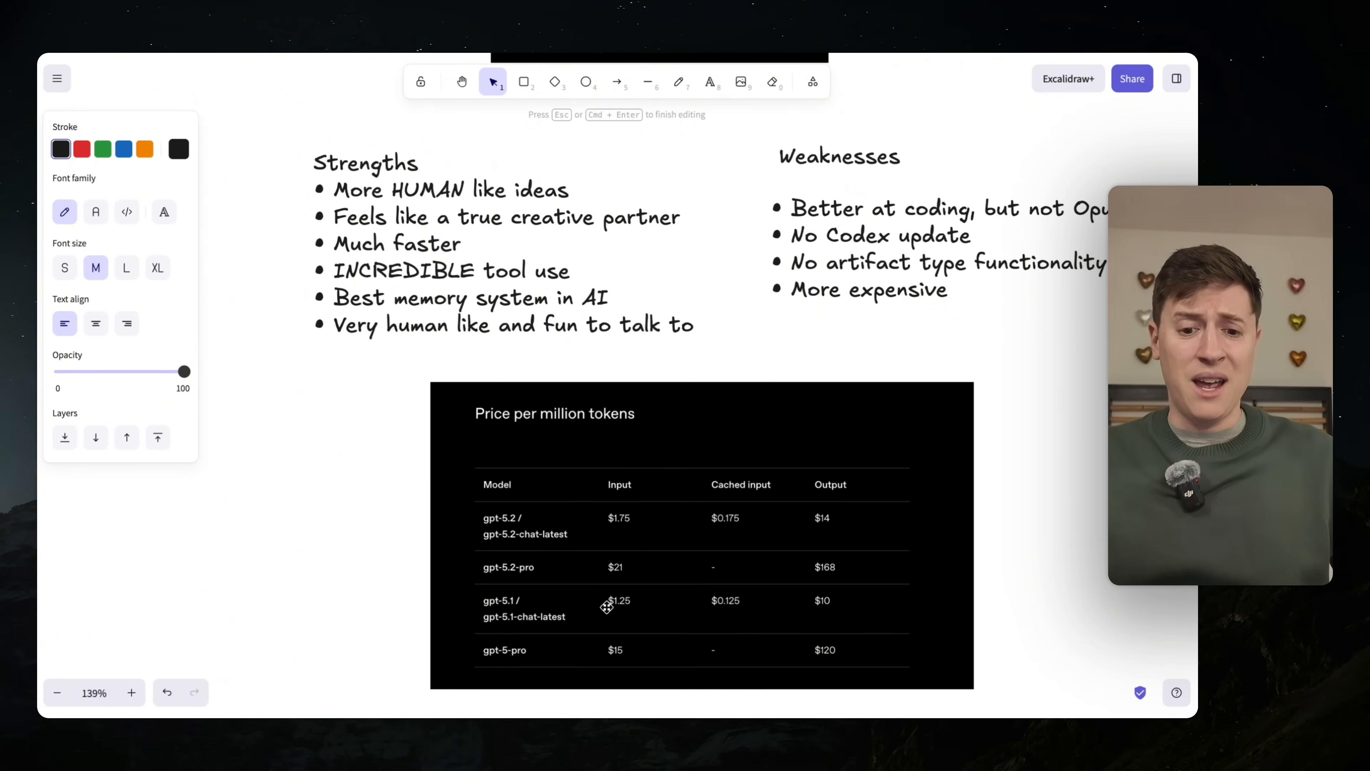
pyautogui.moveTo(616, 509)
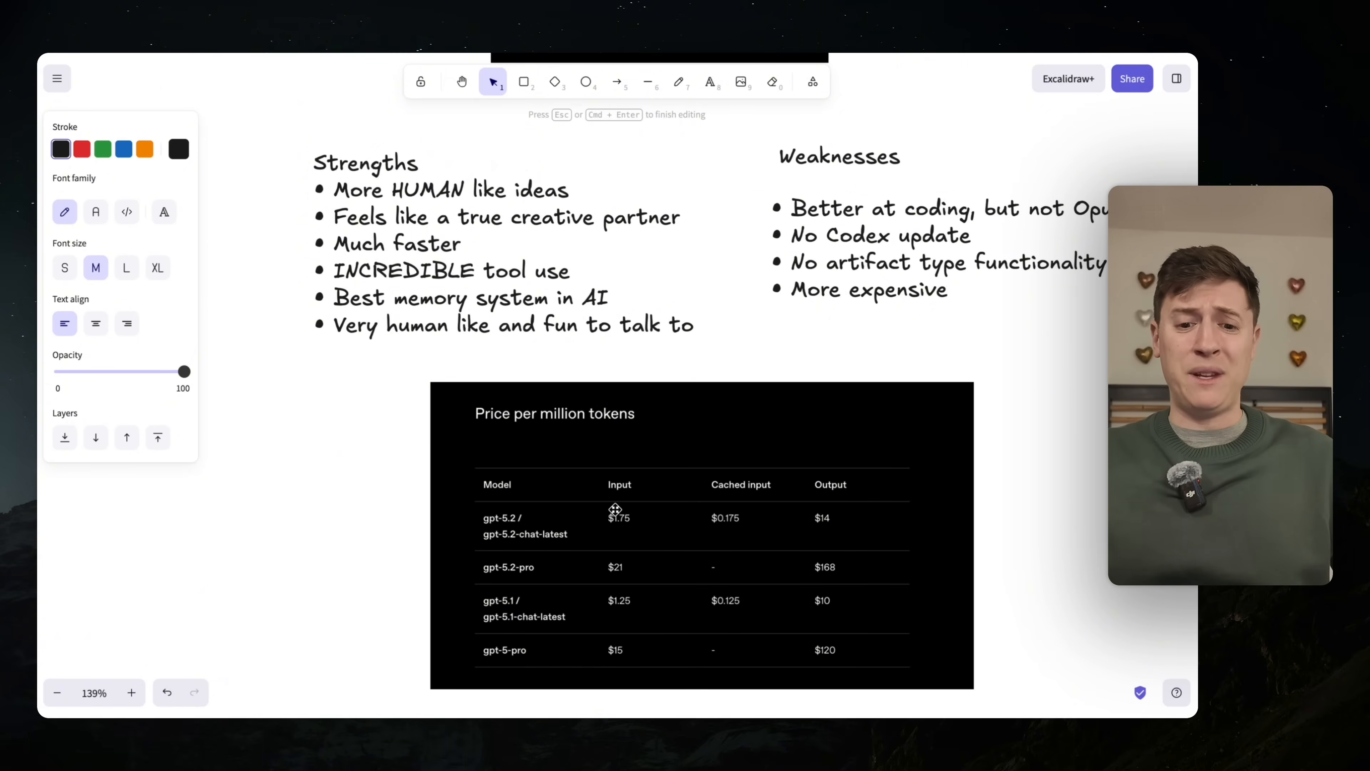
pyautogui.moveTo(608, 580)
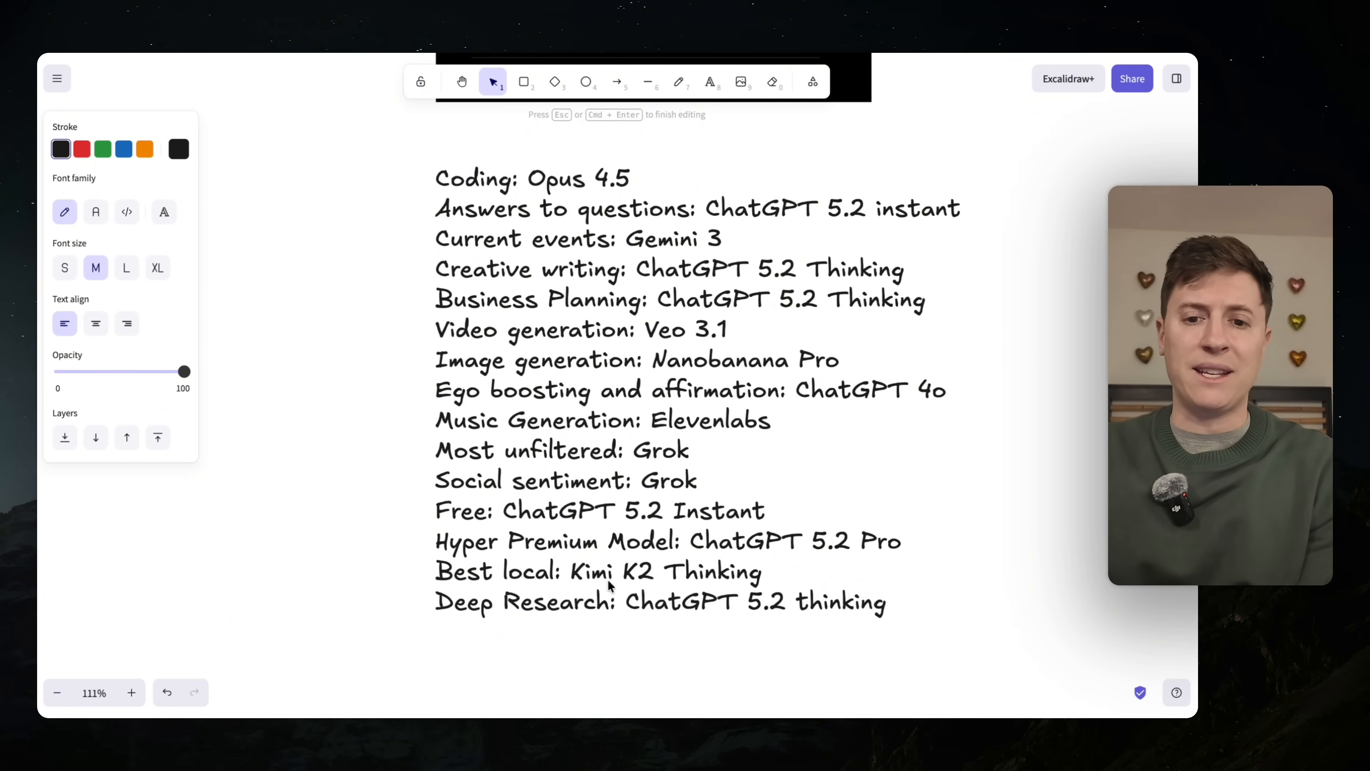
pyautogui.moveTo(677, 210)
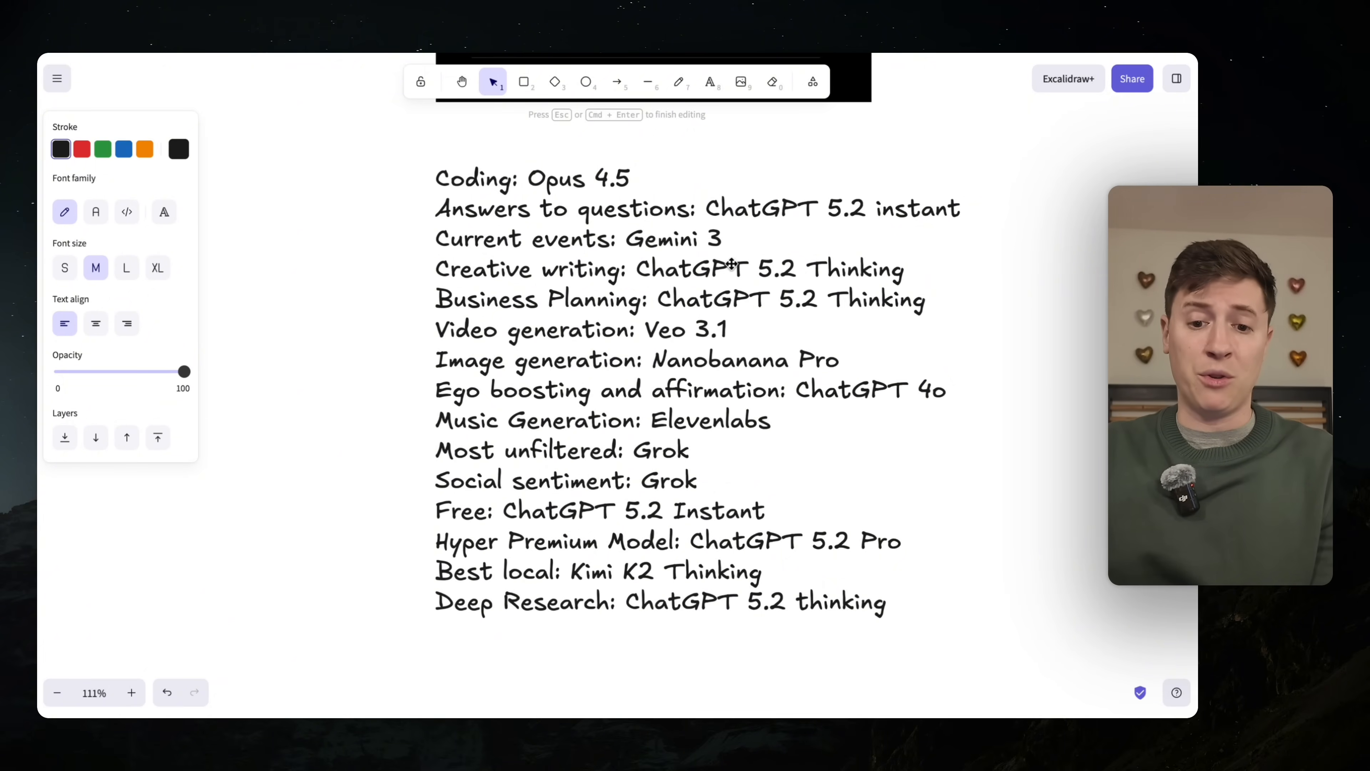
pyautogui.moveTo(679, 416)
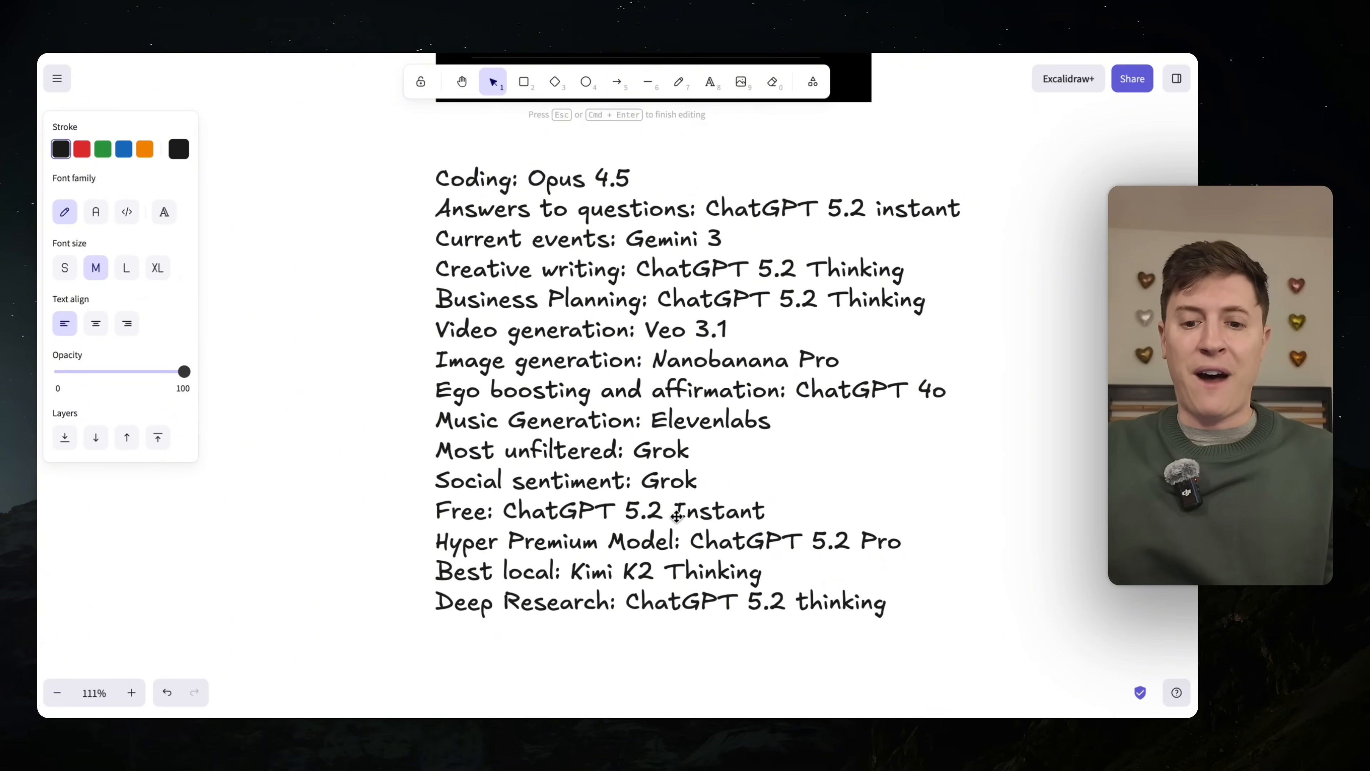
pyautogui.moveTo(844, 549)
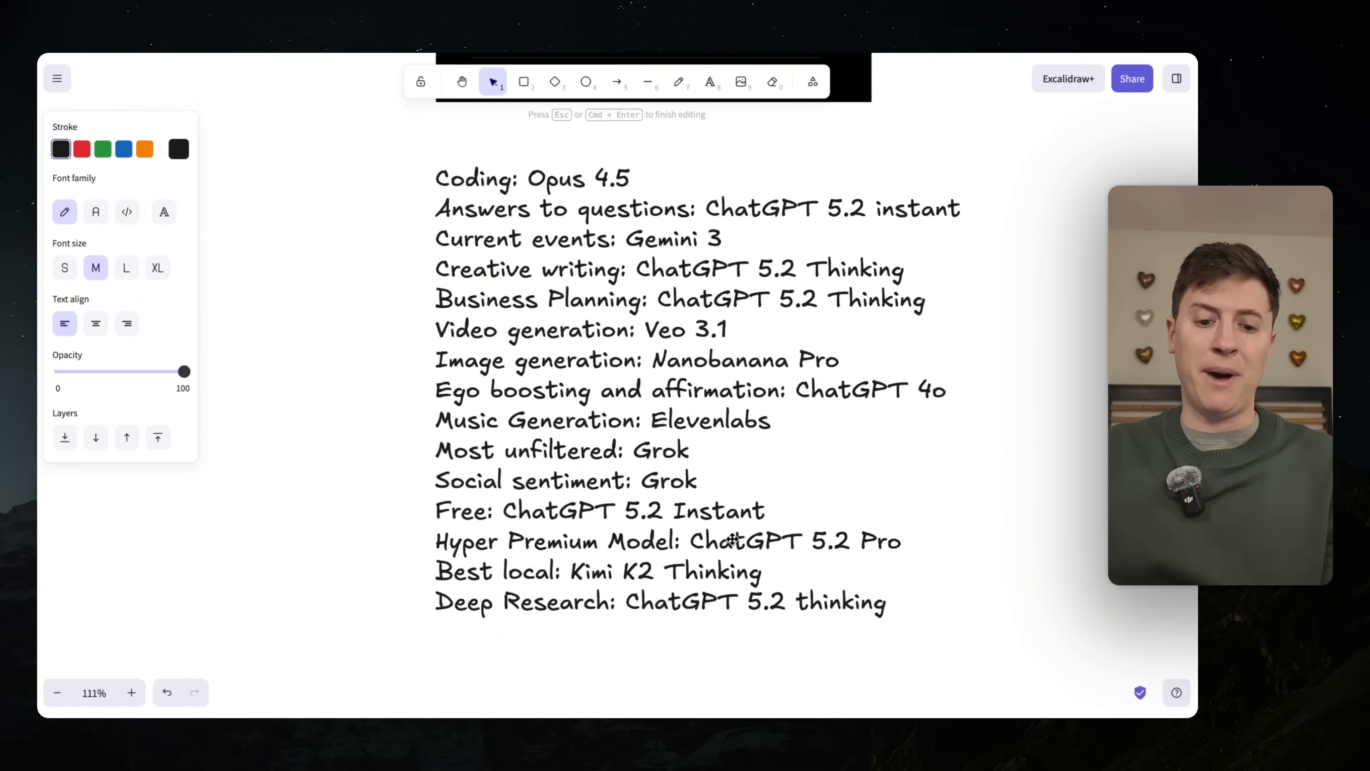
pyautogui.moveTo(712, 397)
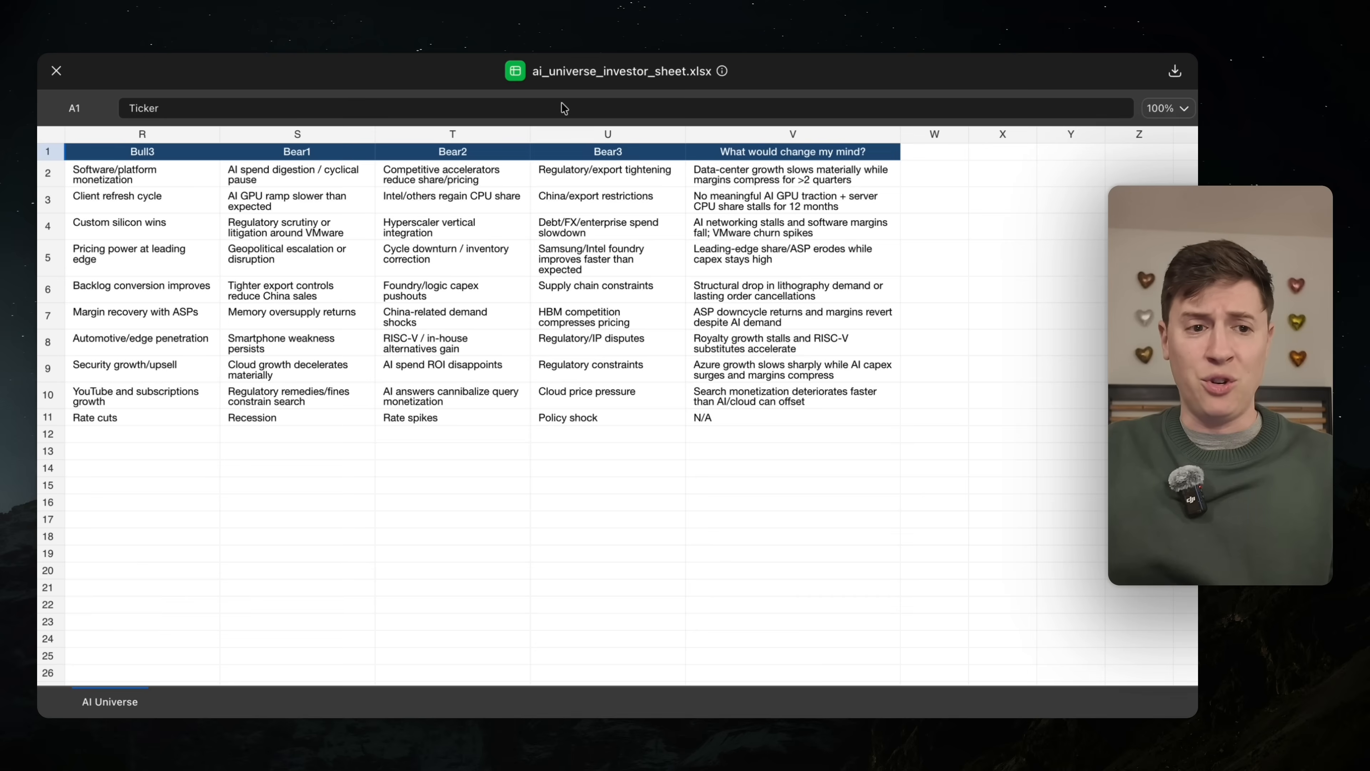
# - Close the spreadsheet preview and scroll the reply to its research summary, data sources and proxy-chart note
pyautogui.click(55, 70)
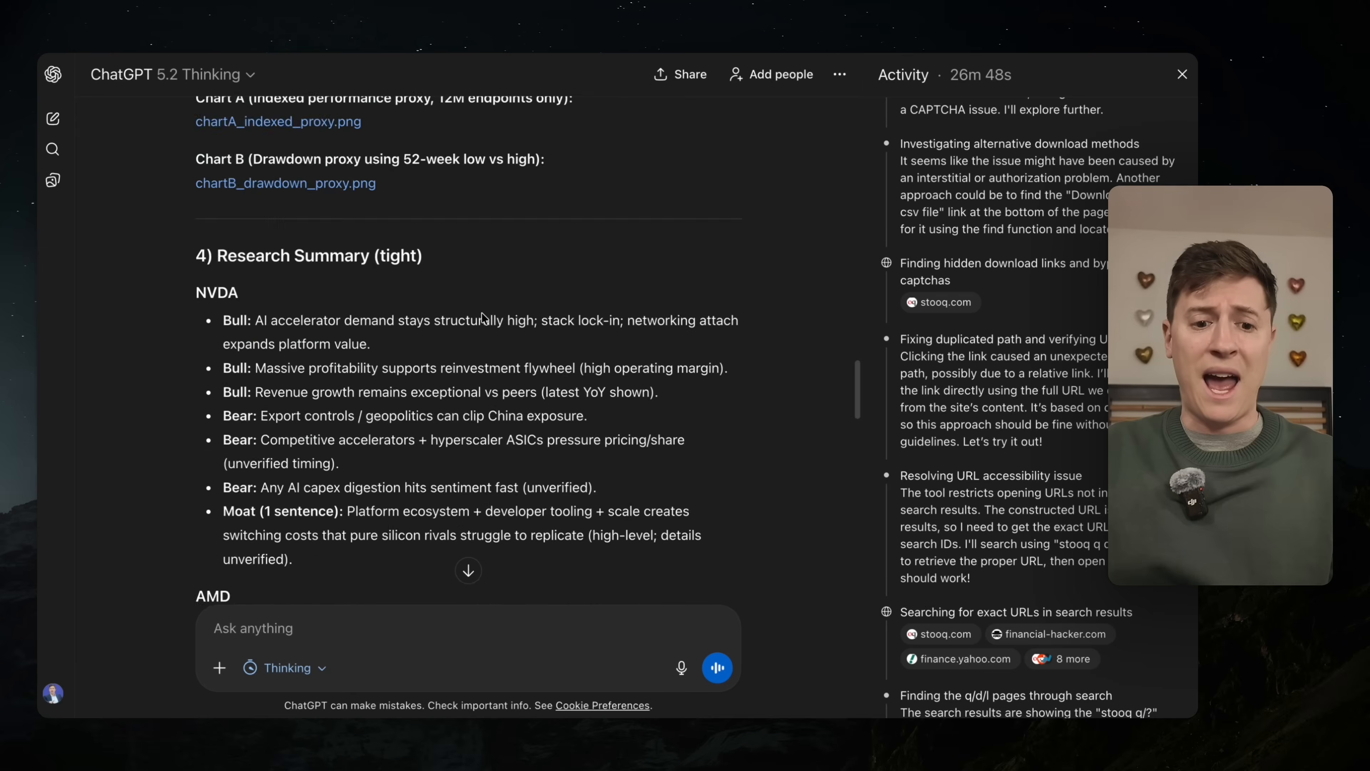
pyautogui.scroll(-3)
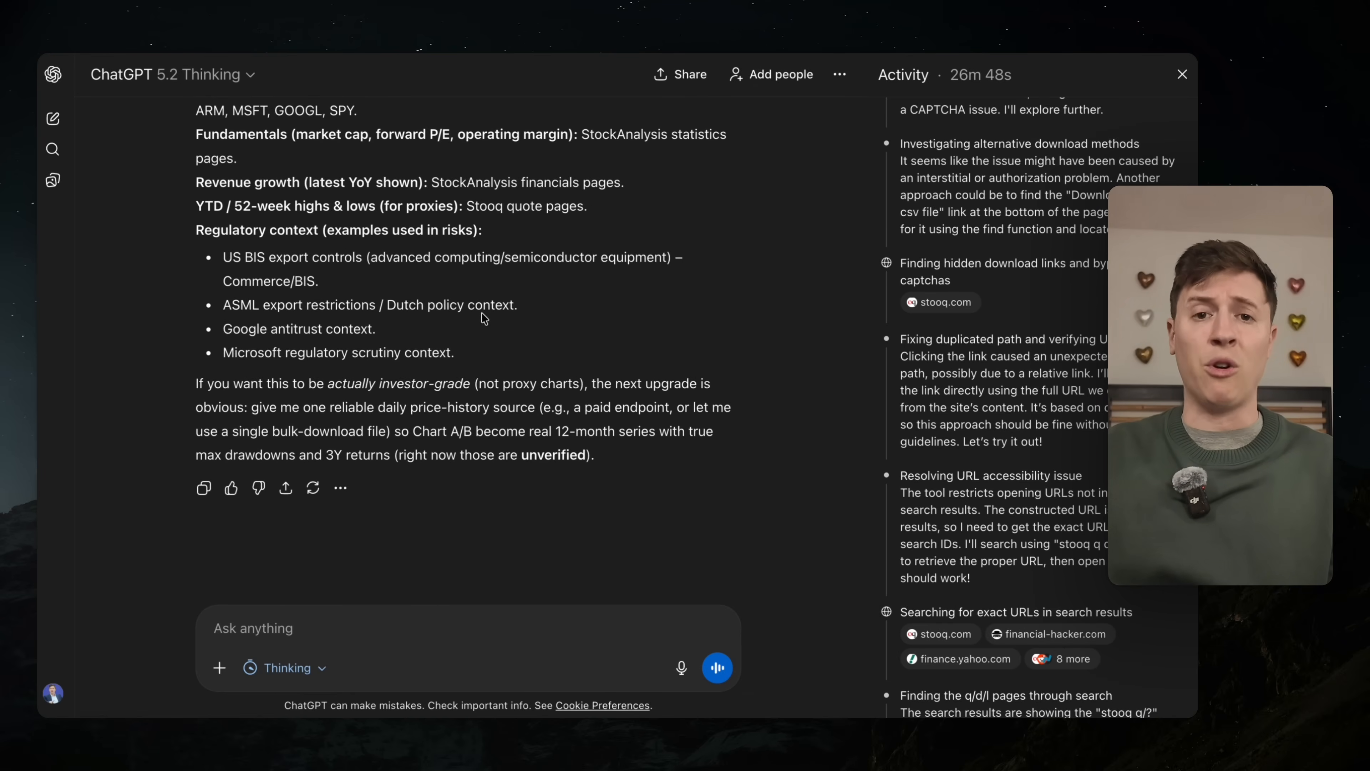
pyautogui.moveTo(502, 379)
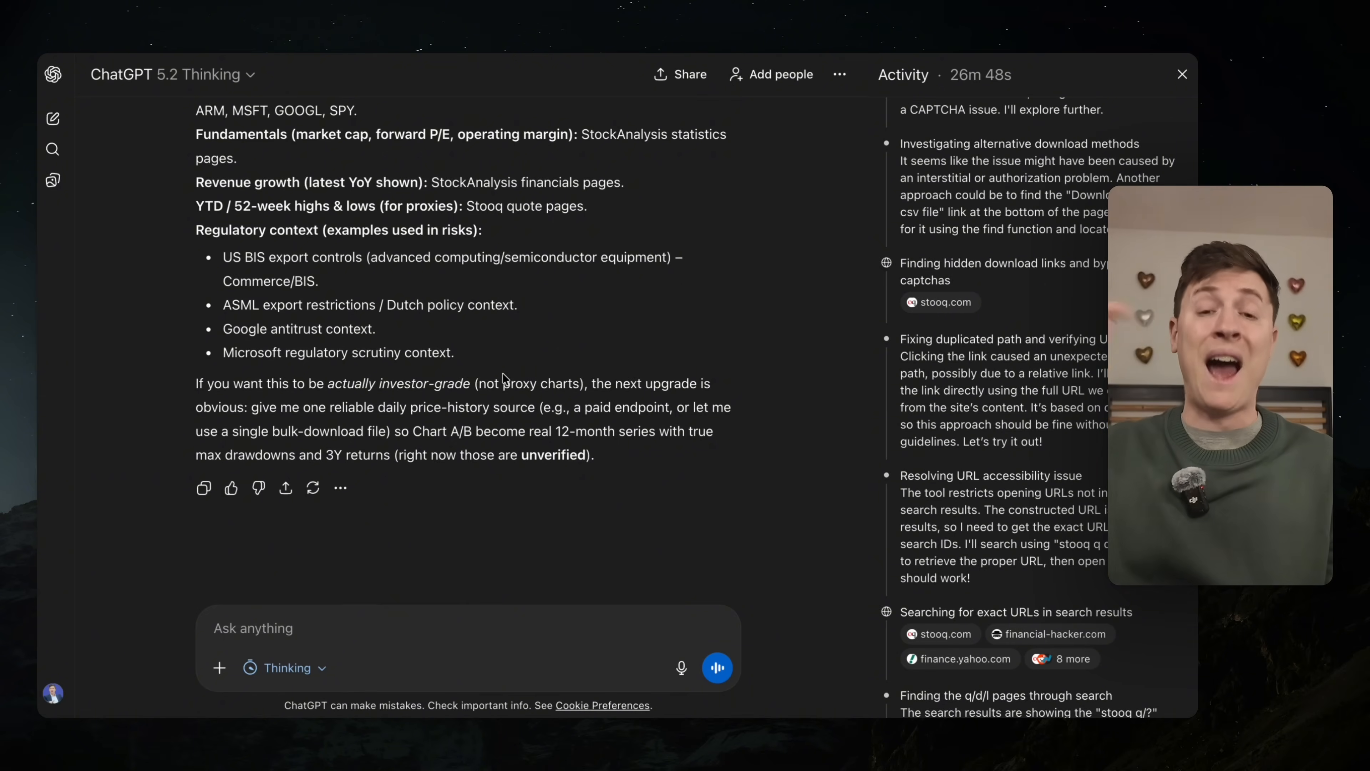